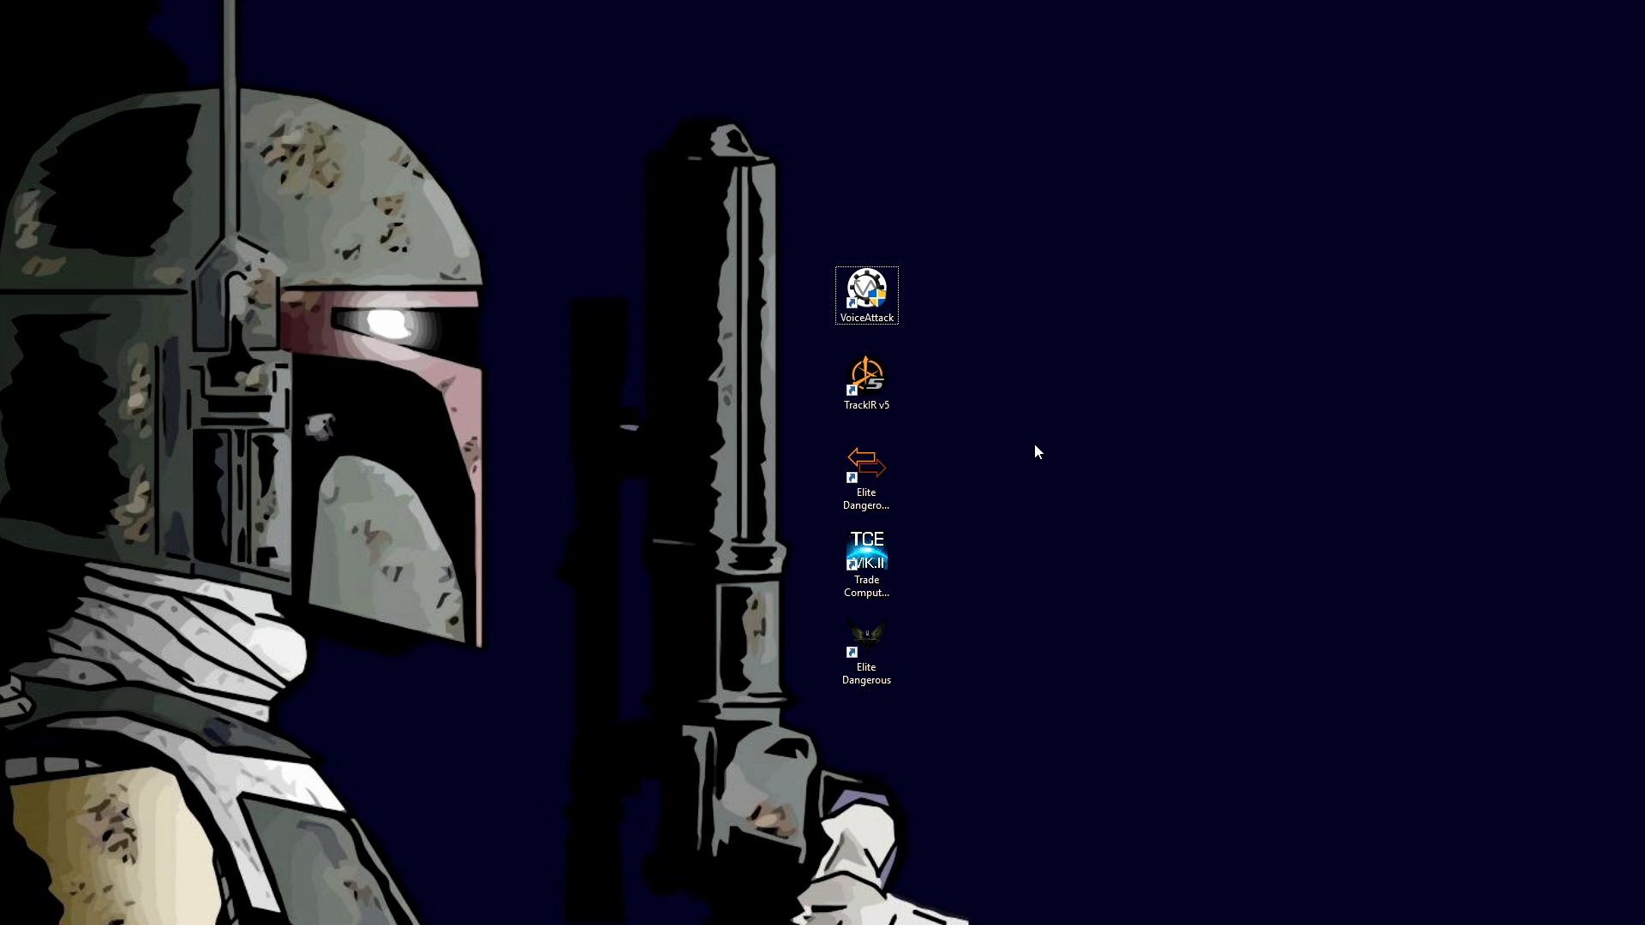
{"action": "mouse_move", "coordinate": [1021, 449]}
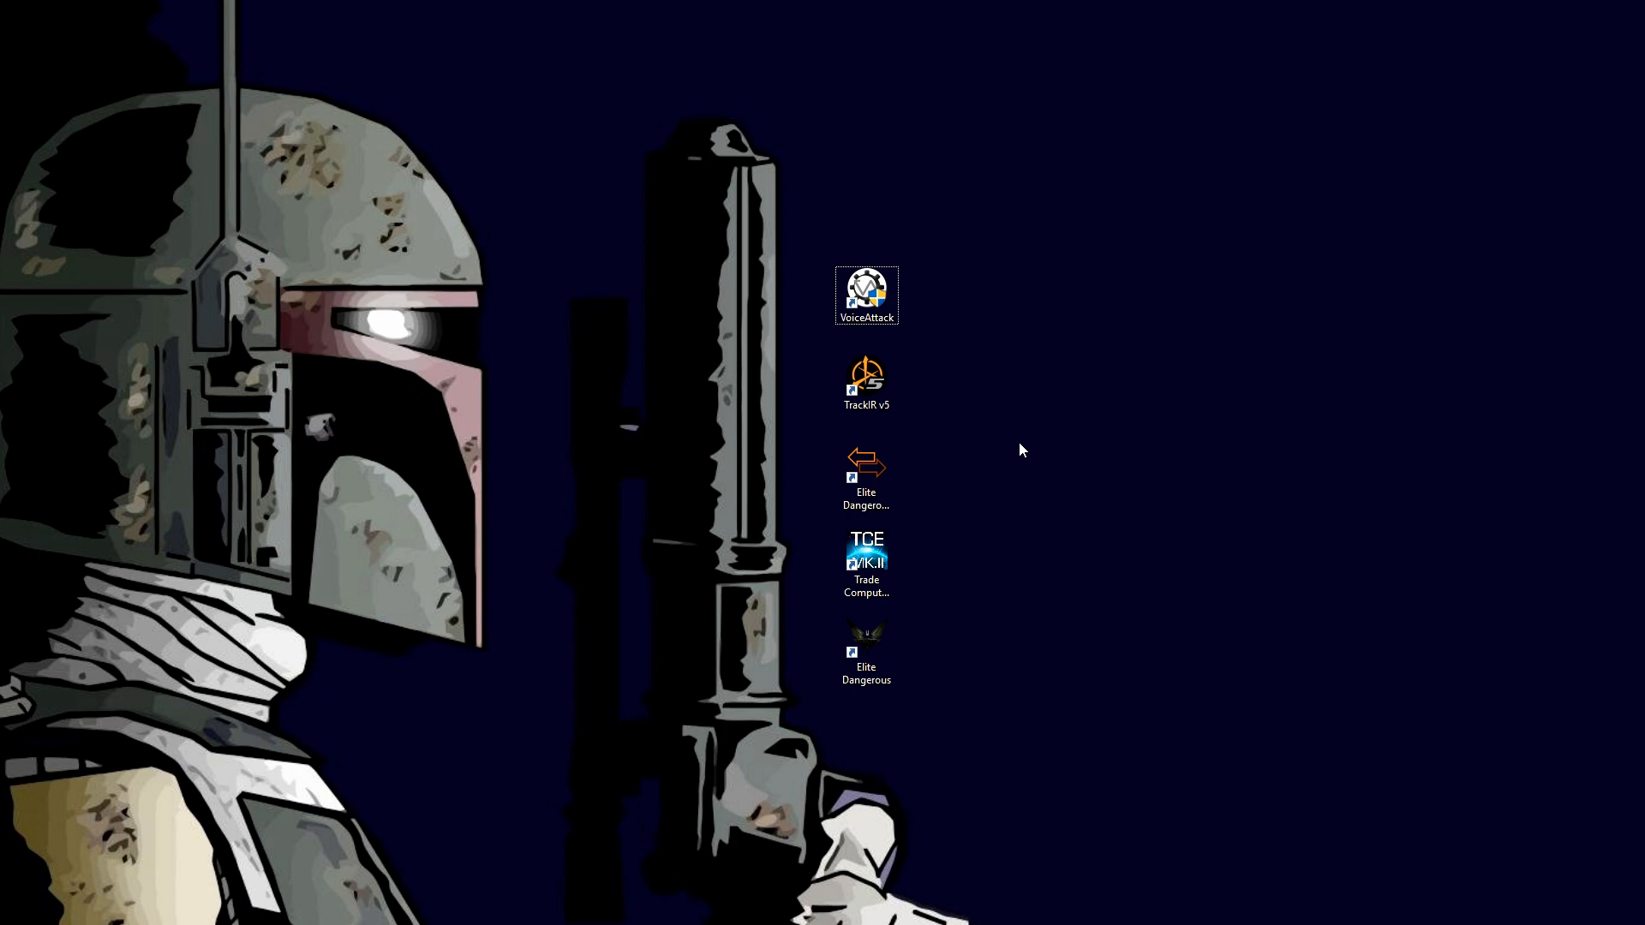
{"action": "mouse_move", "coordinate": [939, 229]}
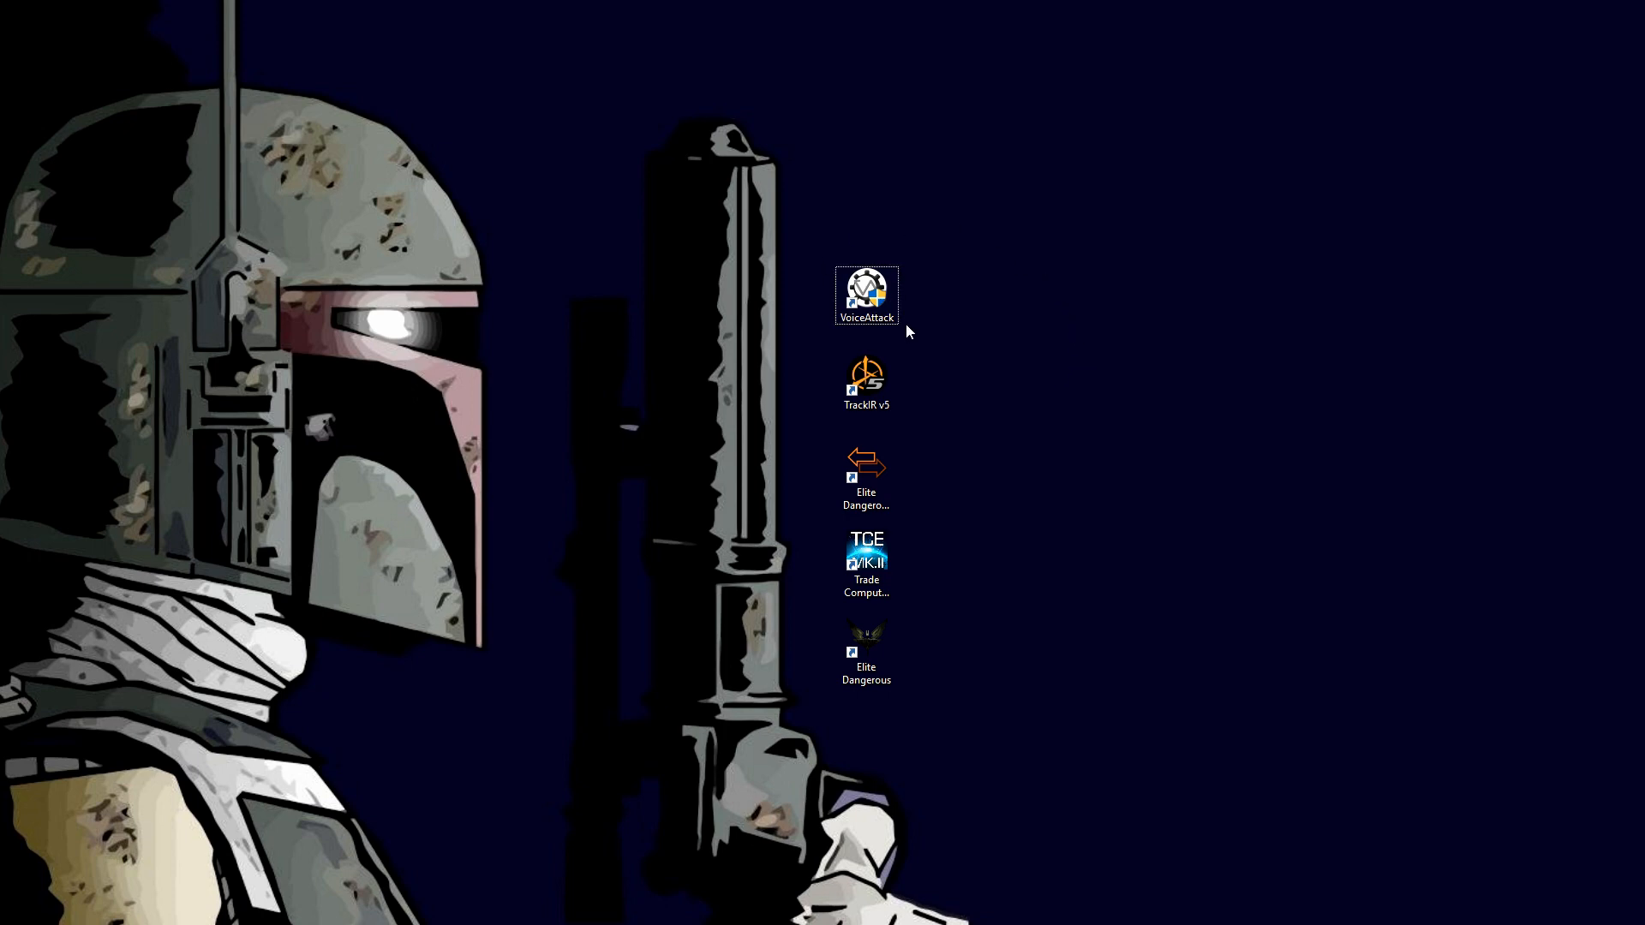
{"action": "mouse_move", "coordinate": [867, 293]}
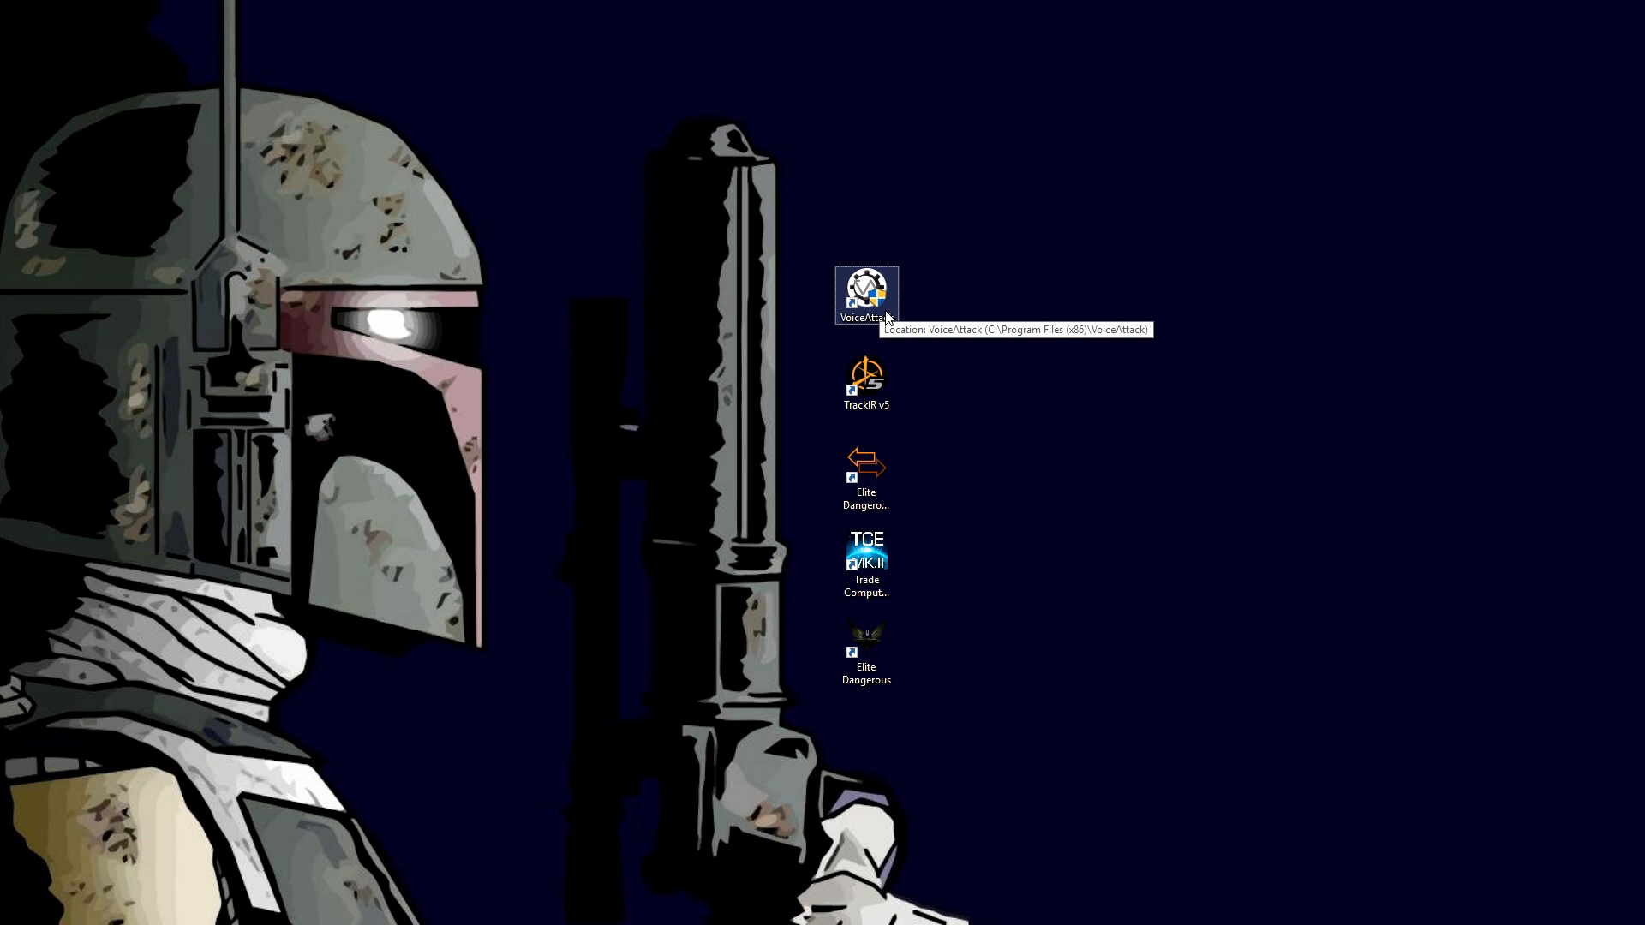
{"action": "mouse_move", "coordinate": [885, 305]}
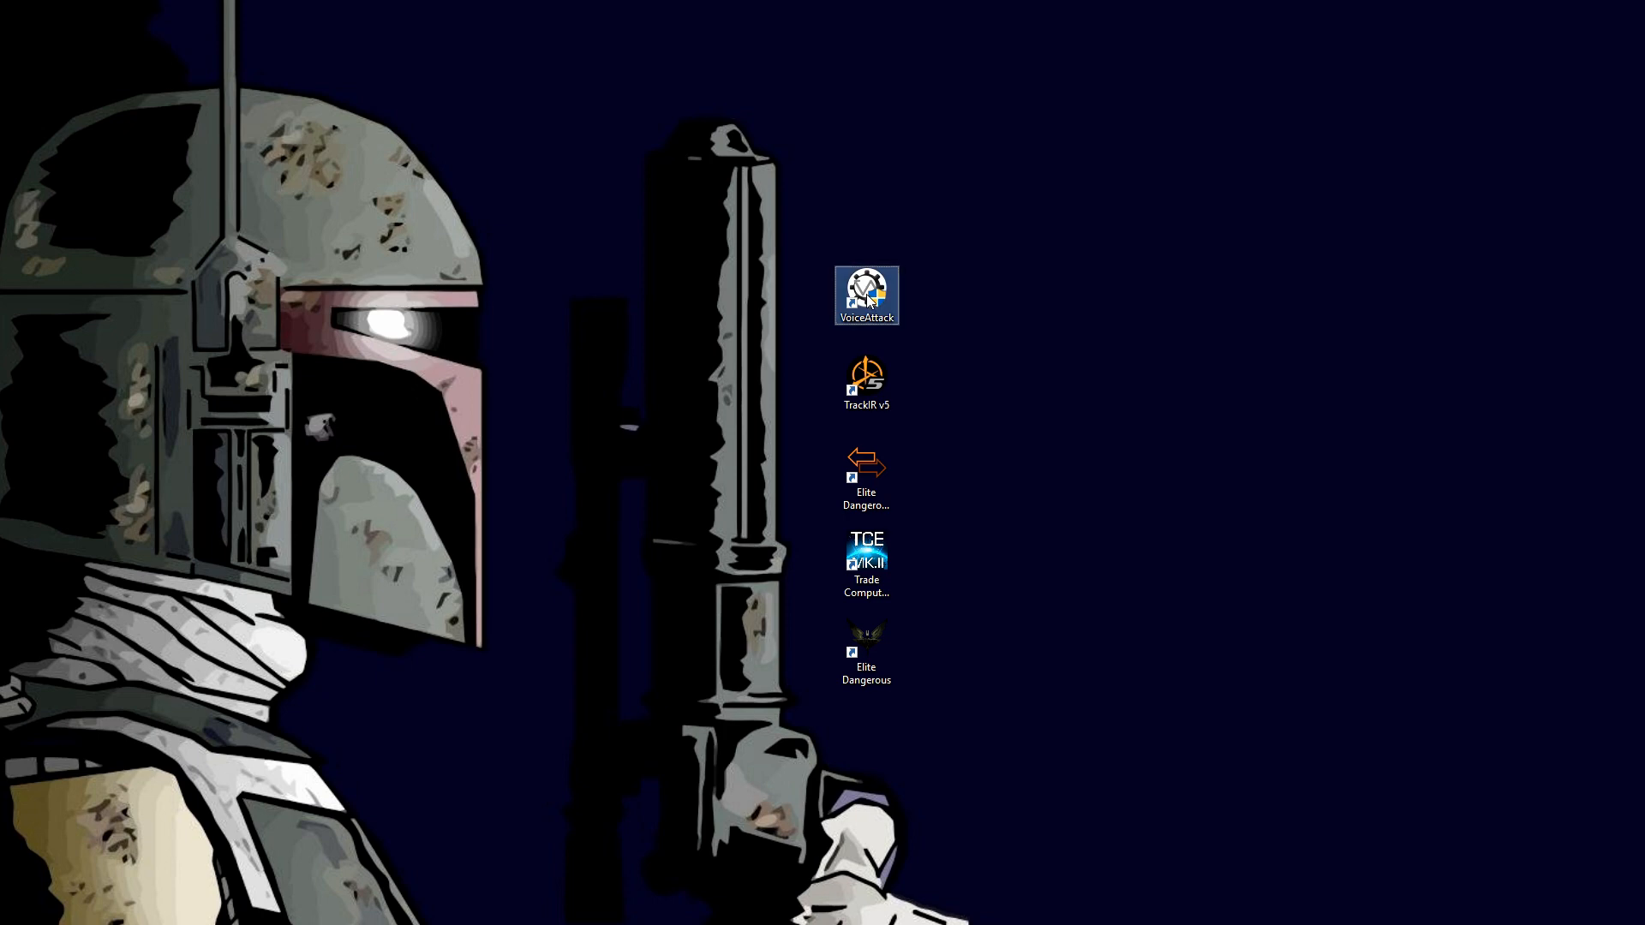
- Review the VoiceAttack shortcut's compatibility settings in its Properties and confirm them
{"action": "right_click", "coordinate": [867, 295]}
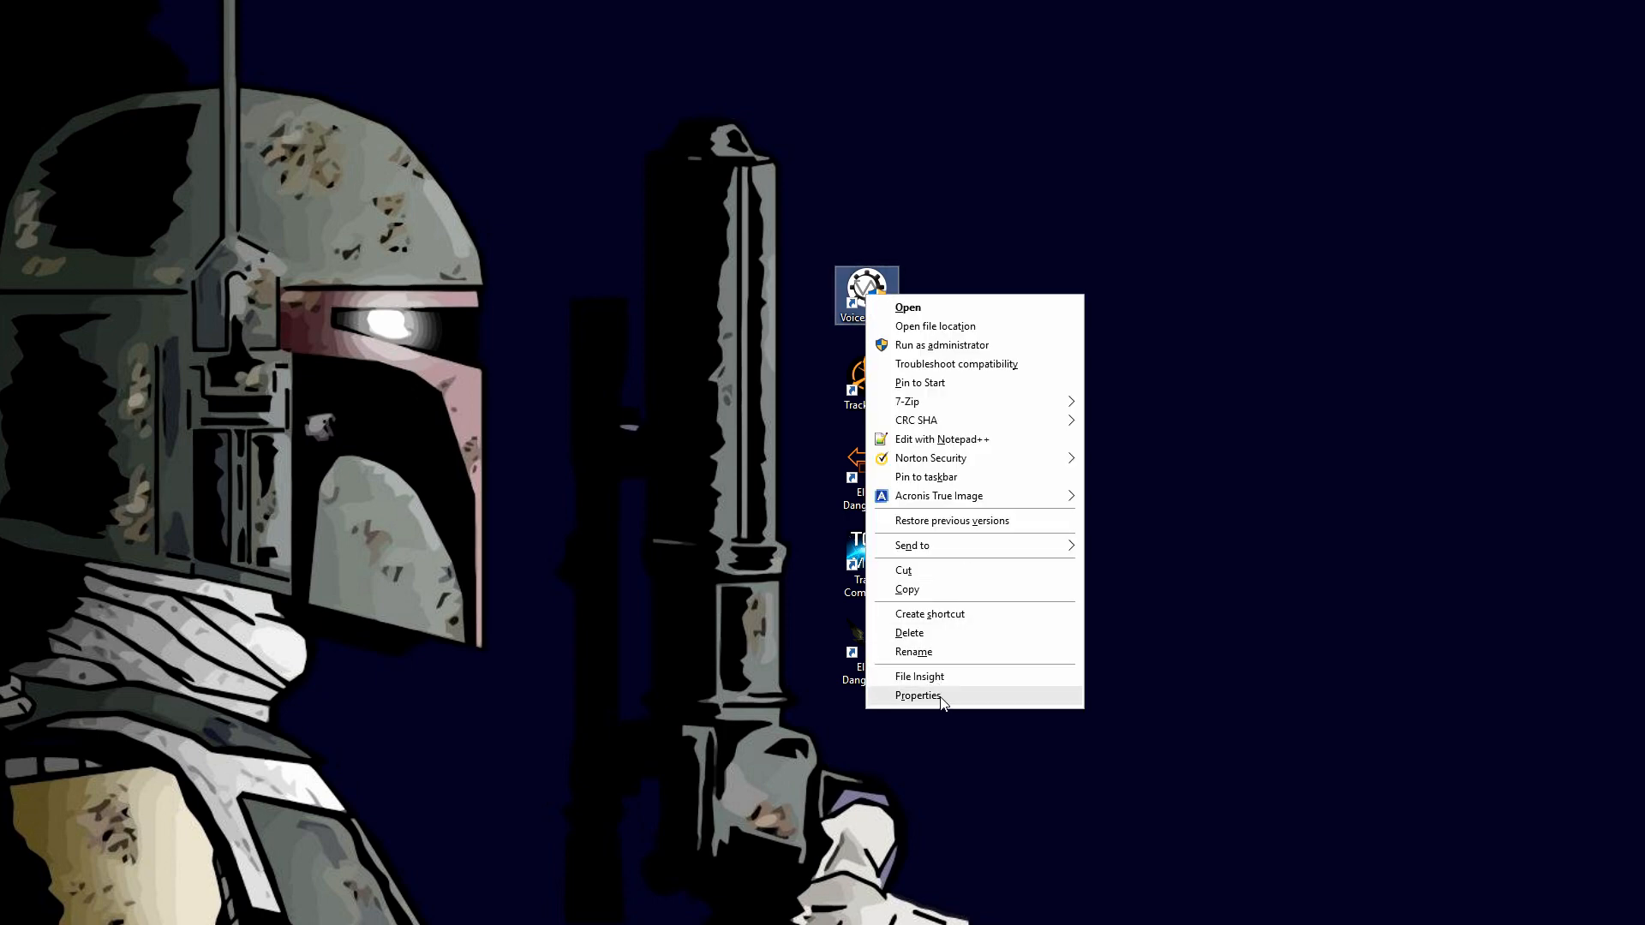
{"action": "left_click", "coordinate": [919, 695]}
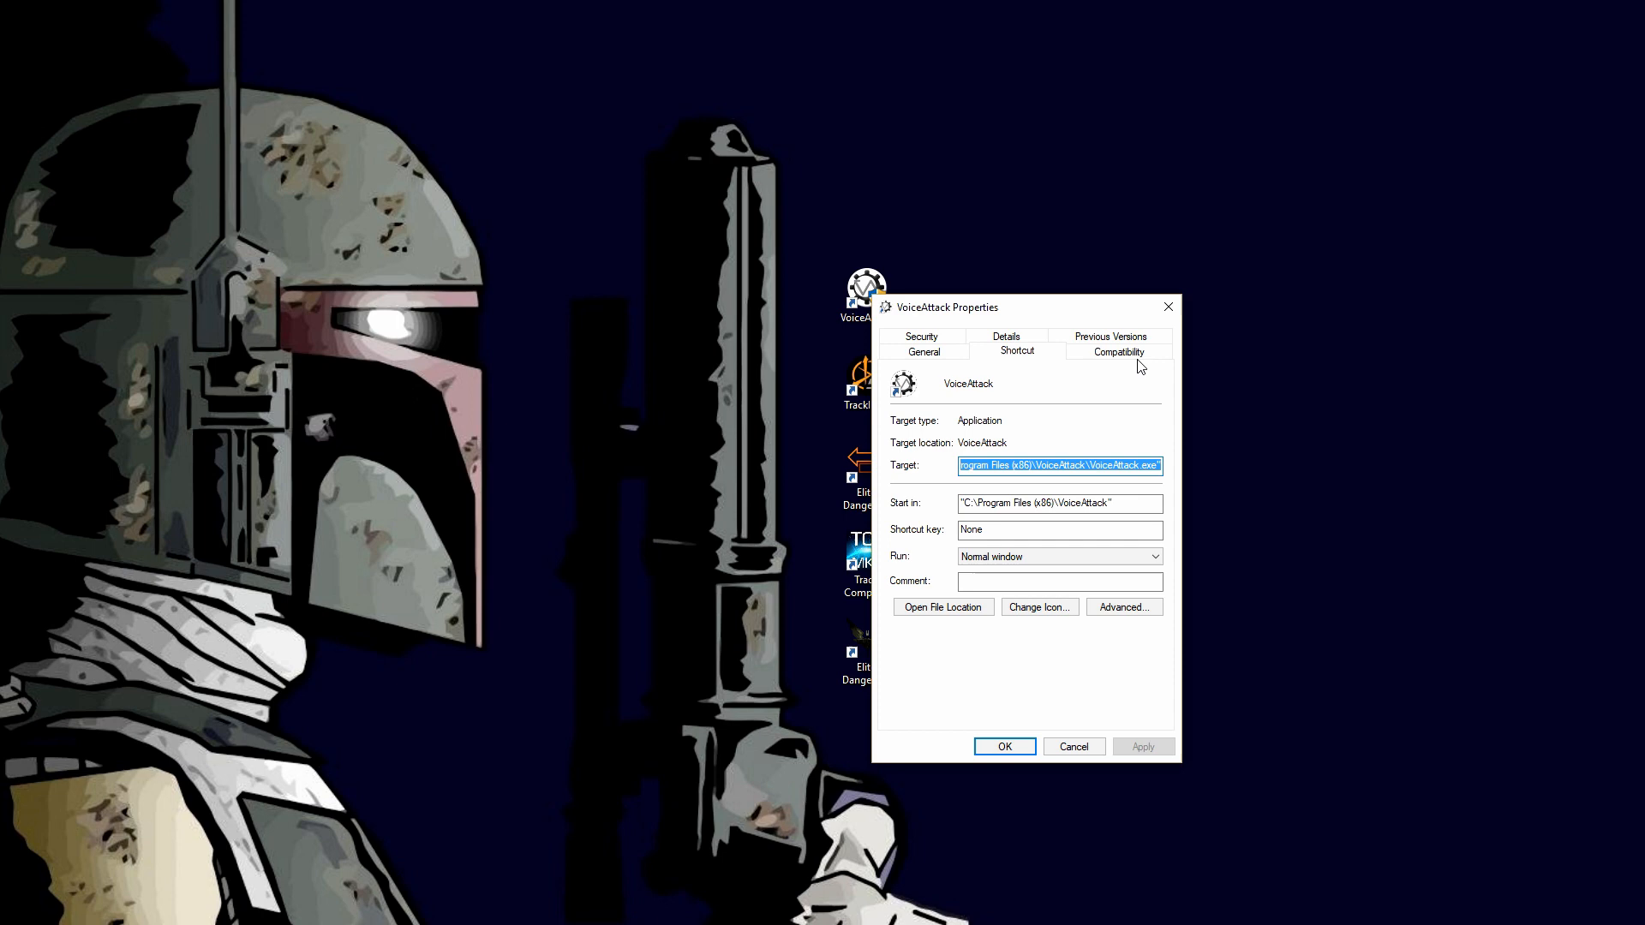
{"action": "left_click", "coordinate": [1119, 350]}
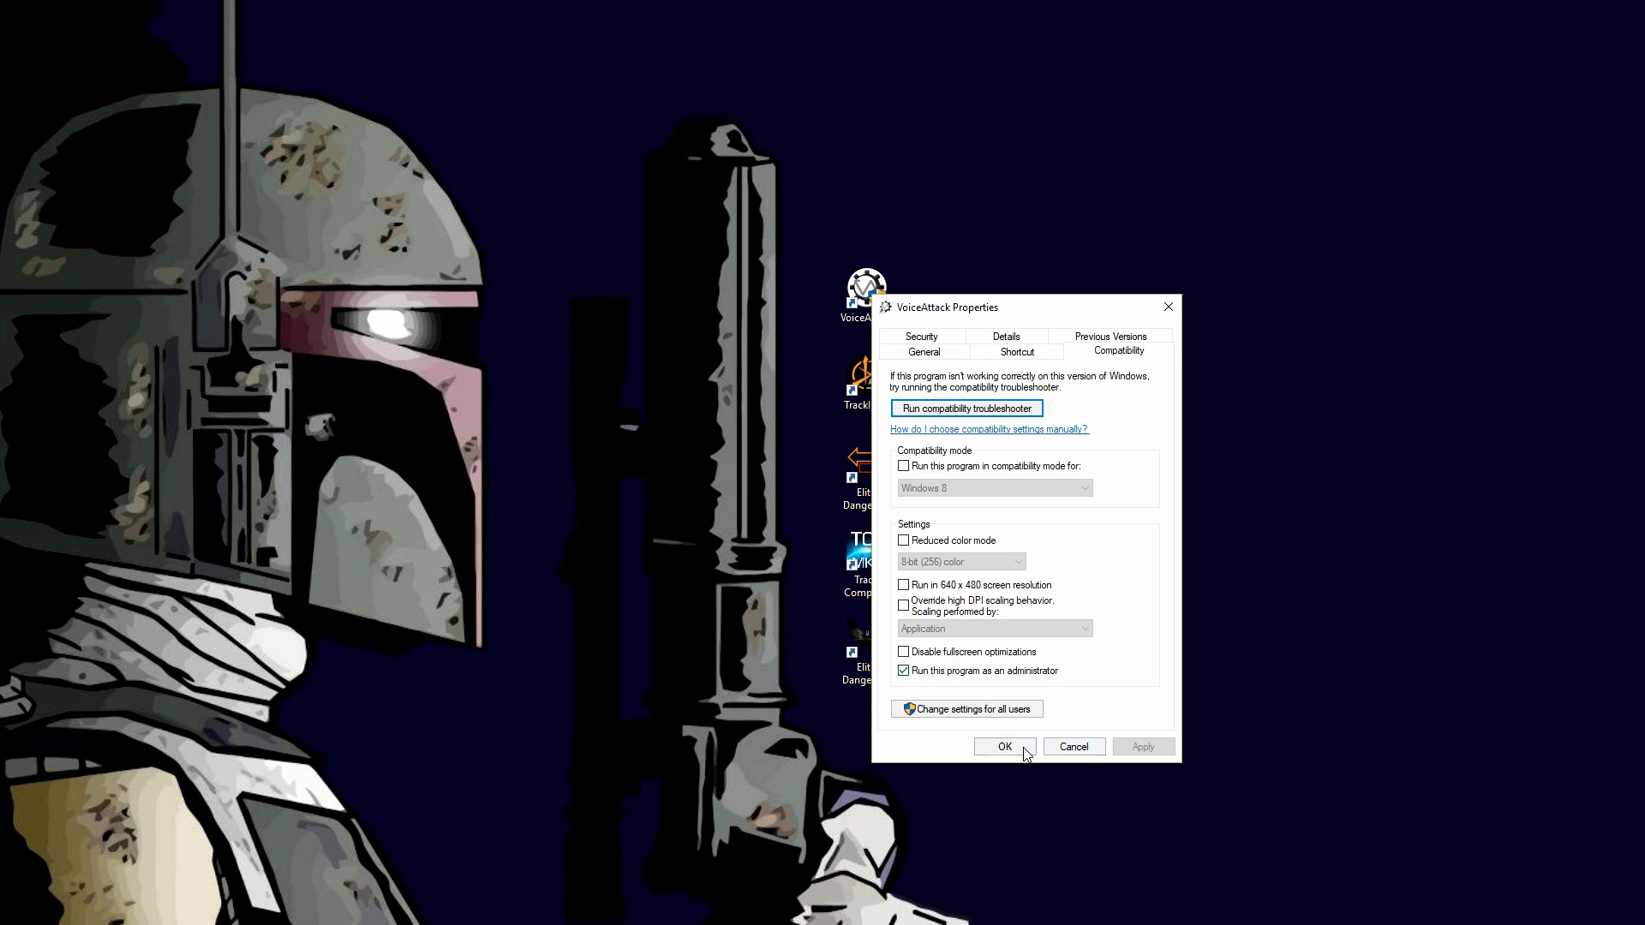
{"action": "left_click", "coordinate": [1004, 745]}
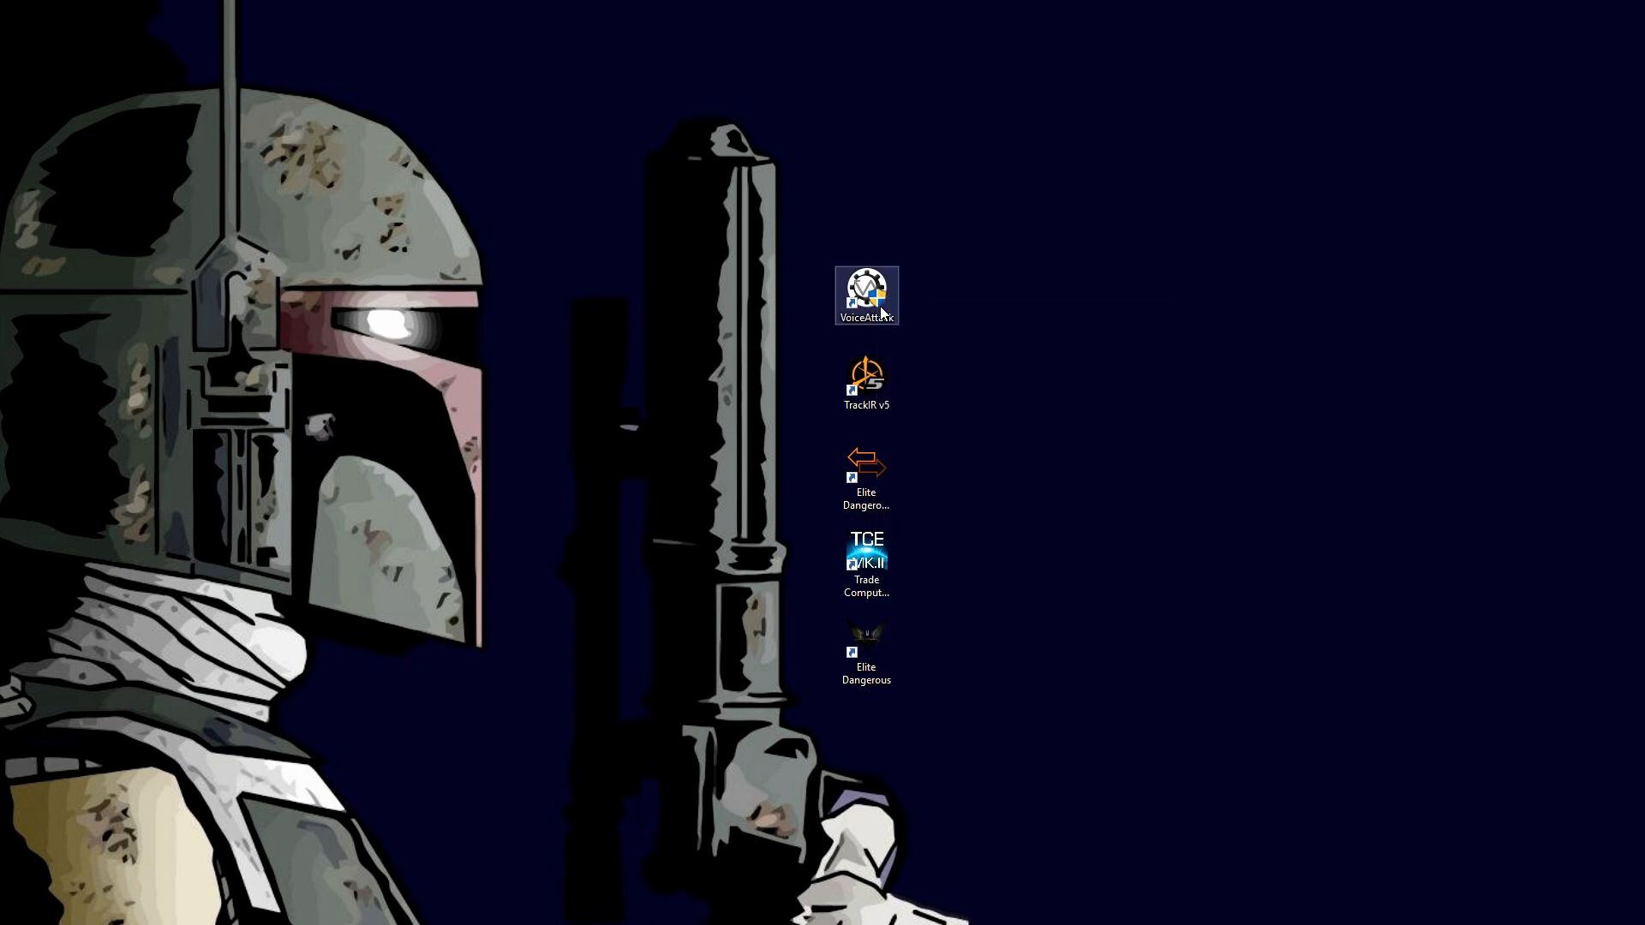
{"action": "mouse_move", "coordinate": [1004, 343]}
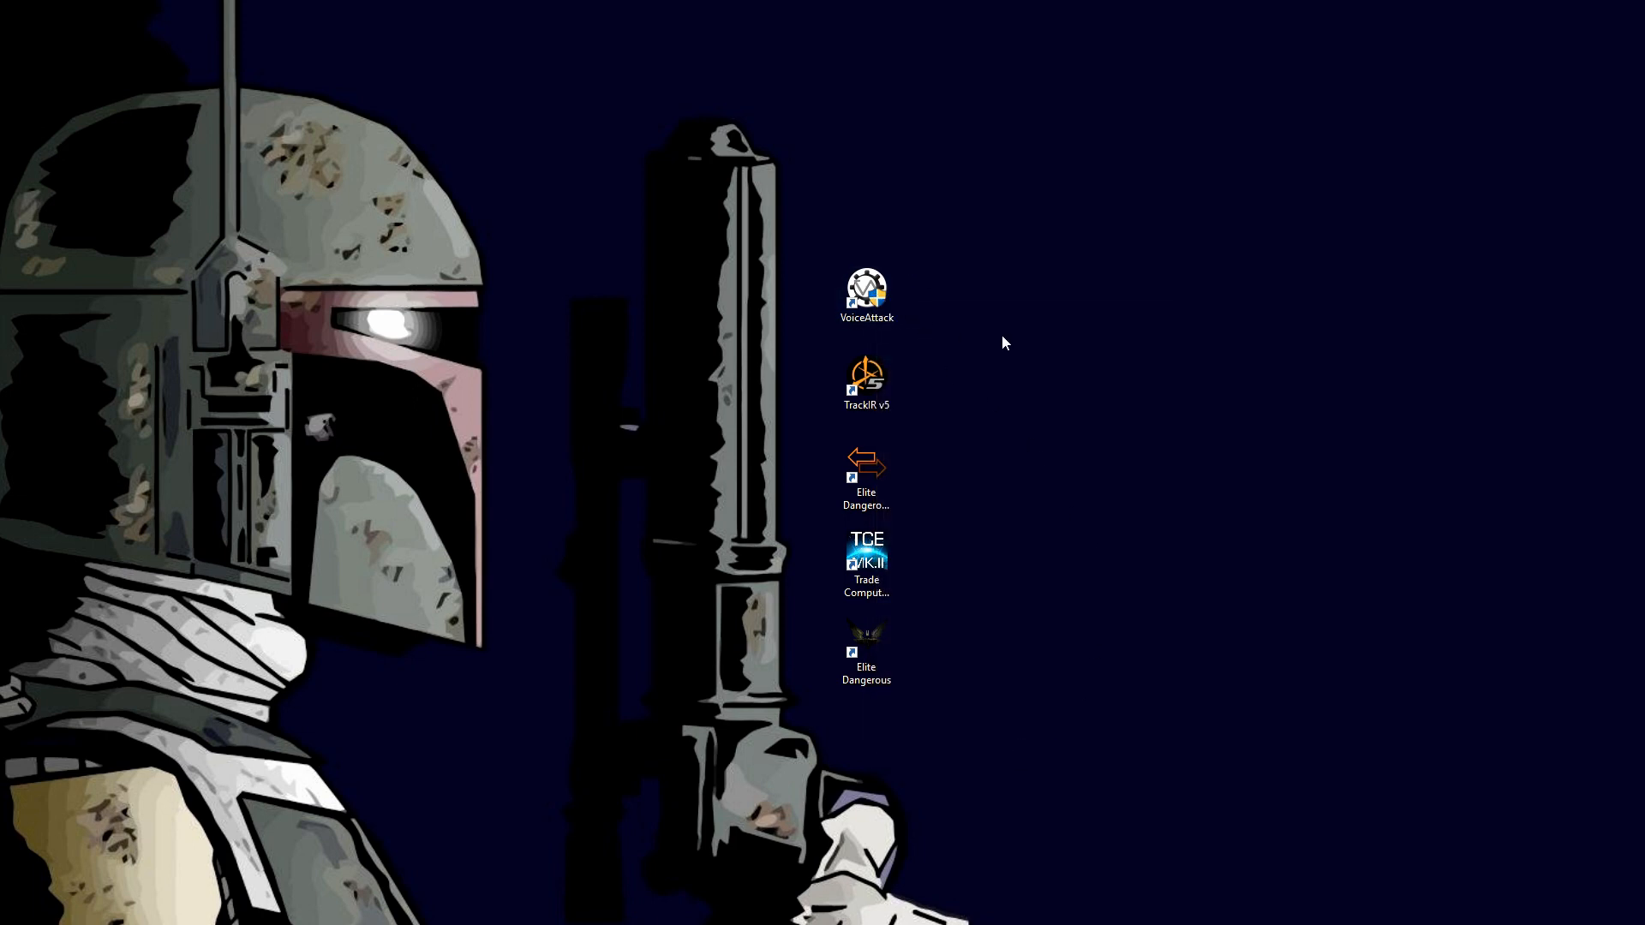
{"action": "mouse_move", "coordinate": [886, 335]}
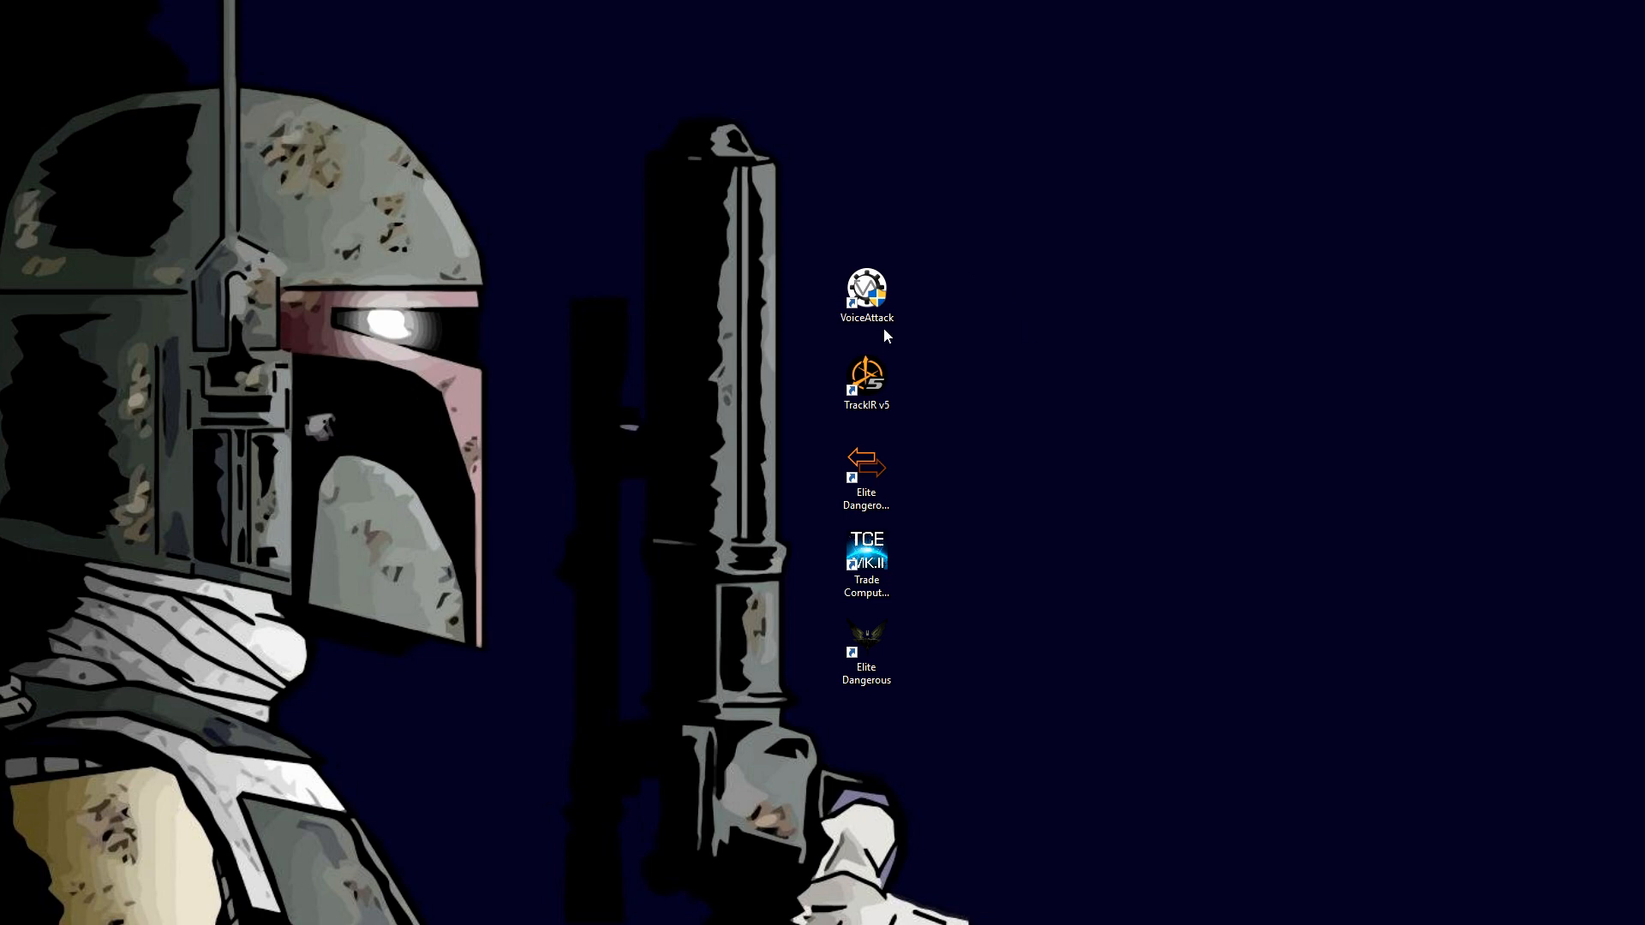
{"action": "mouse_move", "coordinate": [996, 329]}
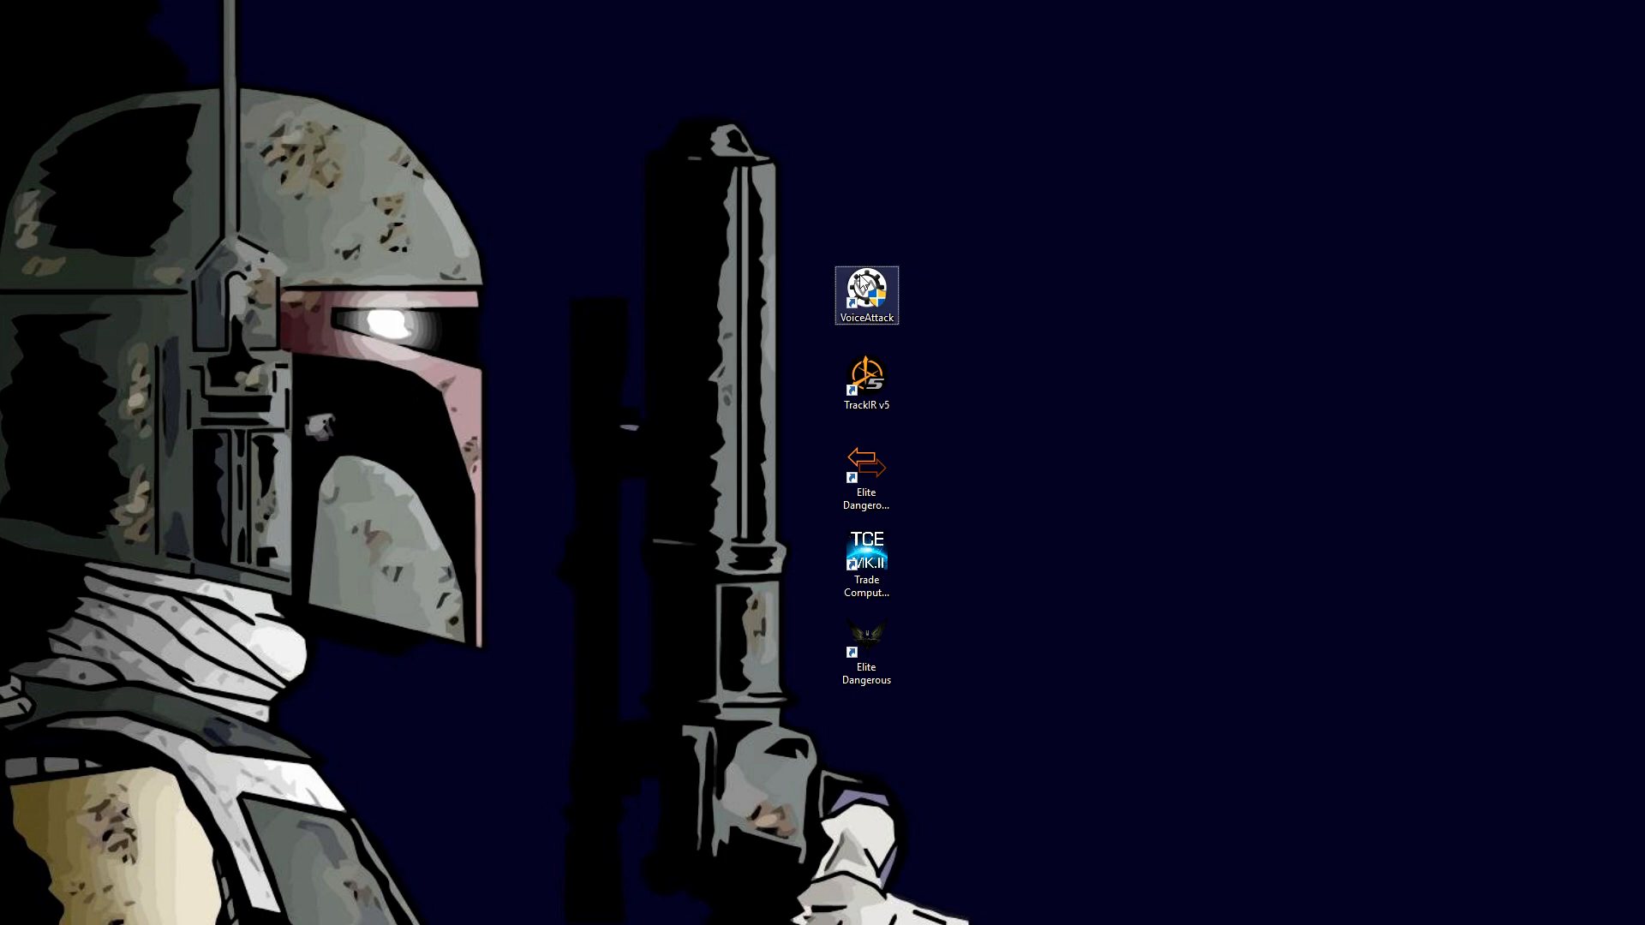
{"action": "mouse_move", "coordinate": [866, 288]}
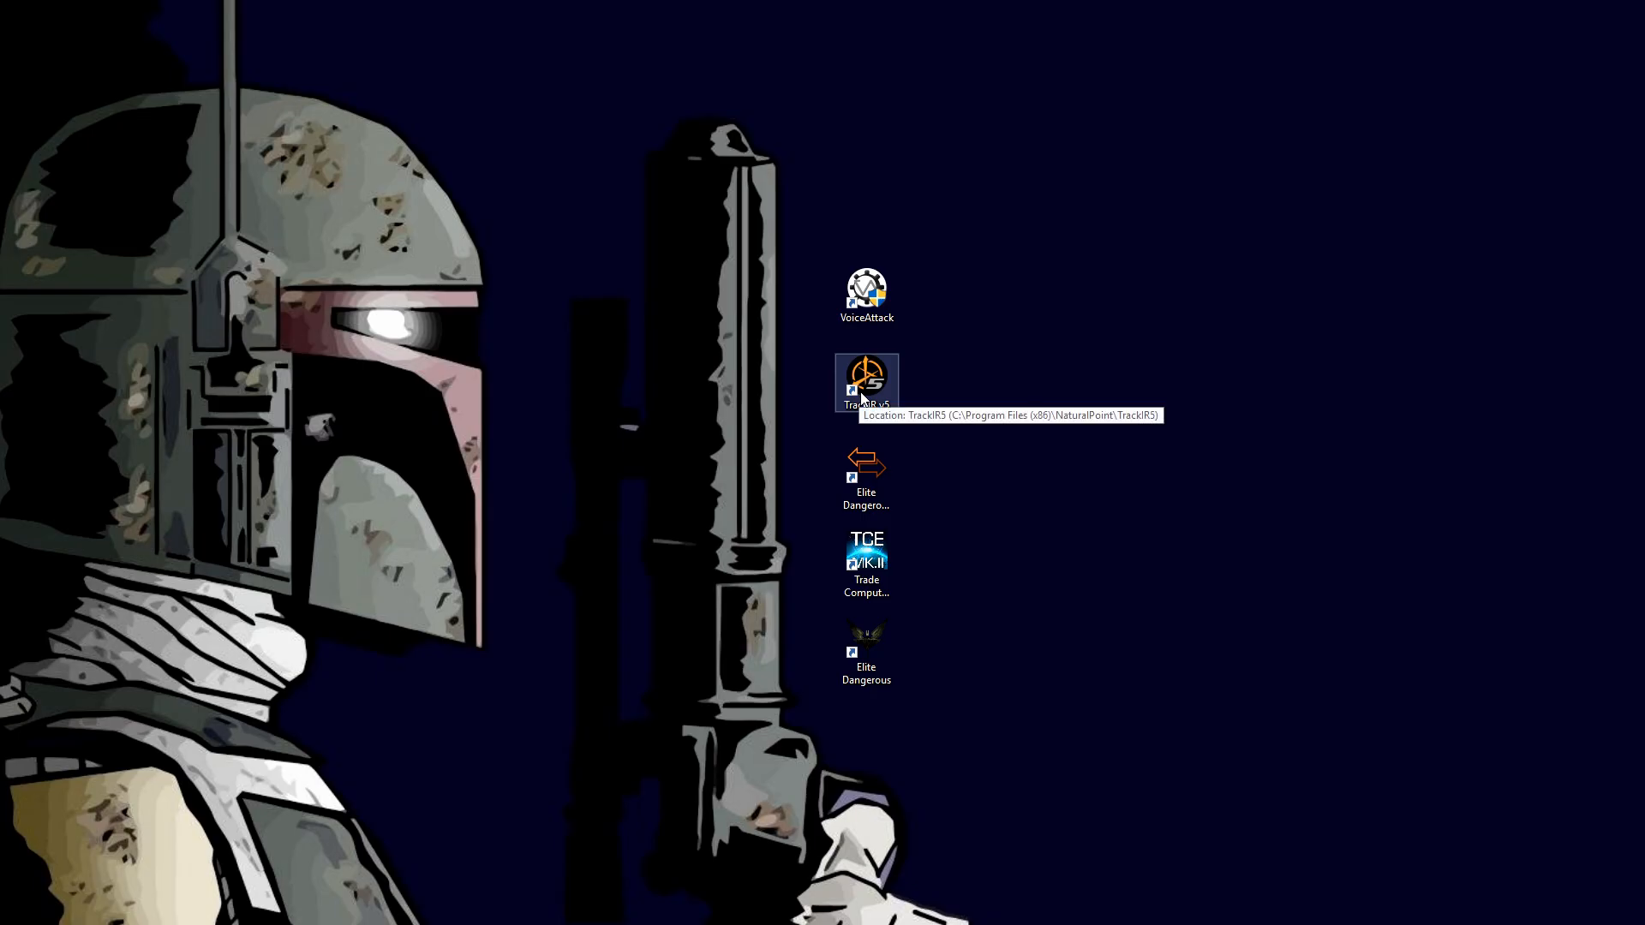
- Launch VoiceAttack and dismiss the startup tips so the Elite: Singularity profile loads
{"action": "double_click", "coordinate": [867, 291]}
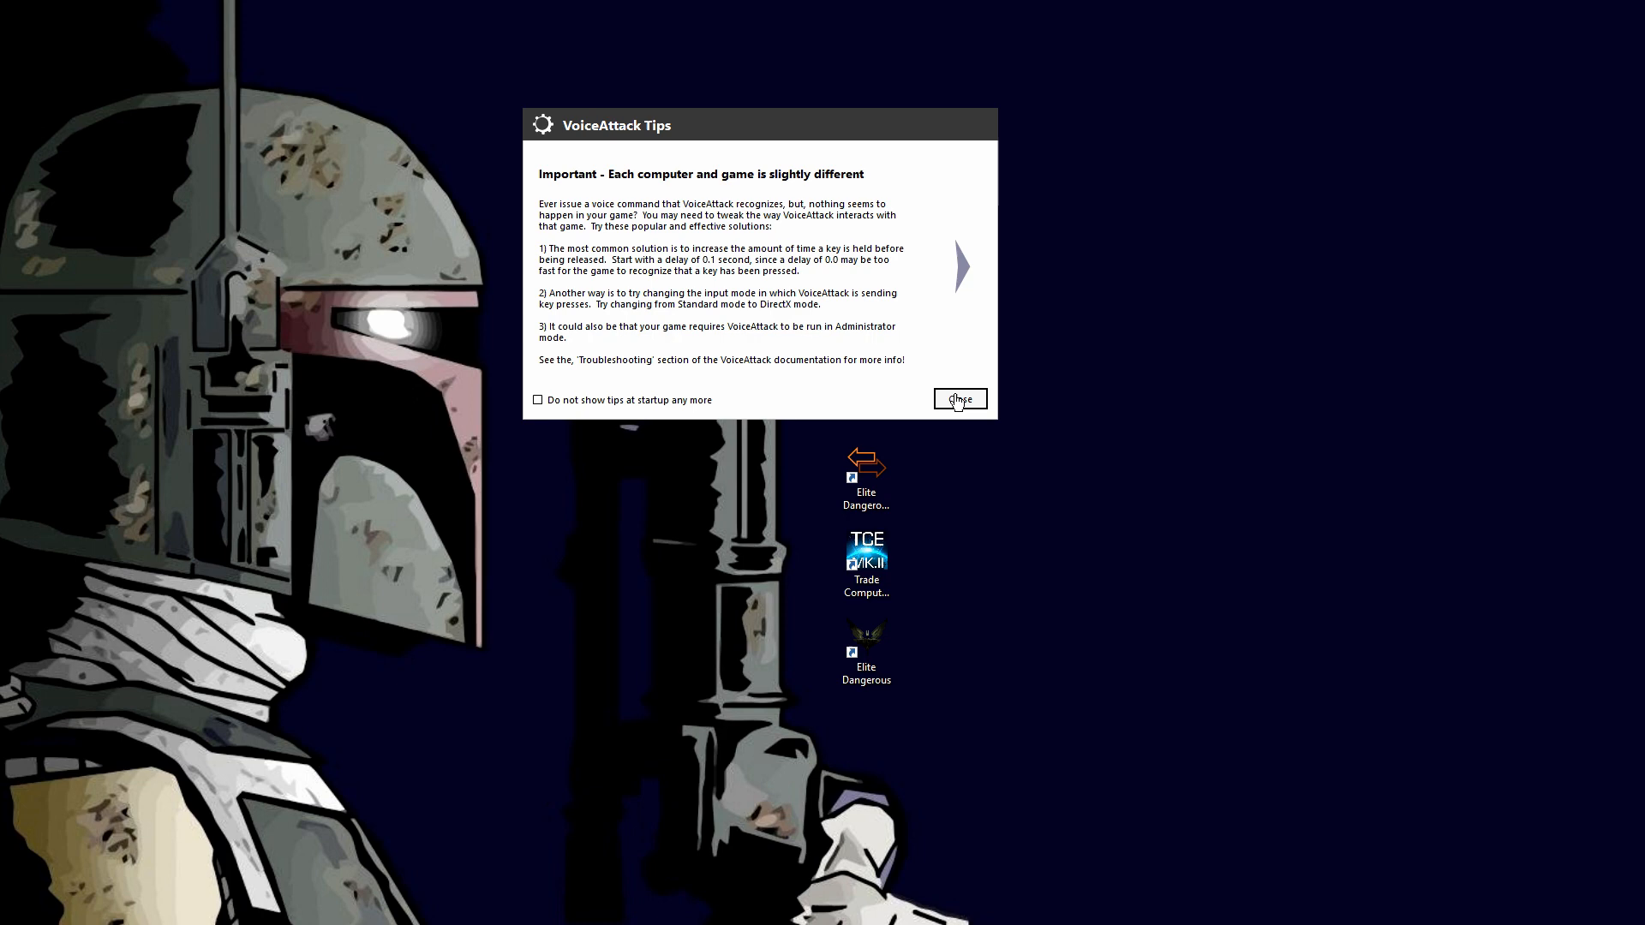
{"action": "left_click", "coordinate": [960, 399]}
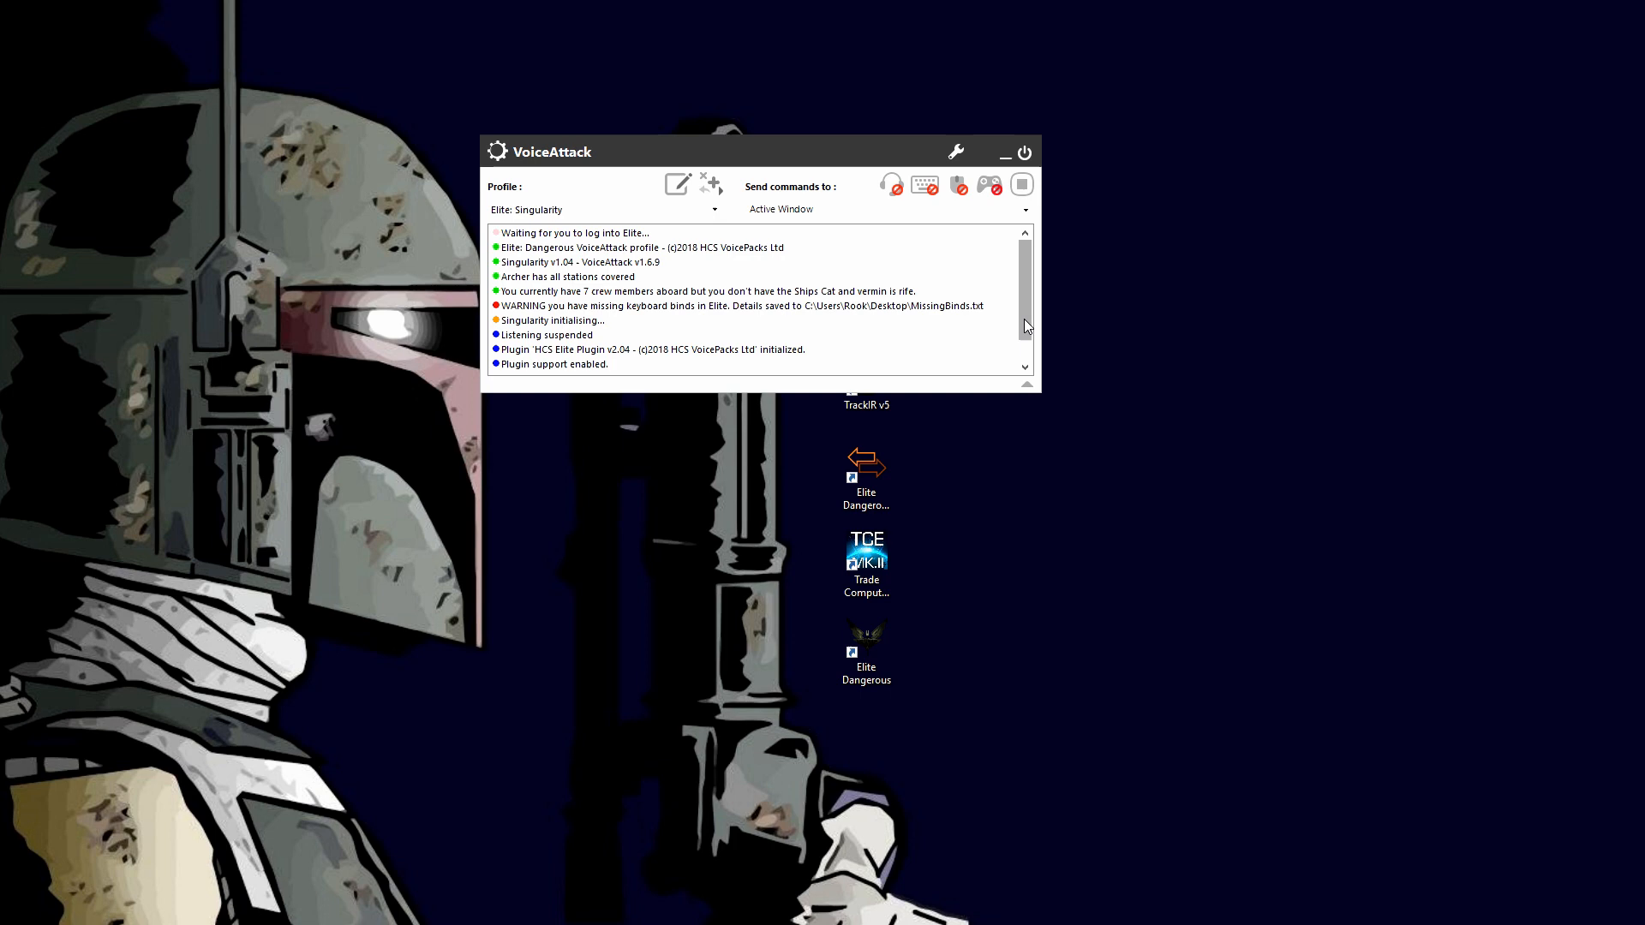
{"action": "mouse_move", "coordinate": [865, 312]}
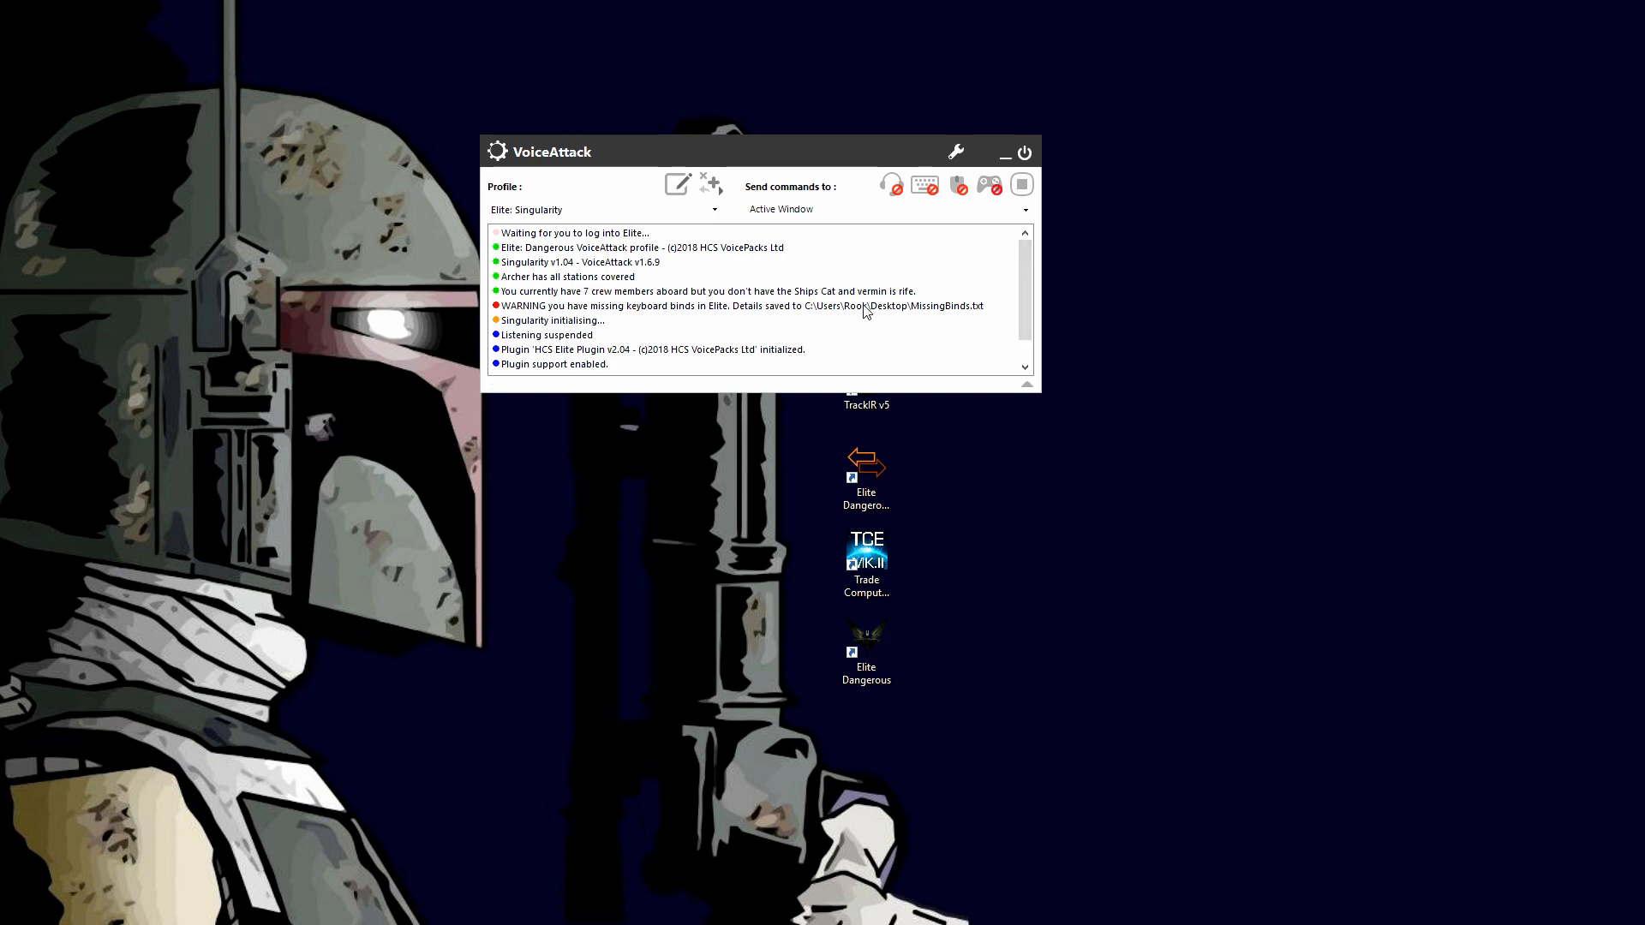
{"action": "mouse_move", "coordinate": [797, 305]}
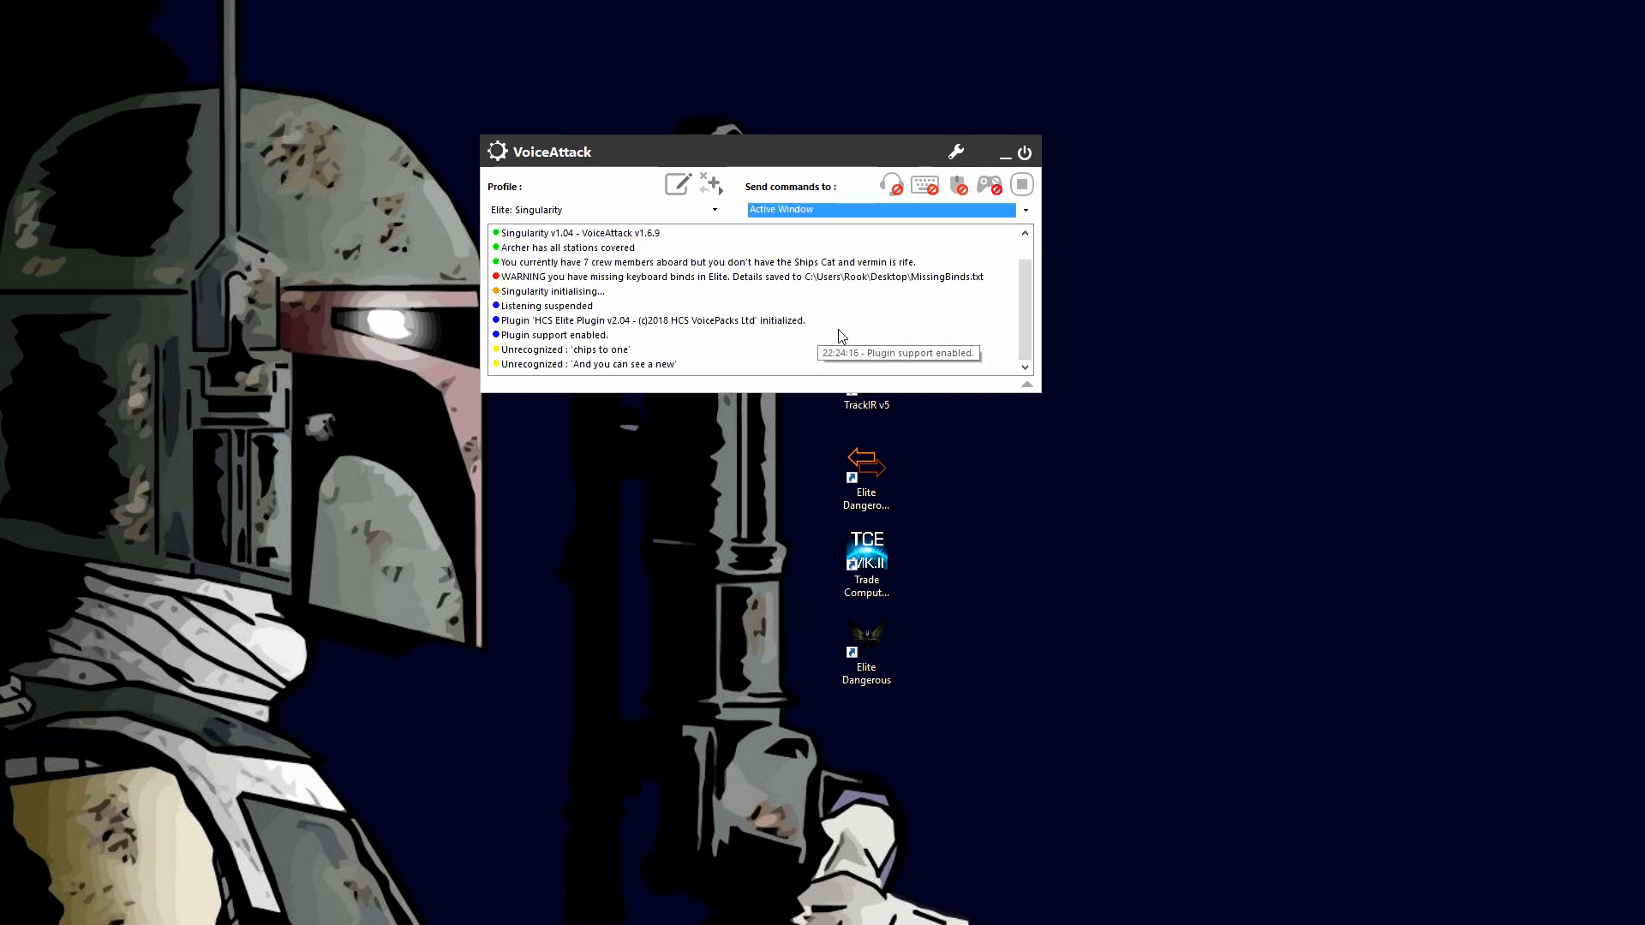
{"action": "mouse_move", "coordinate": [567, 305]}
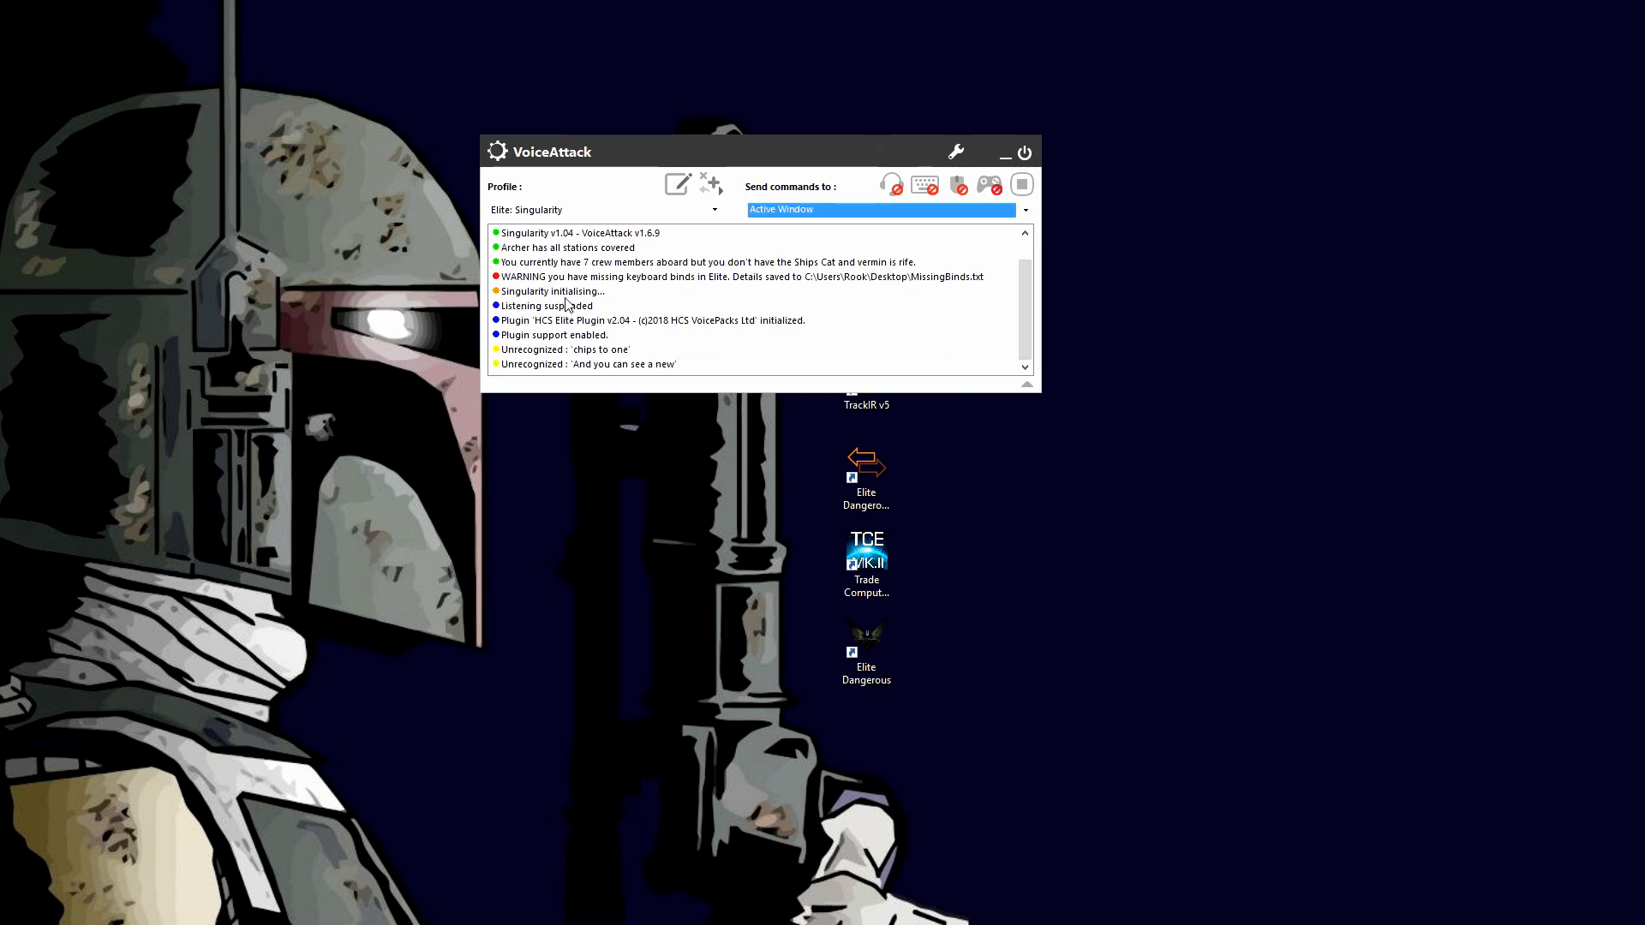
{"action": "mouse_move", "coordinate": [780, 338]}
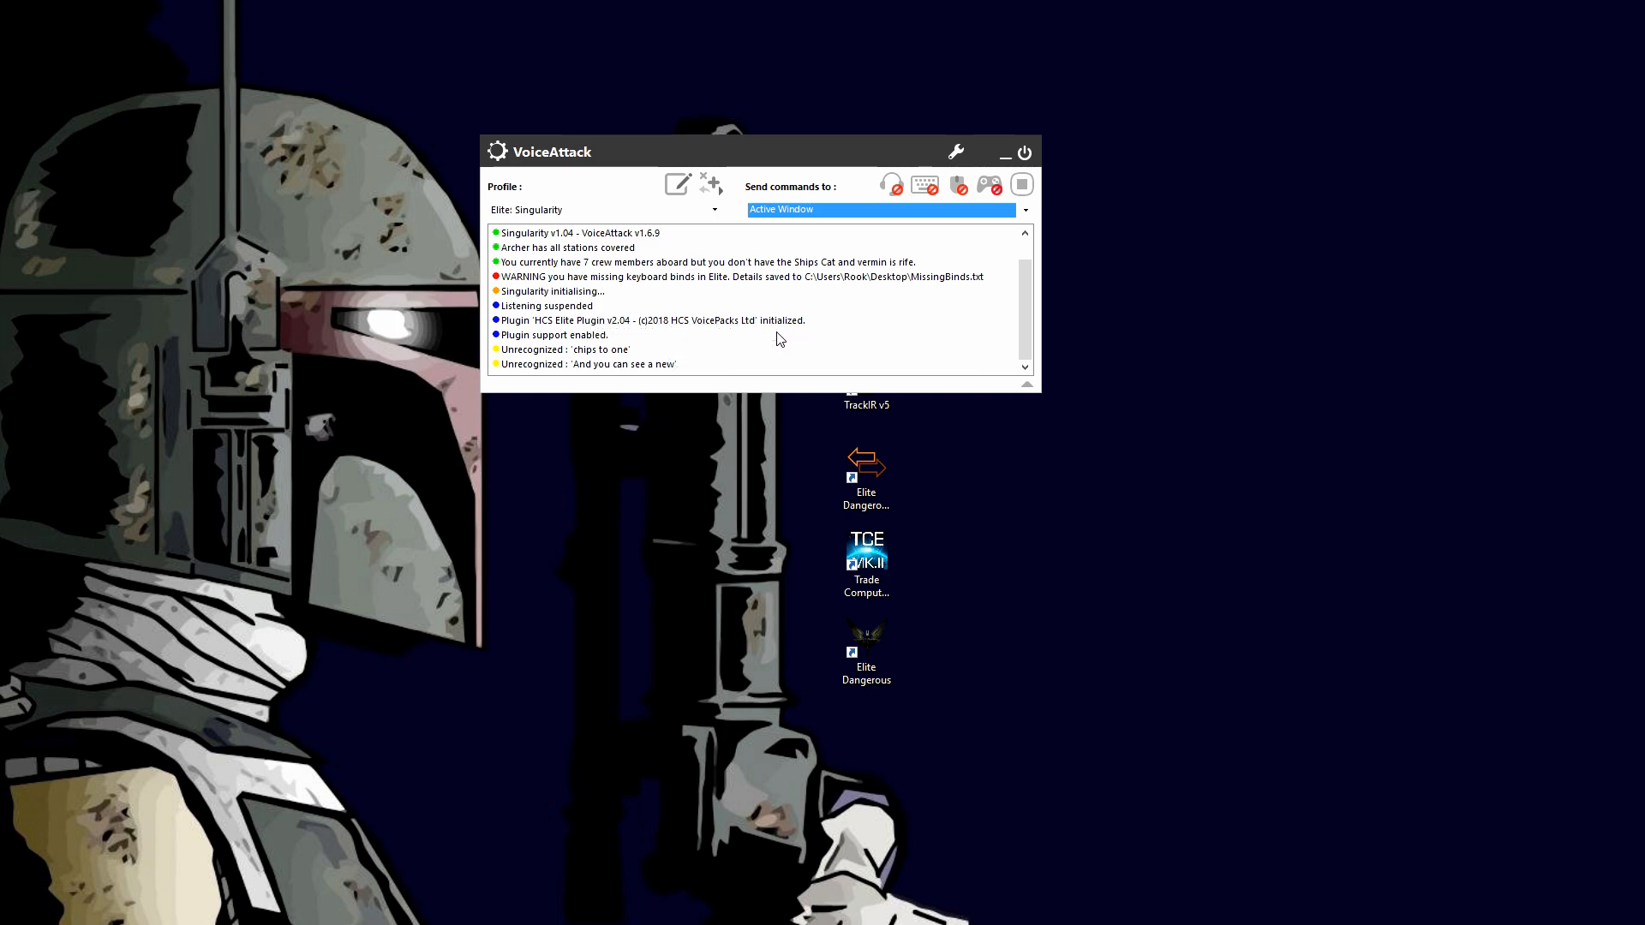
{"action": "mouse_move", "coordinate": [572, 338]}
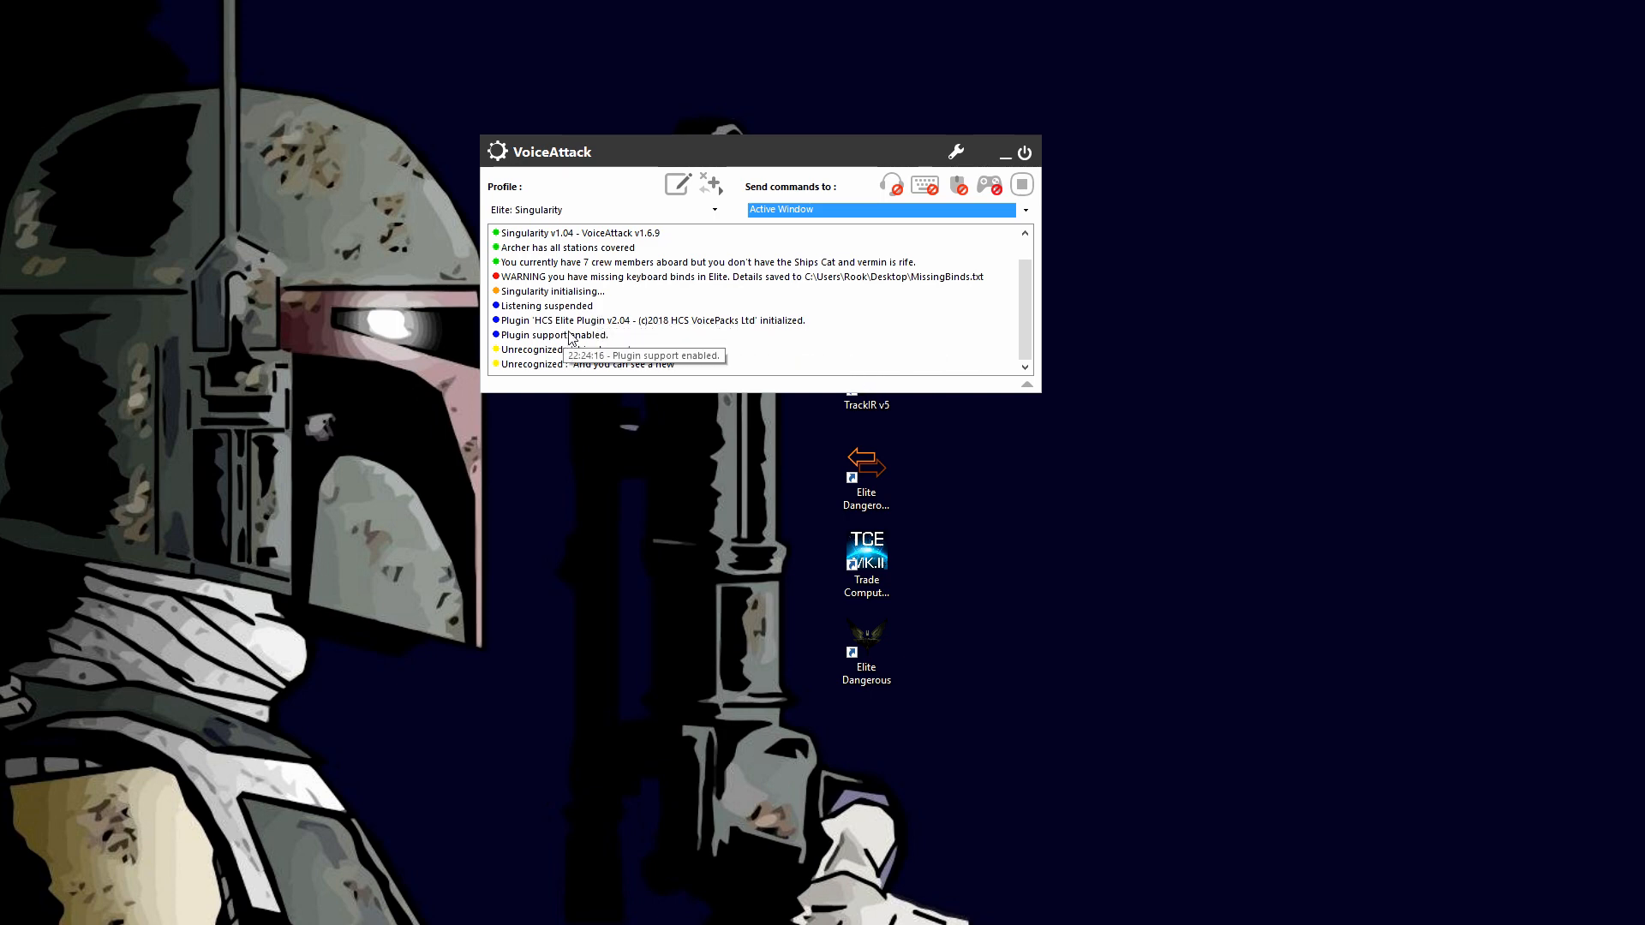
{"action": "mouse_move", "coordinate": [639, 337]}
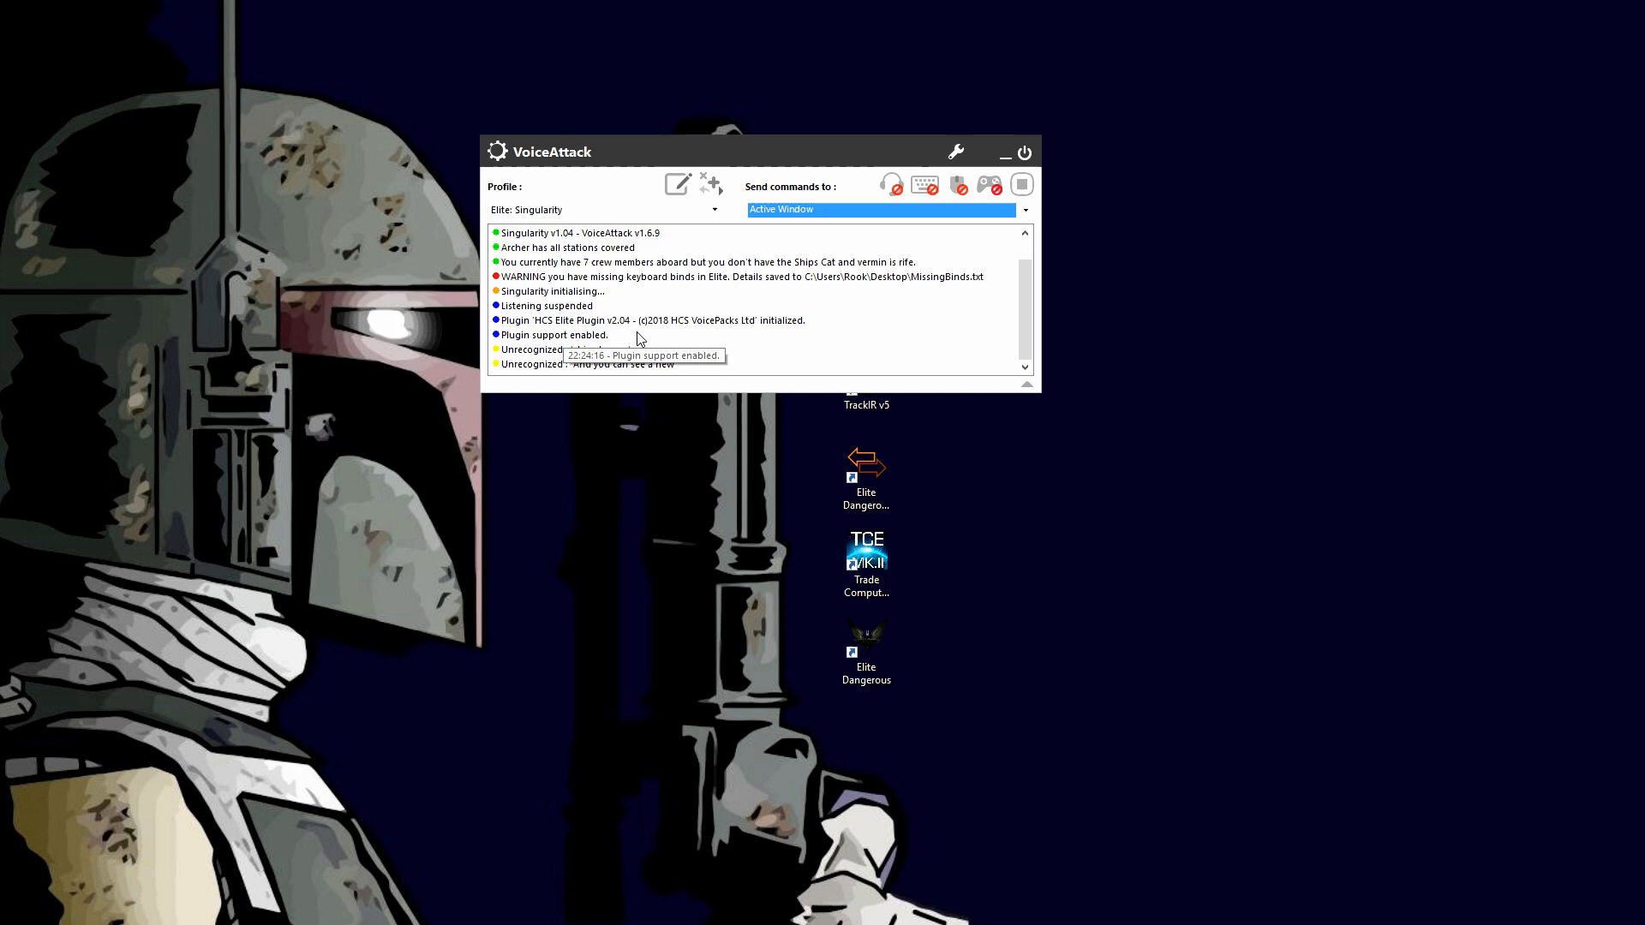
{"action": "mouse_move", "coordinate": [632, 329]}
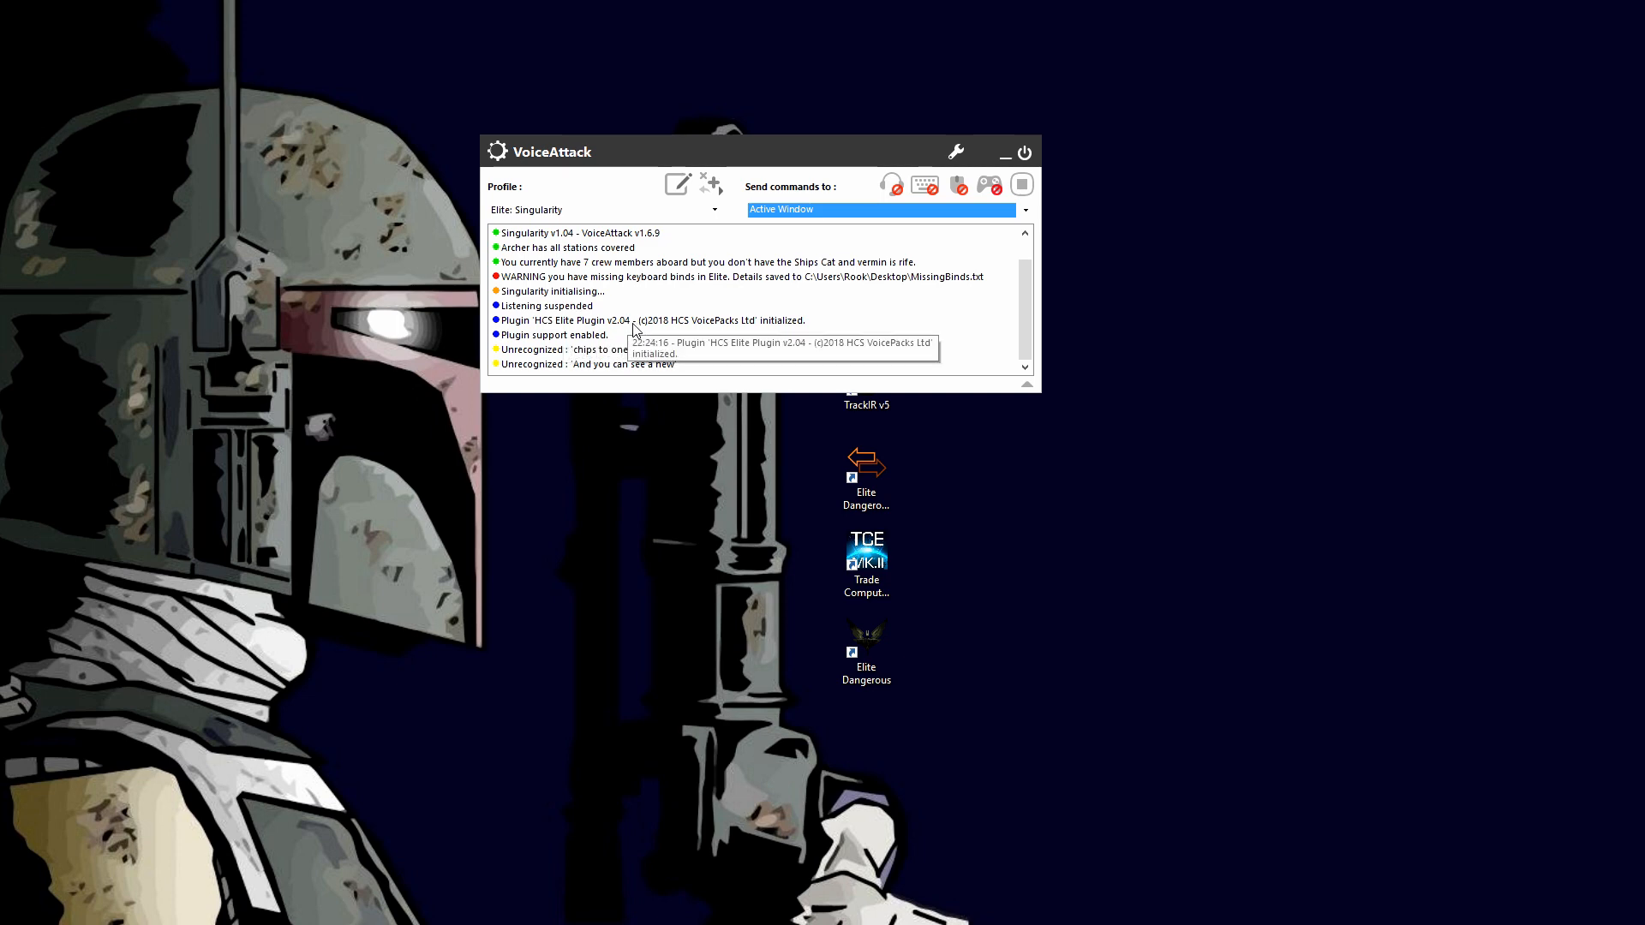
{"action": "mouse_move", "coordinate": [521, 291]}
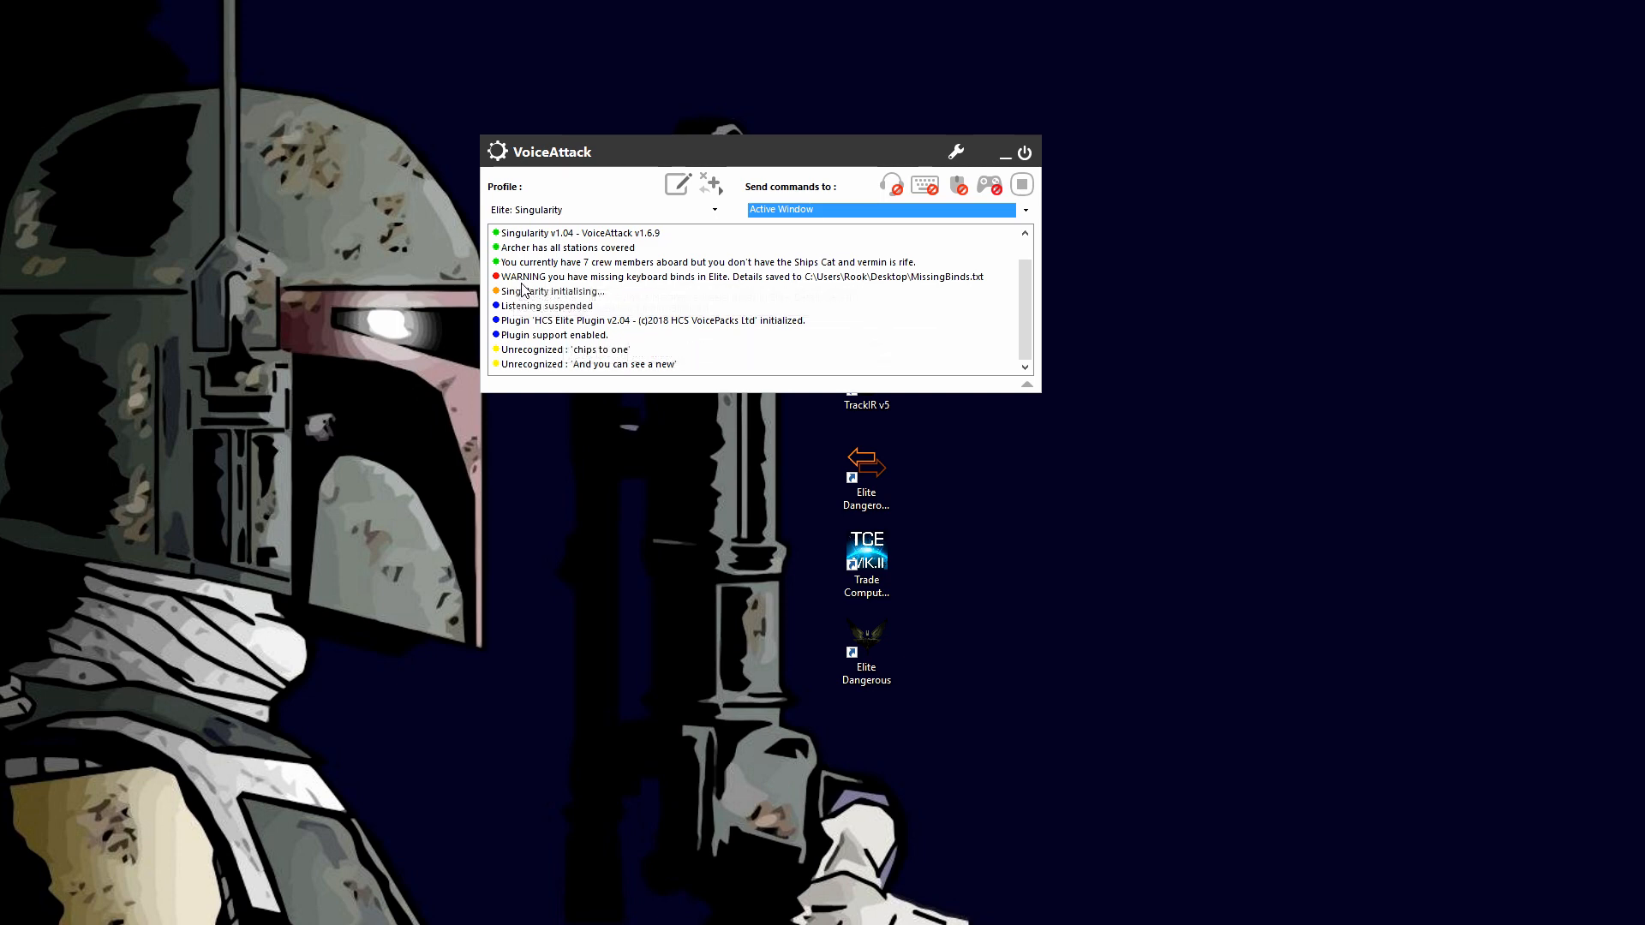
{"action": "mouse_move", "coordinate": [667, 292]}
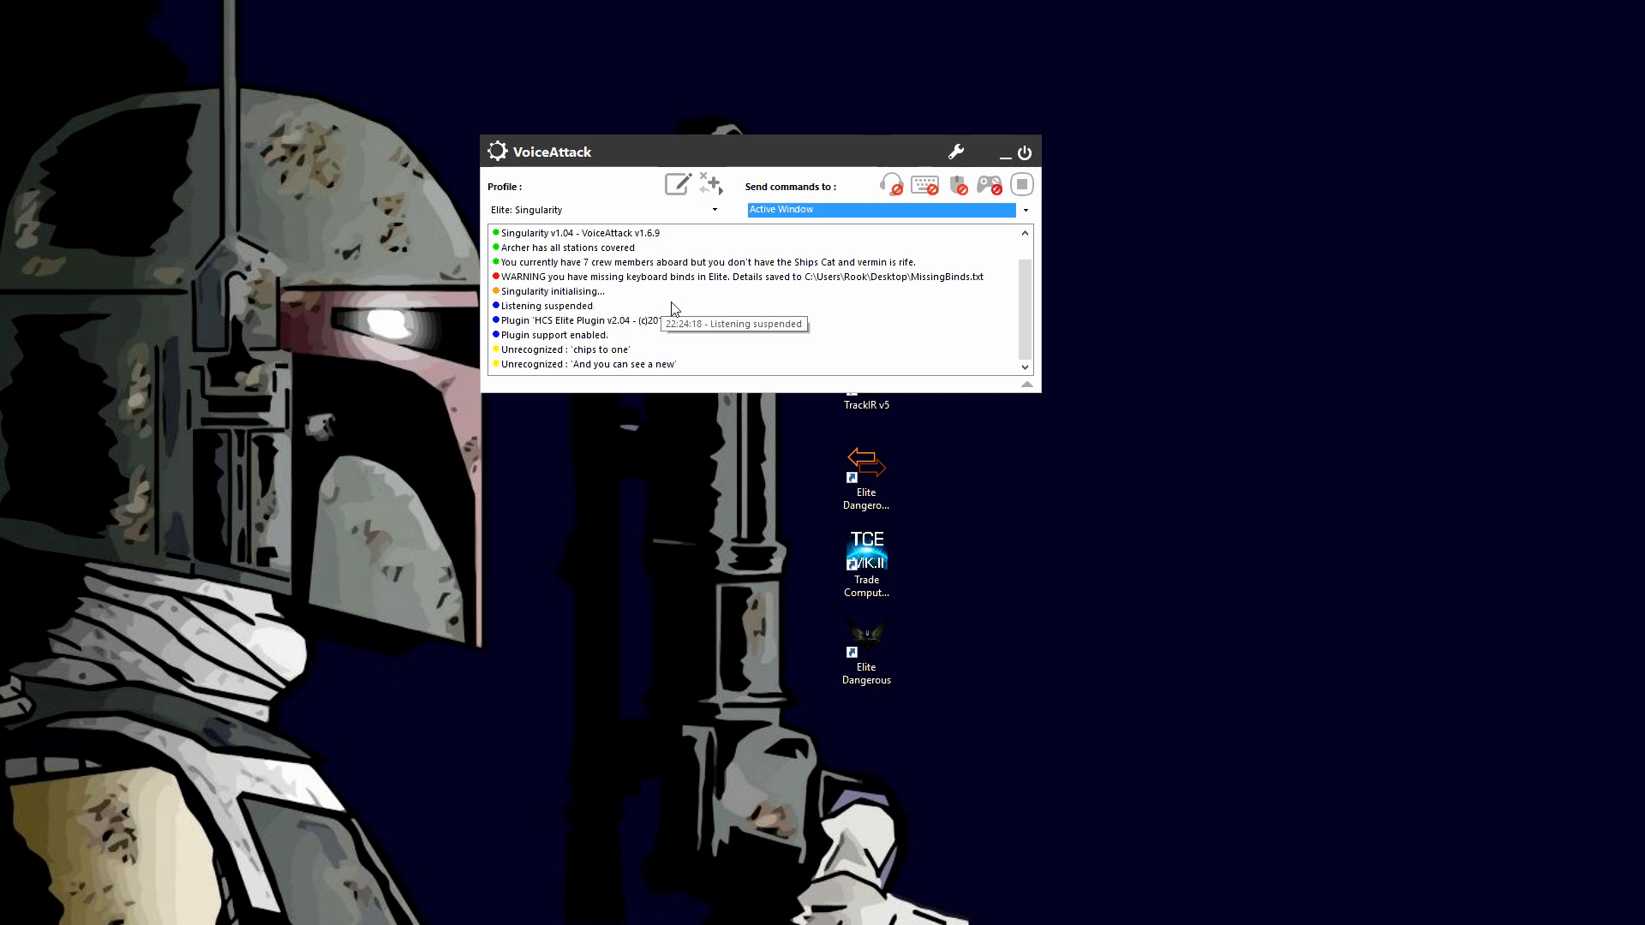
{"action": "mouse_move", "coordinate": [689, 299]}
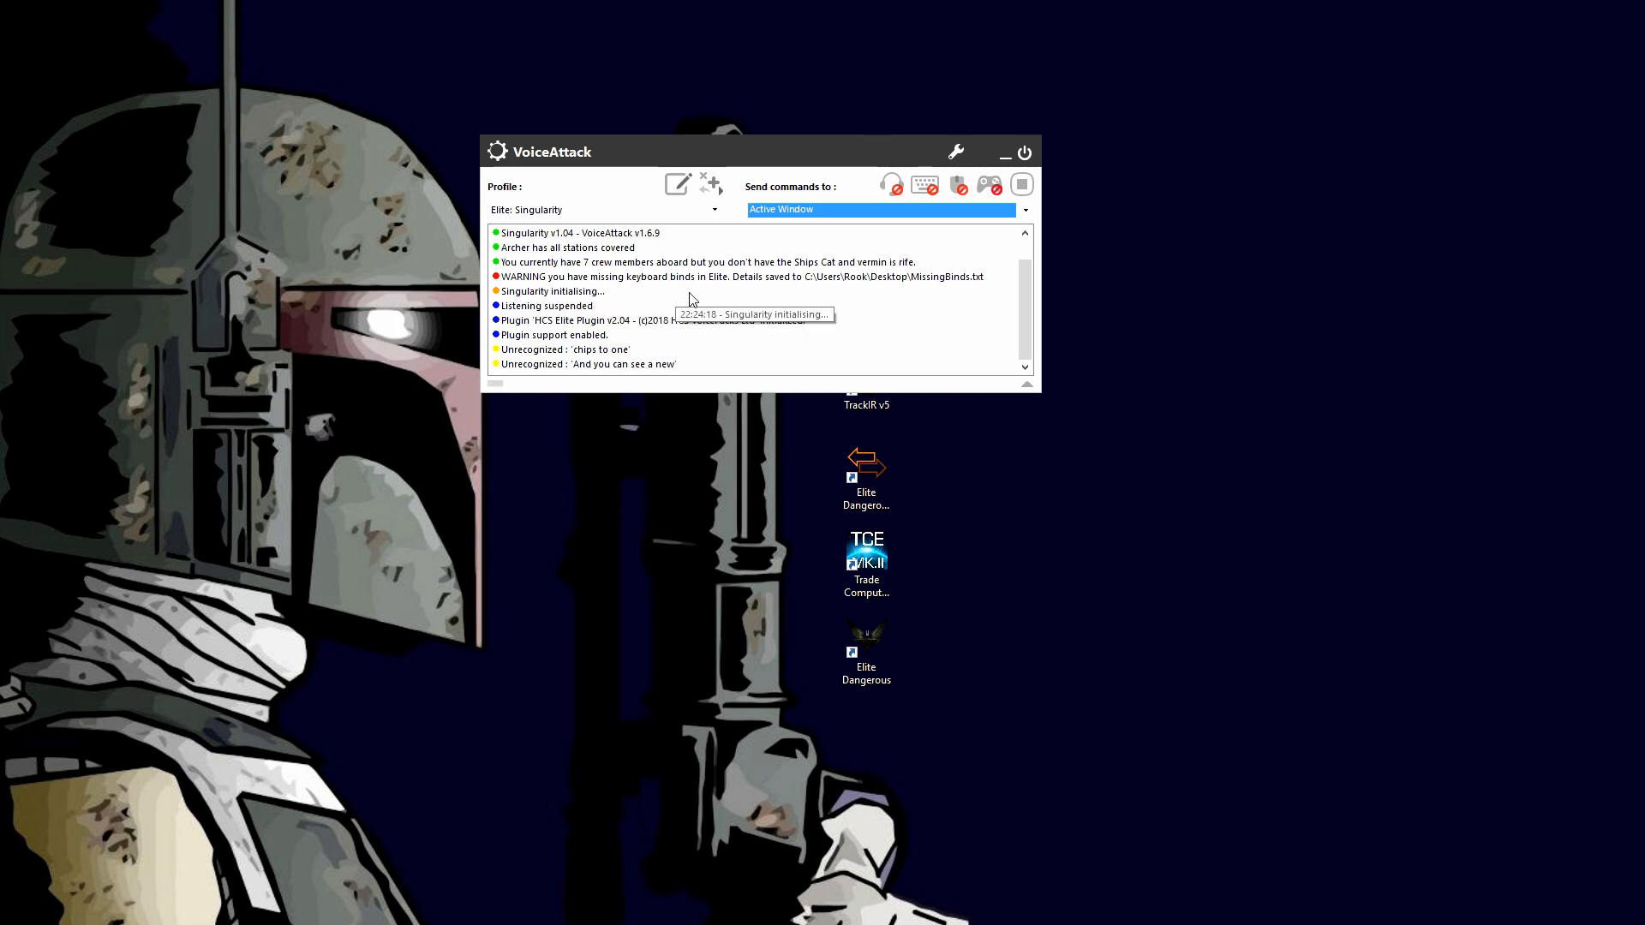
{"action": "mouse_move", "coordinate": [607, 176]}
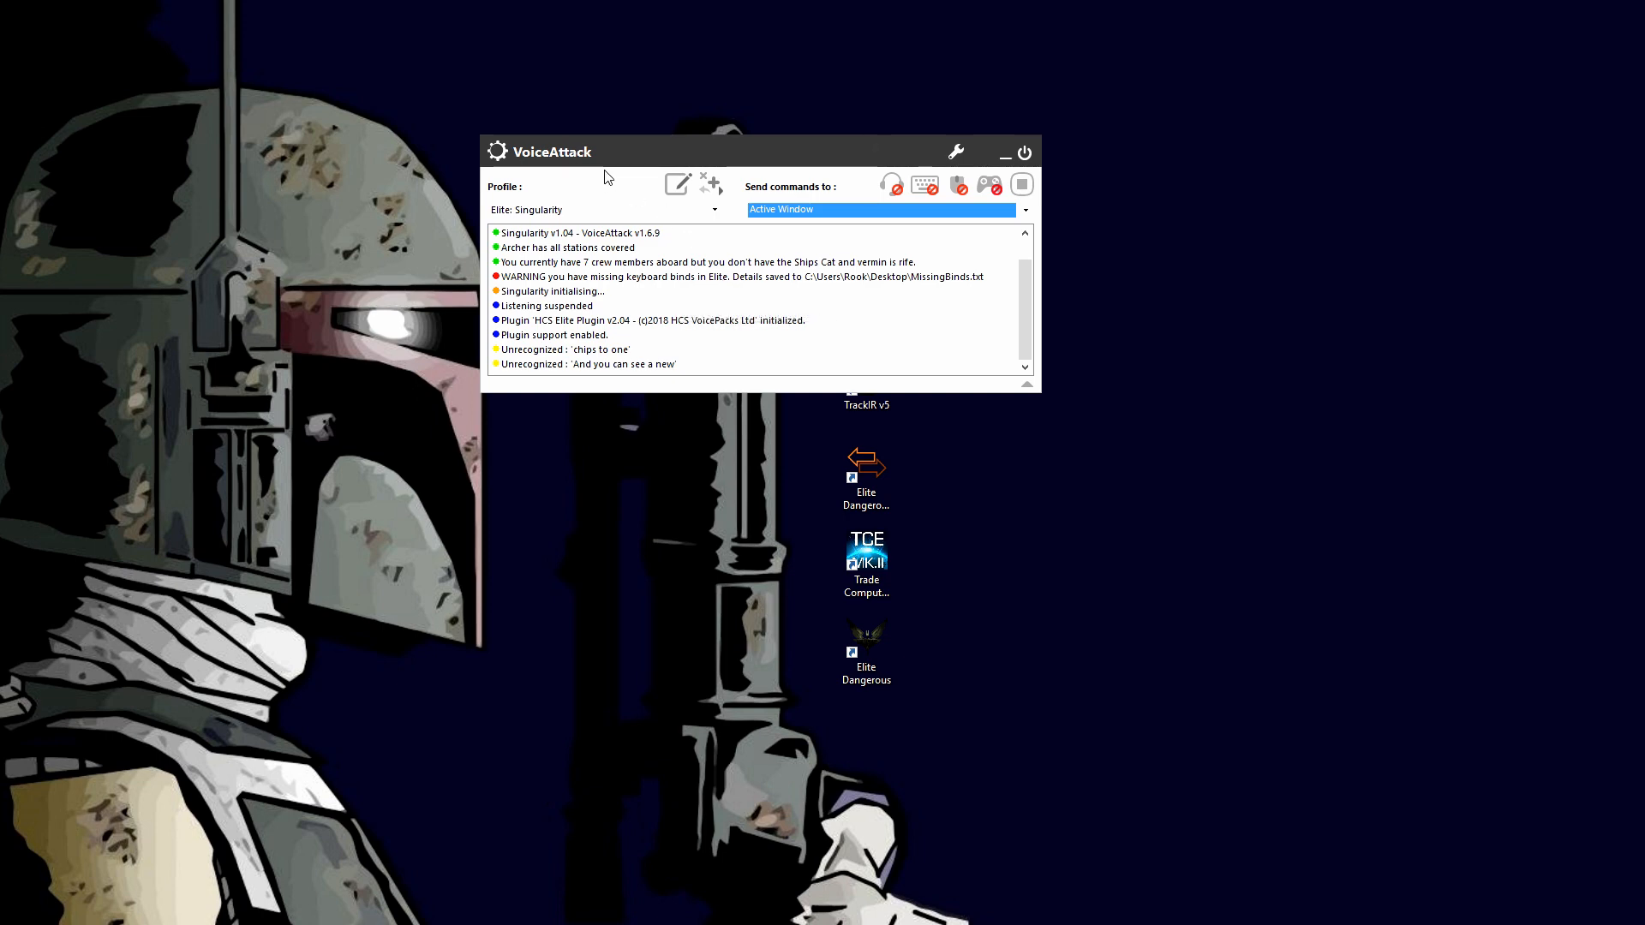
{"action": "mouse_move", "coordinate": [691, 288]}
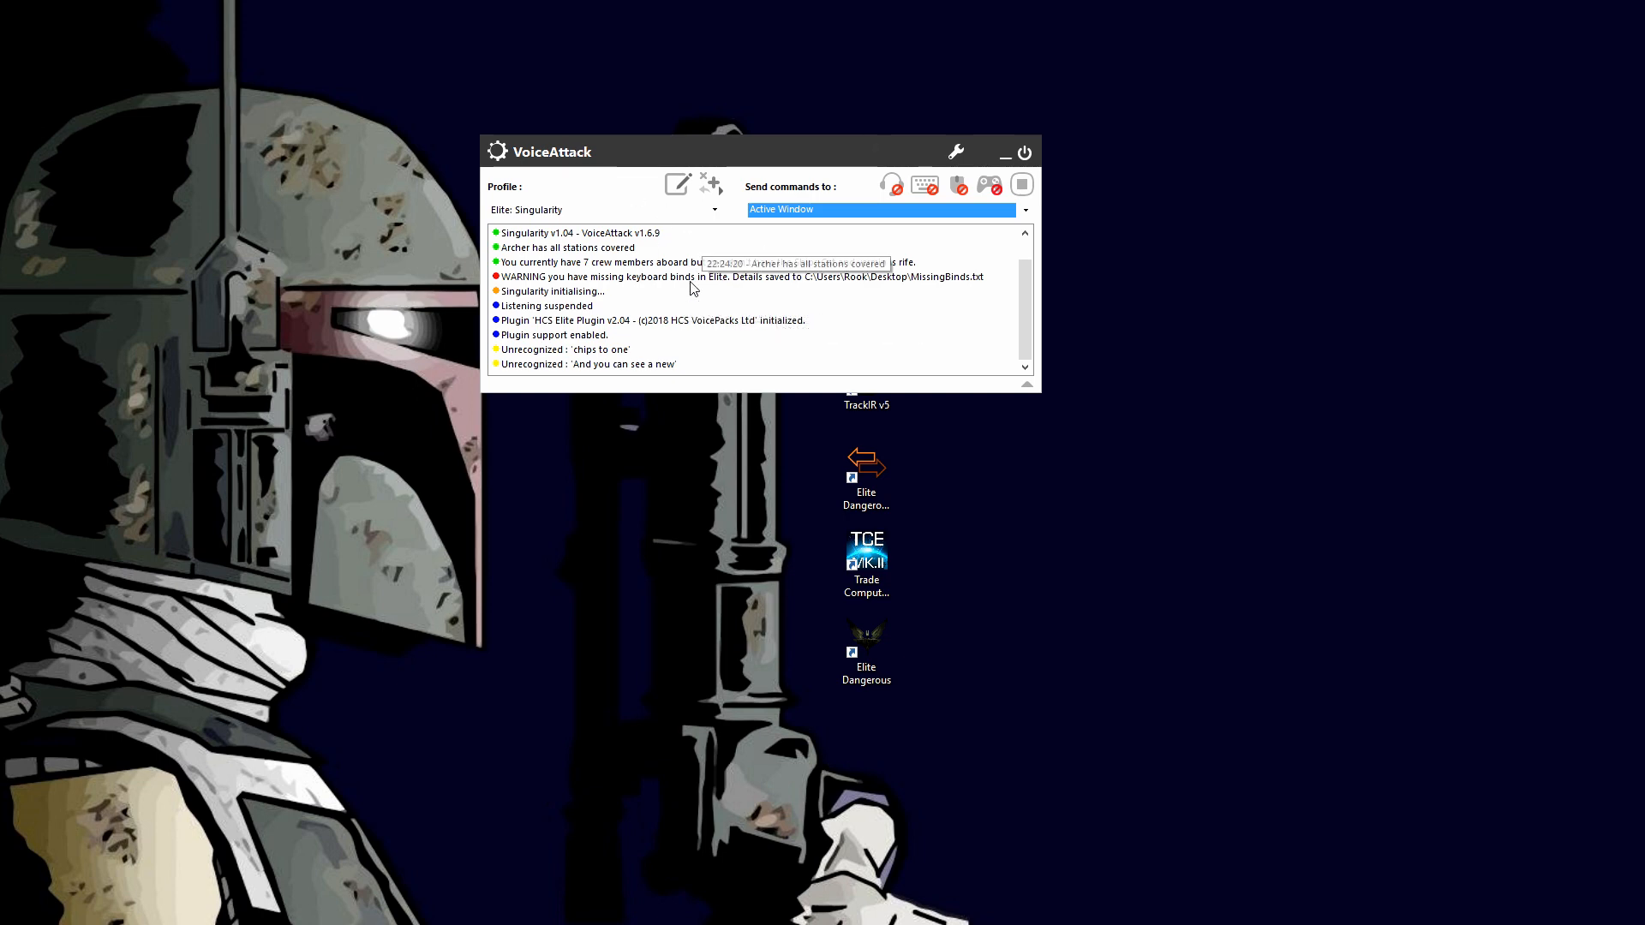
{"action": "mouse_move", "coordinate": [958, 285]}
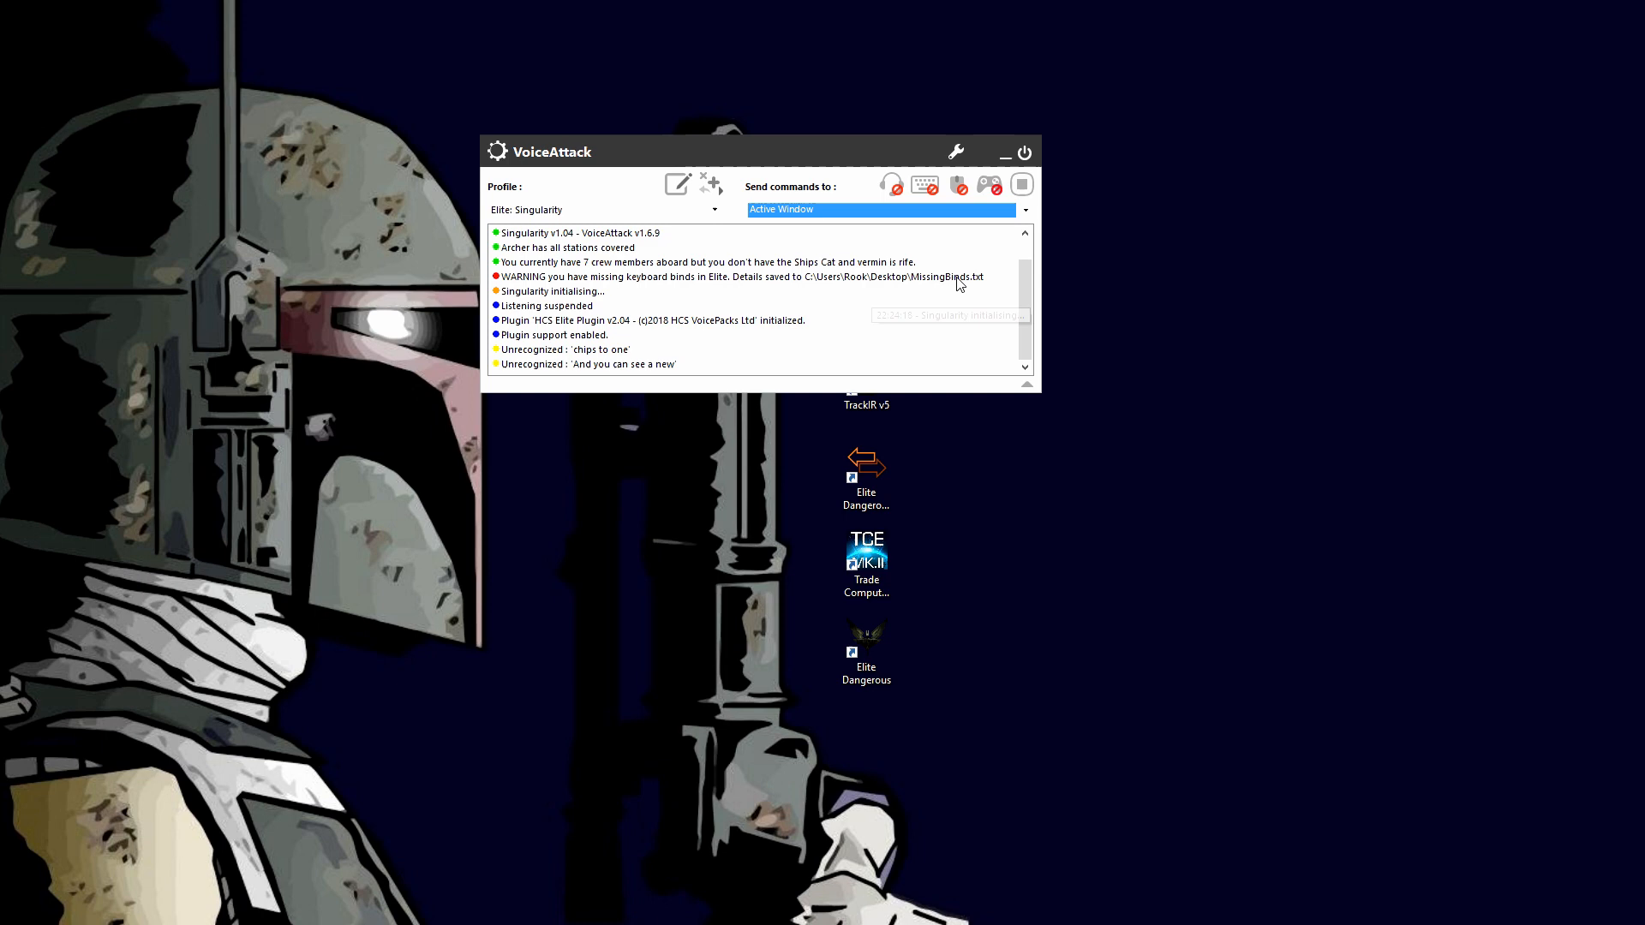
{"action": "mouse_move", "coordinate": [861, 278]}
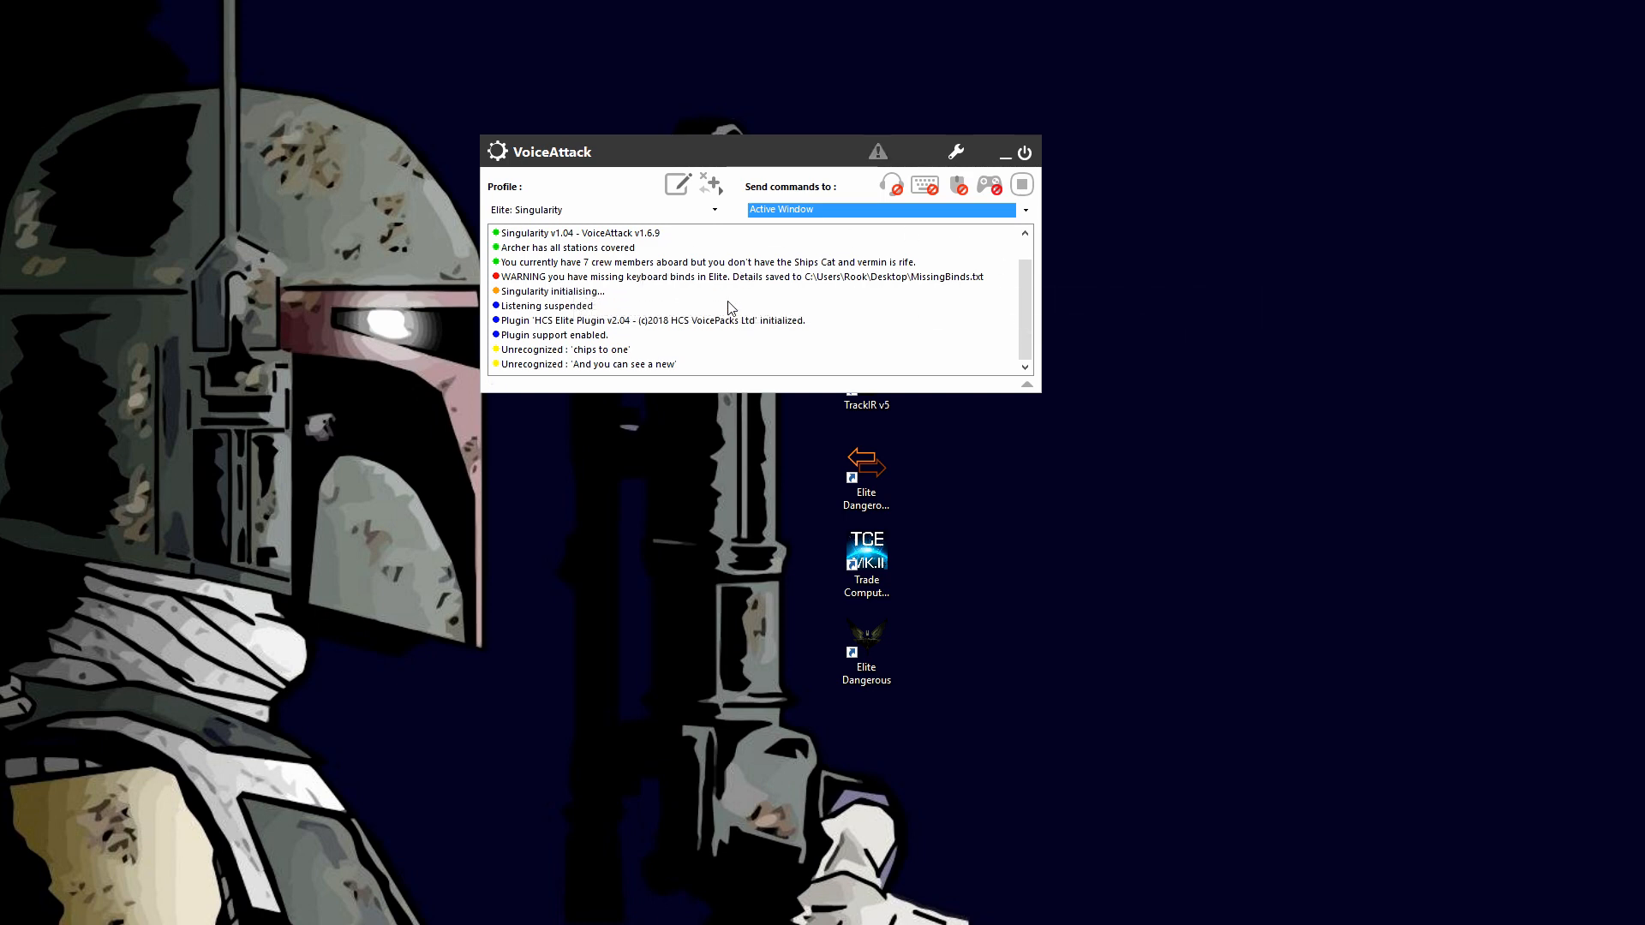
{"action": "mouse_move", "coordinate": [836, 313]}
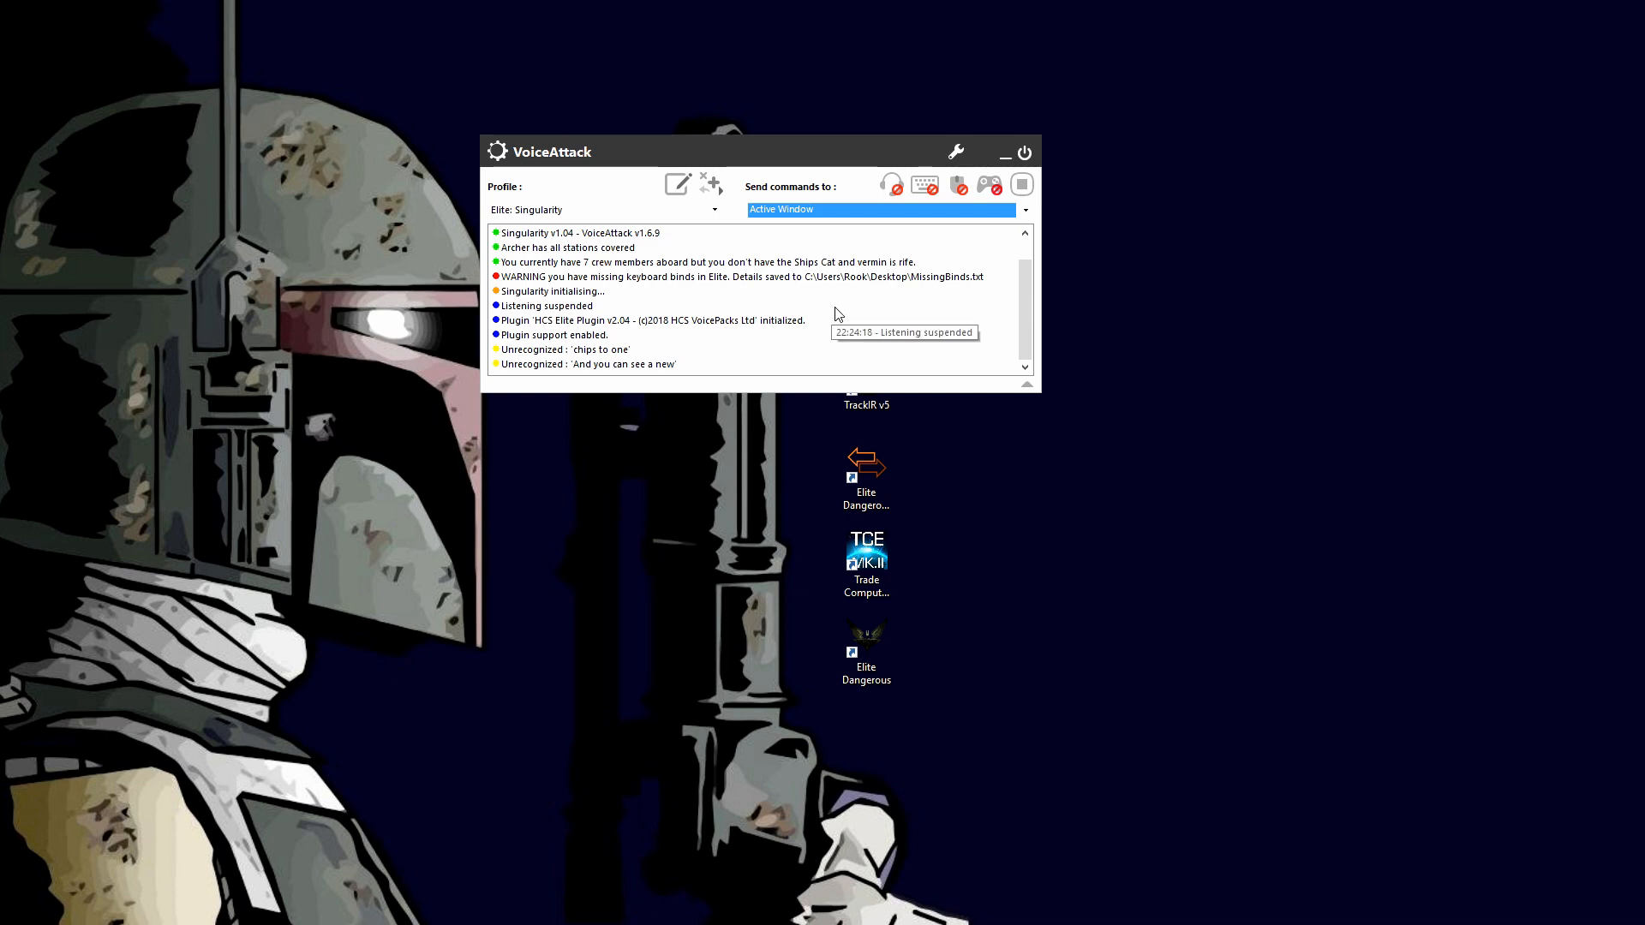
{"action": "mouse_move", "coordinate": [869, 305]}
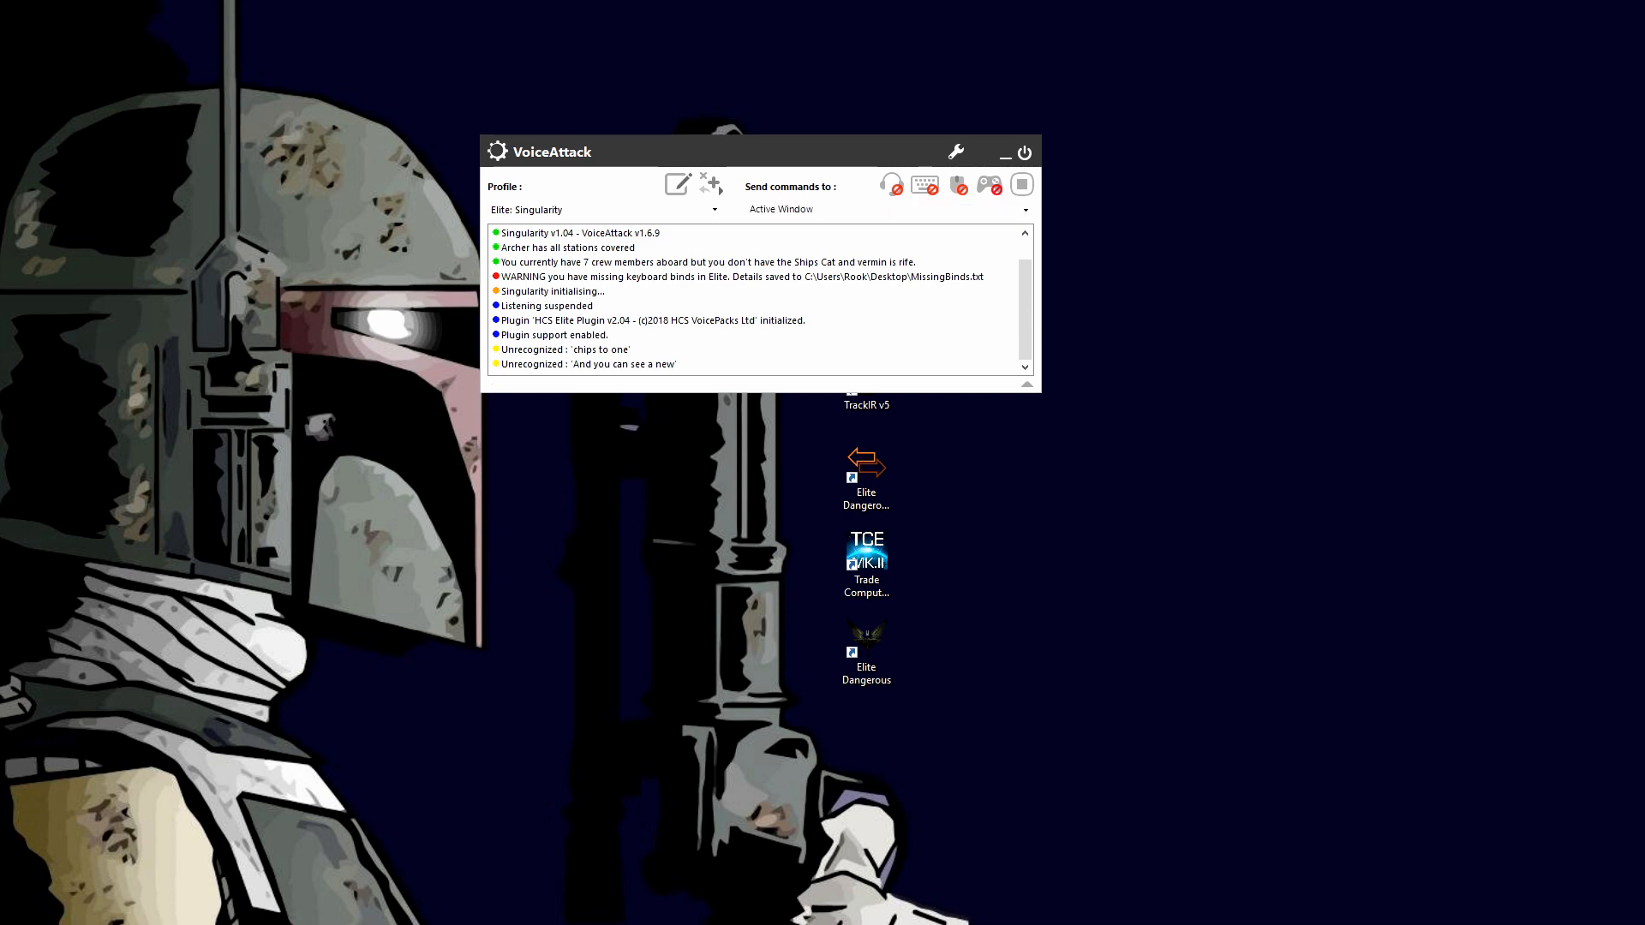
{"action": "left_click", "coordinate": [996, 469]}
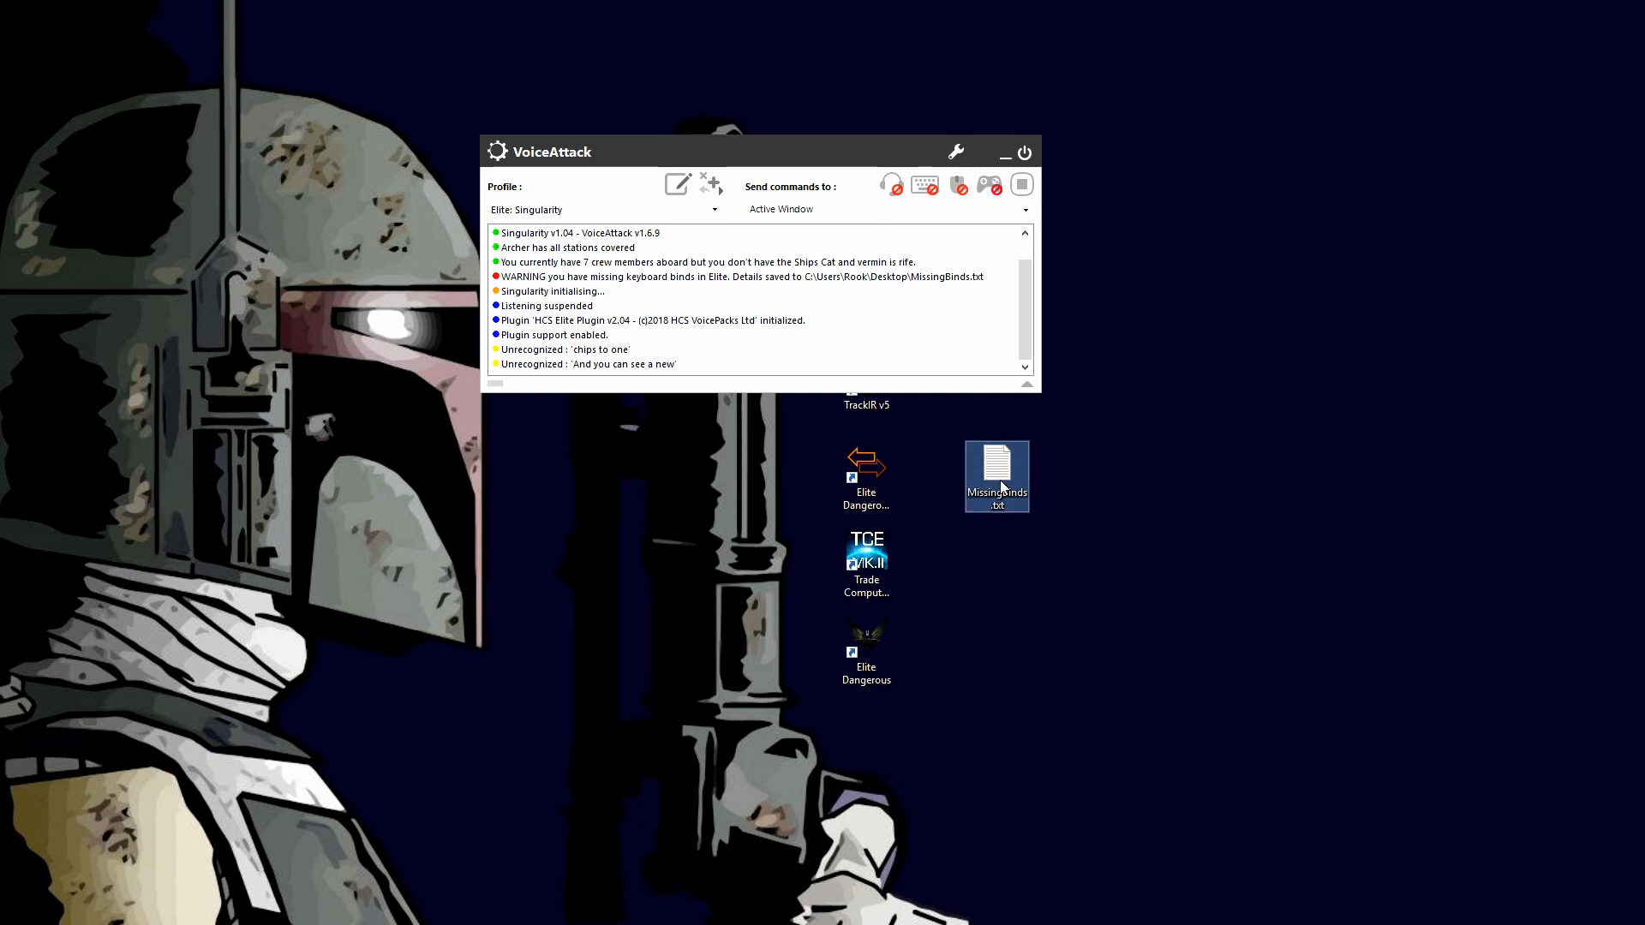
{"action": "mouse_move", "coordinate": [979, 525]}
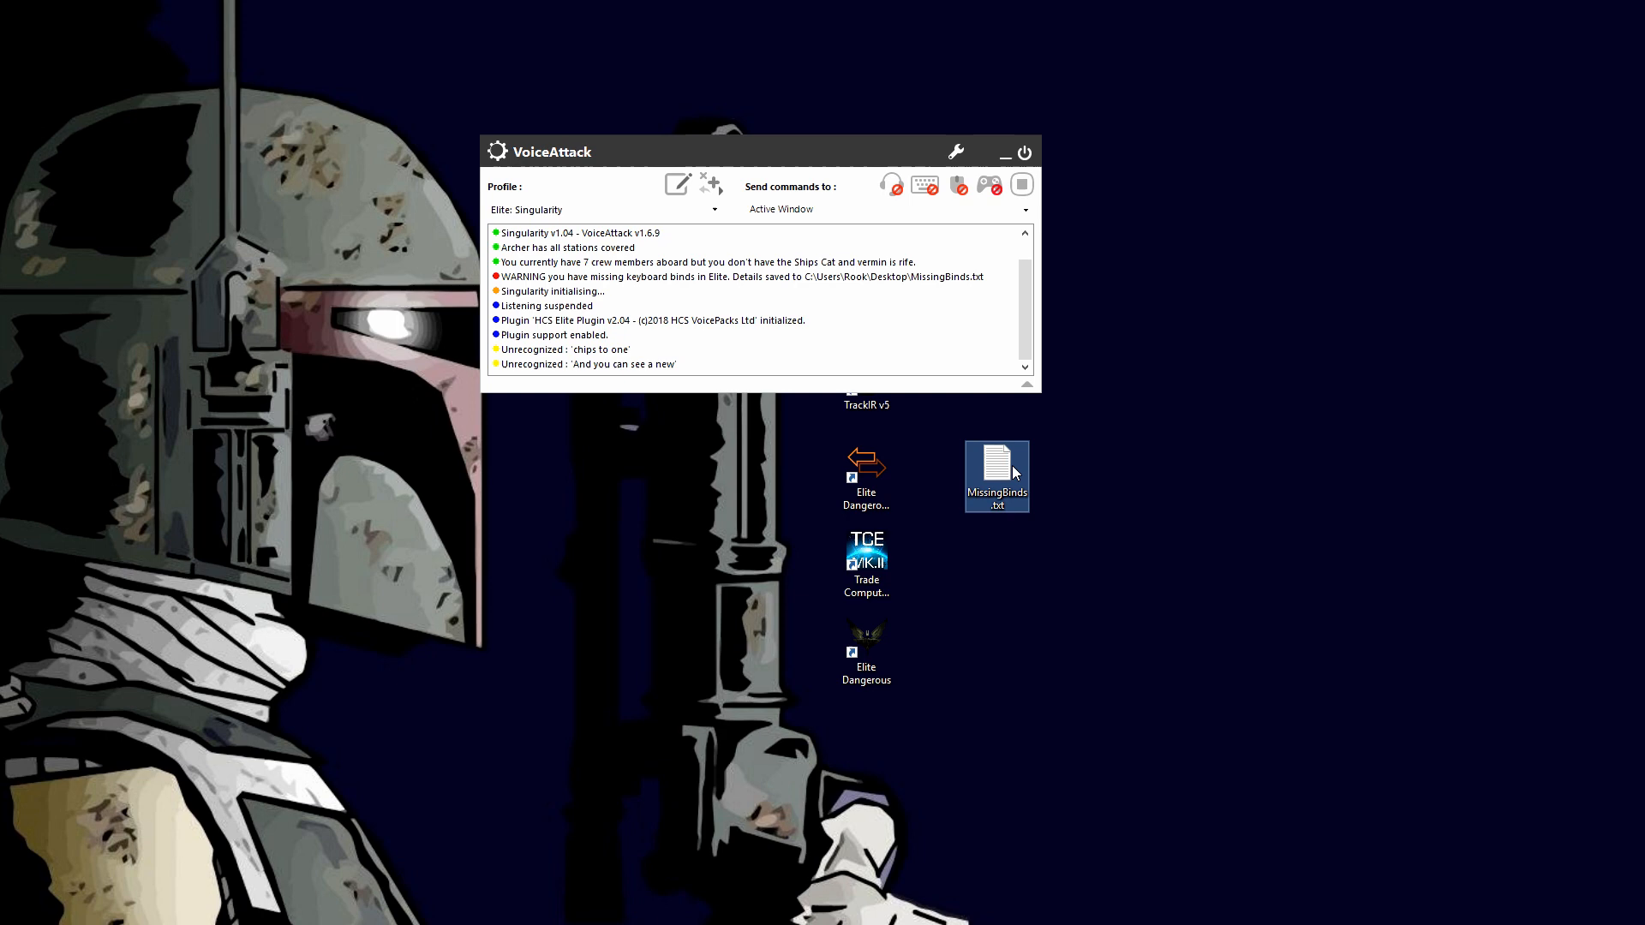
{"action": "double_click", "coordinate": [994, 477]}
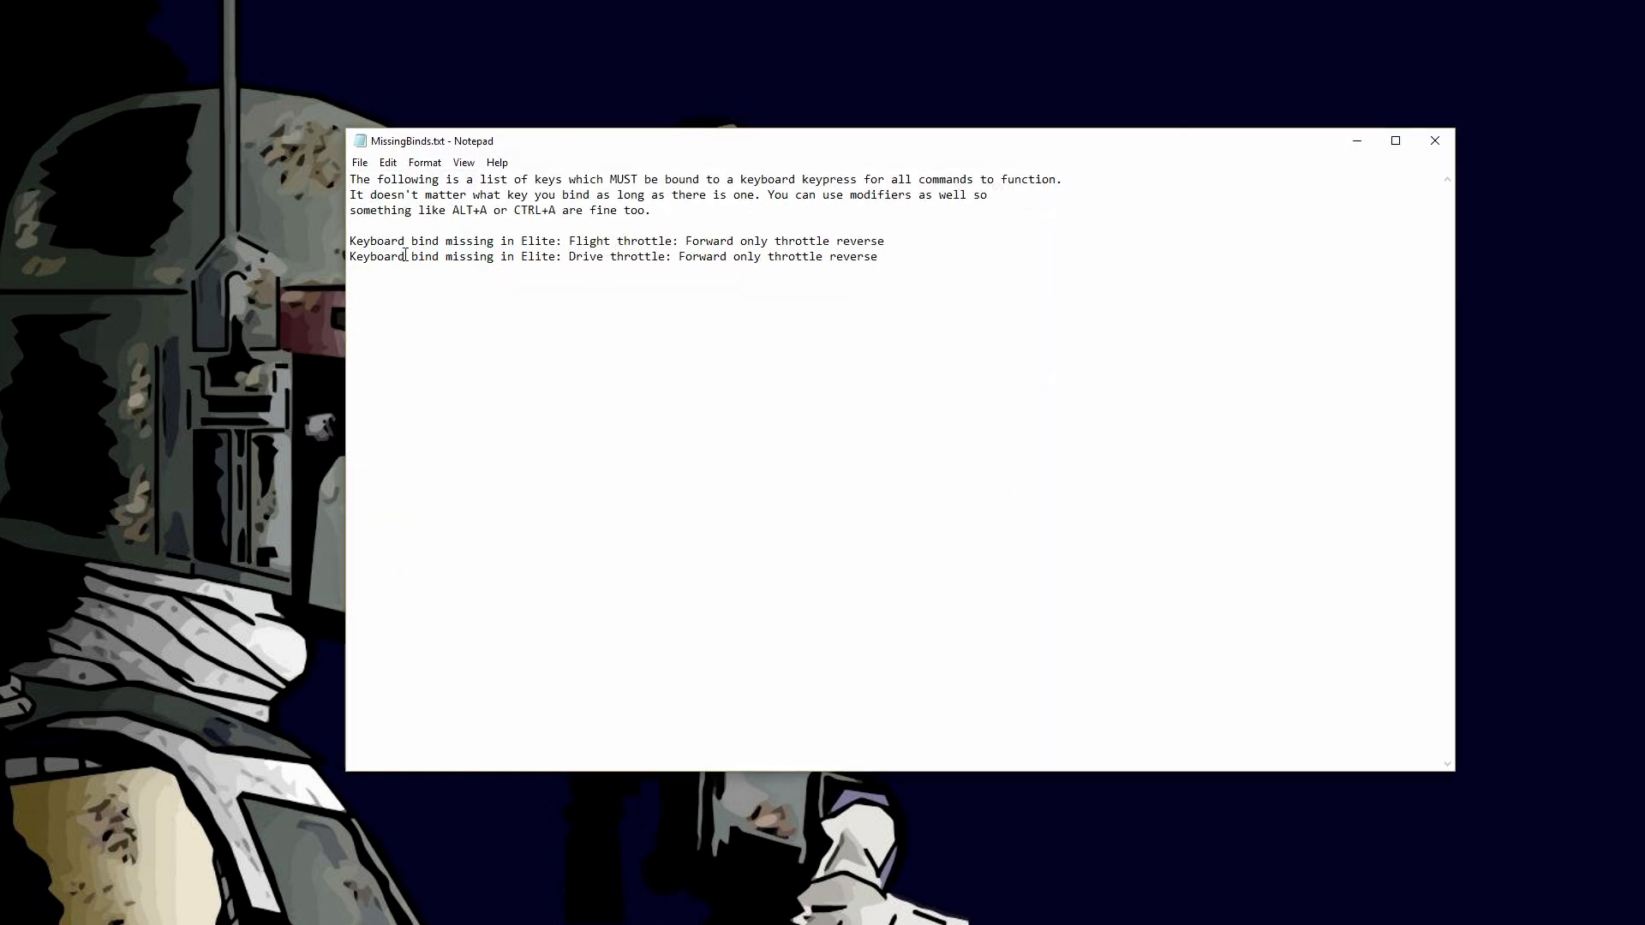
{"action": "mouse_move", "coordinate": [730, 273]}
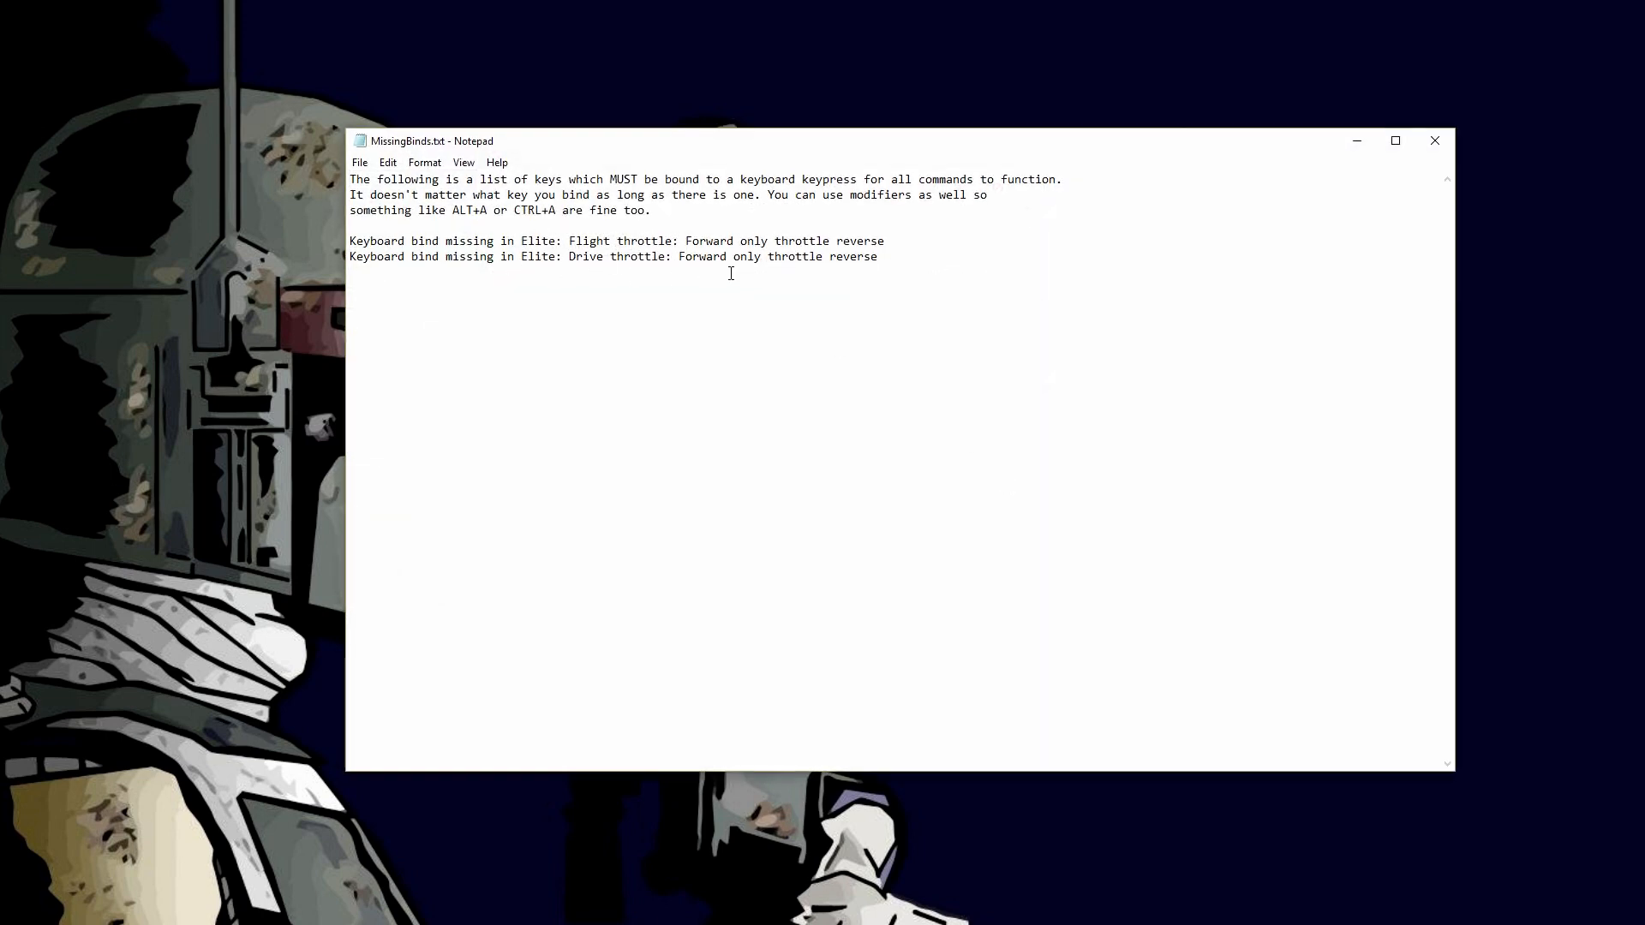
{"action": "mouse_move", "coordinate": [769, 300]}
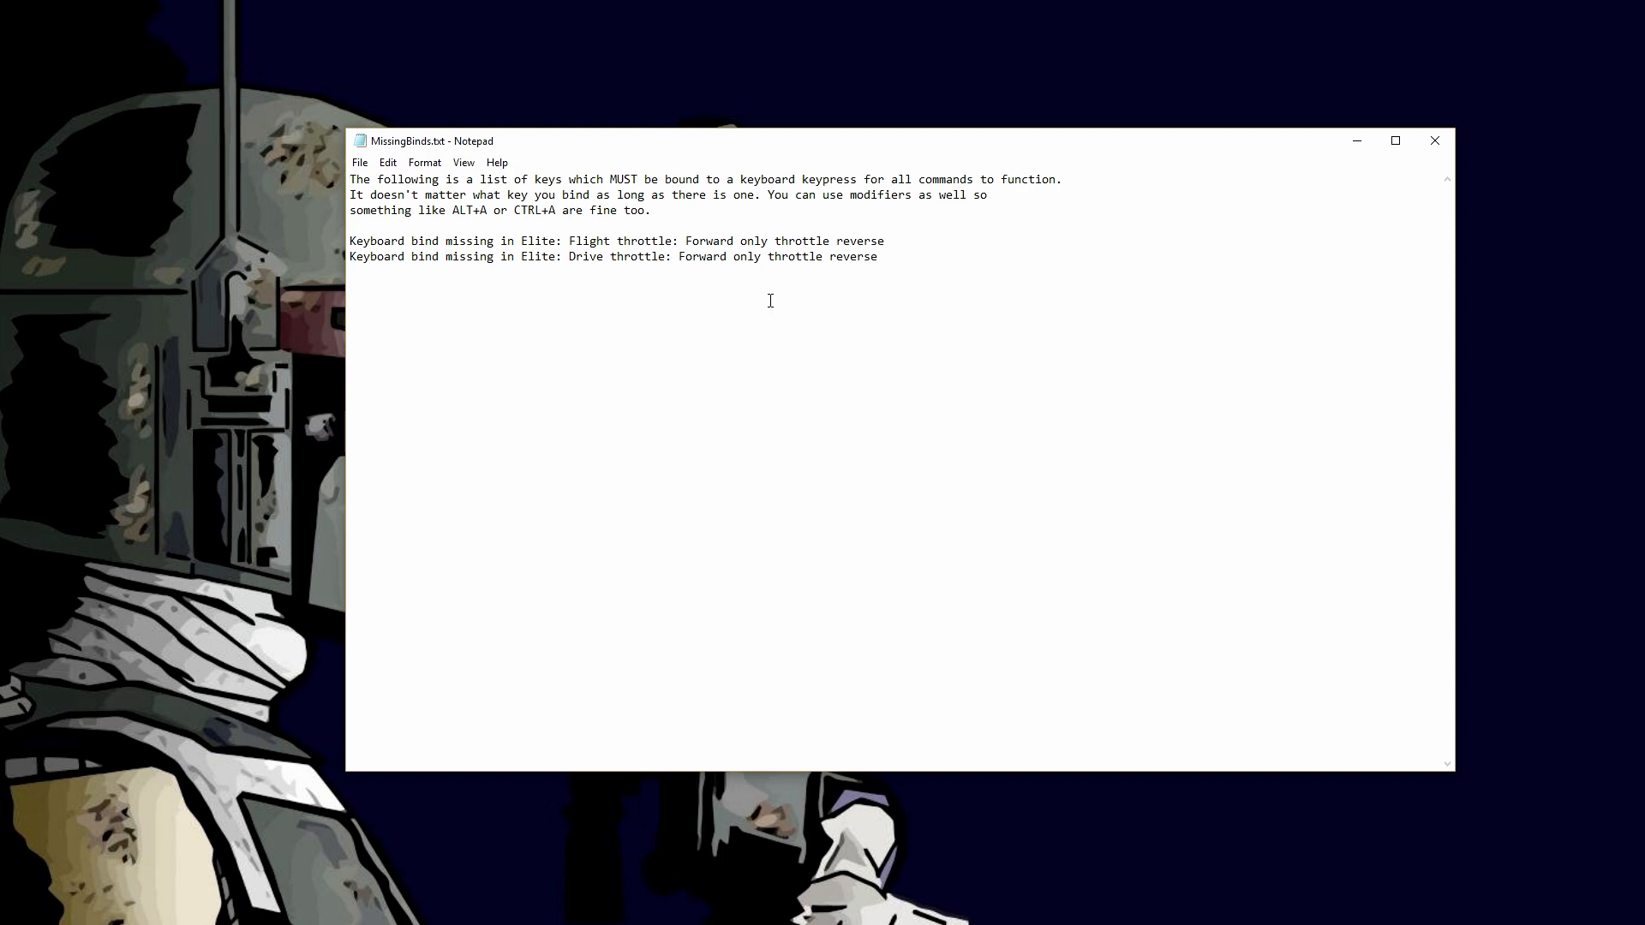
{"action": "mouse_move", "coordinate": [859, 324]}
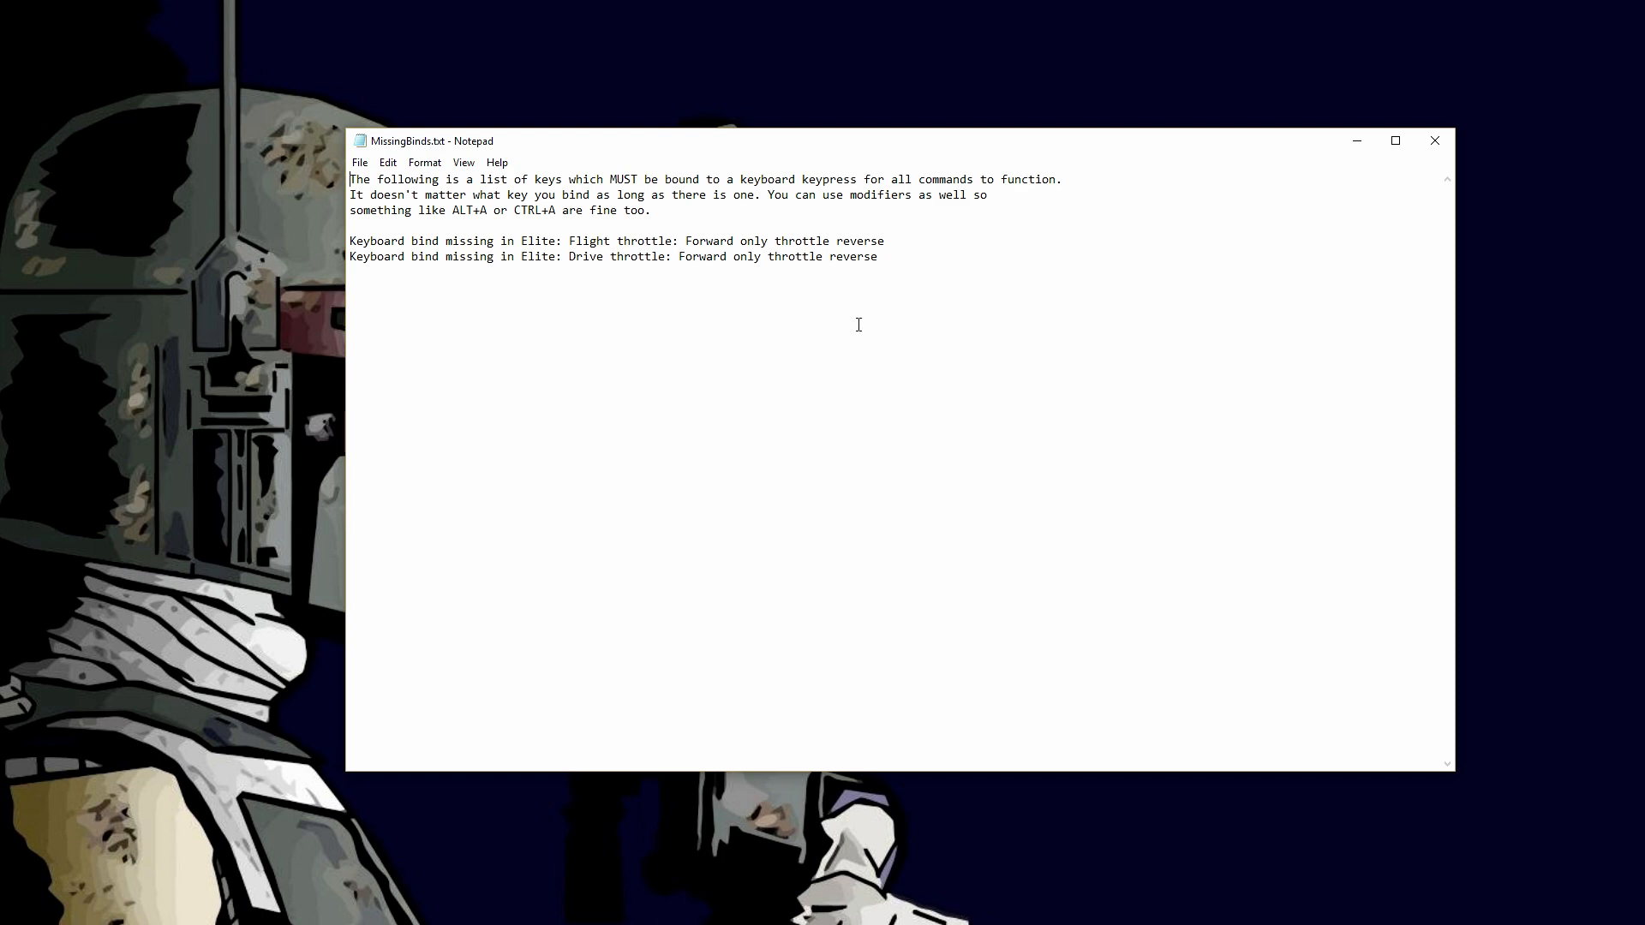
{"action": "mouse_move", "coordinate": [838, 302]}
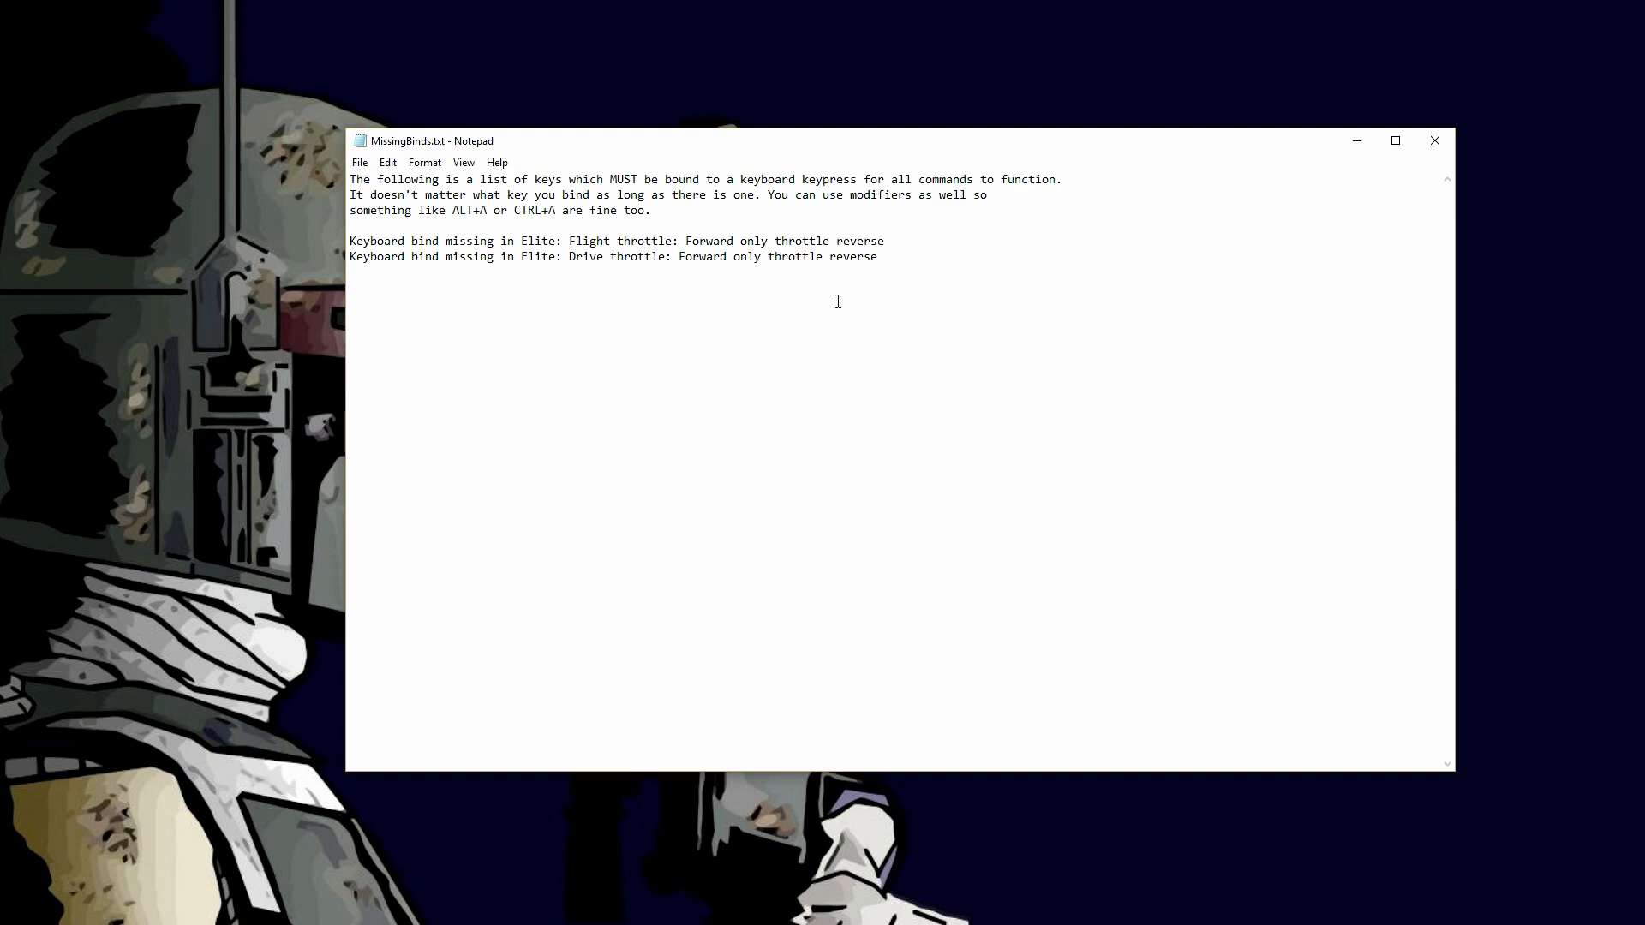
{"action": "mouse_move", "coordinate": [806, 274]}
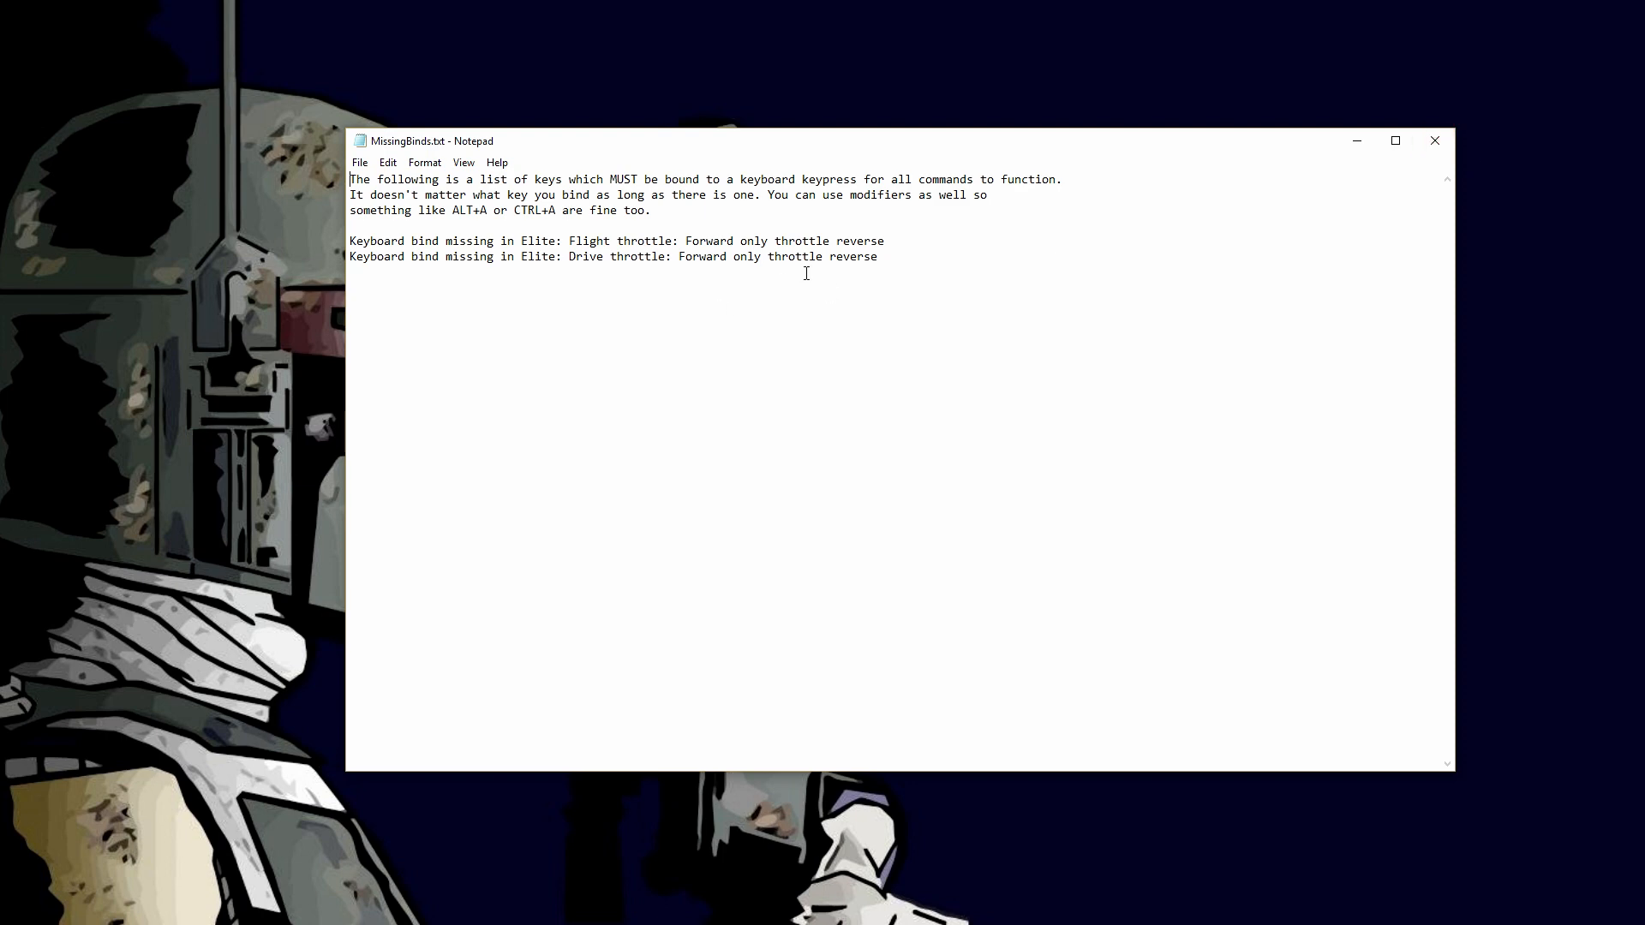
{"action": "mouse_move", "coordinate": [1436, 141]}
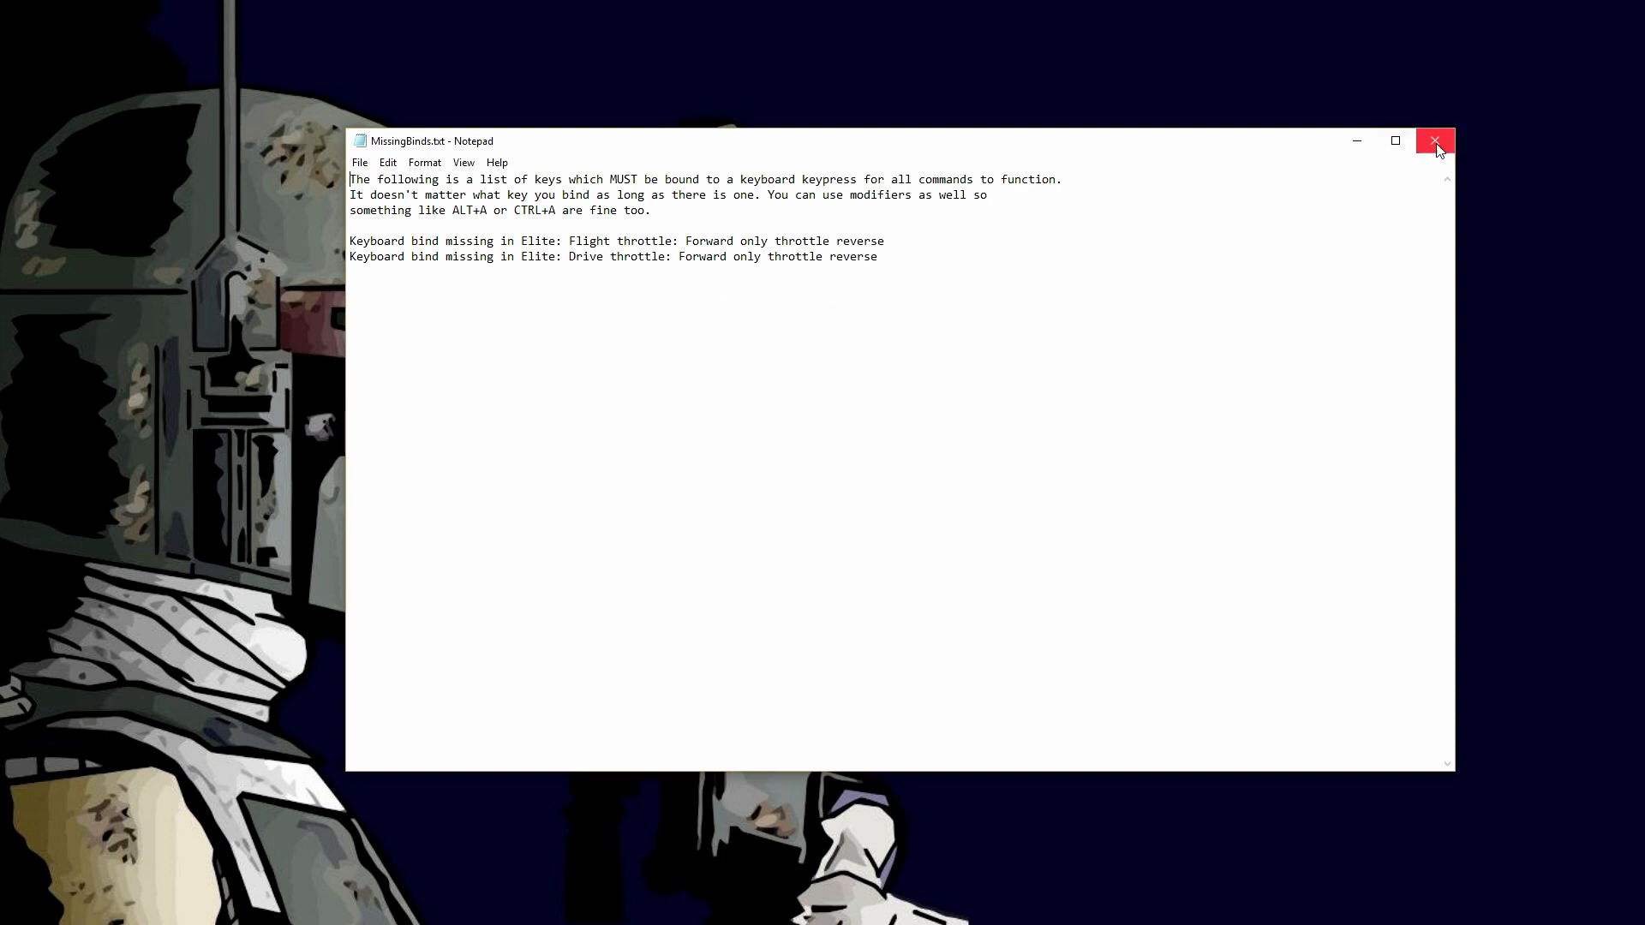
{"action": "left_click", "coordinate": [1436, 140]}
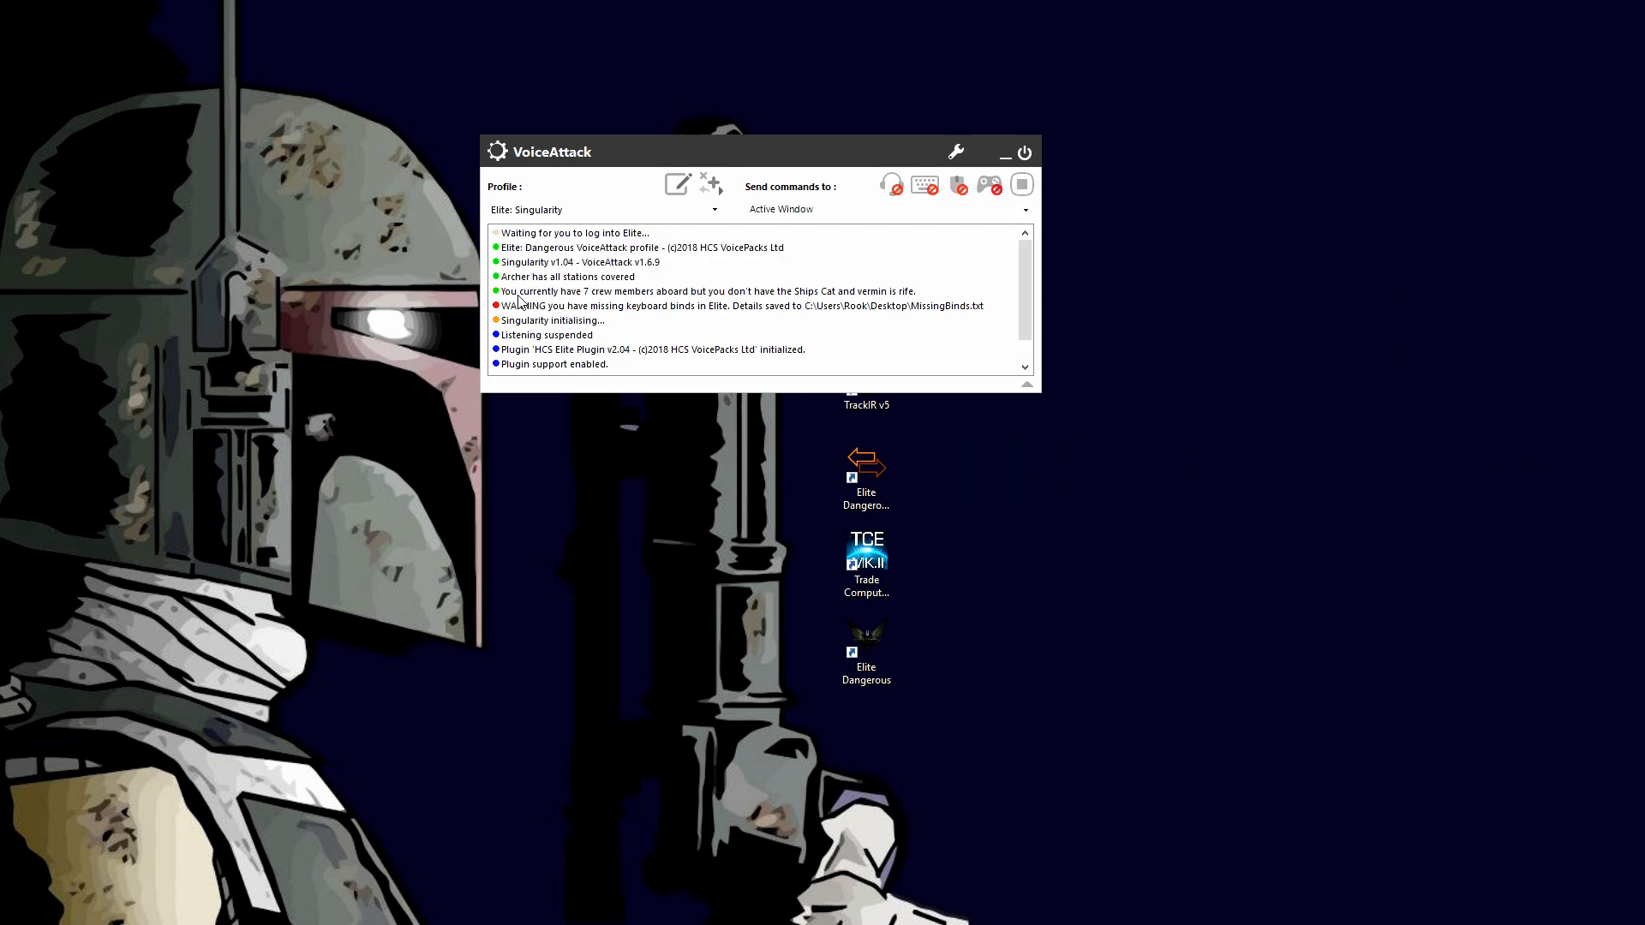
{"action": "mouse_move", "coordinate": [745, 302]}
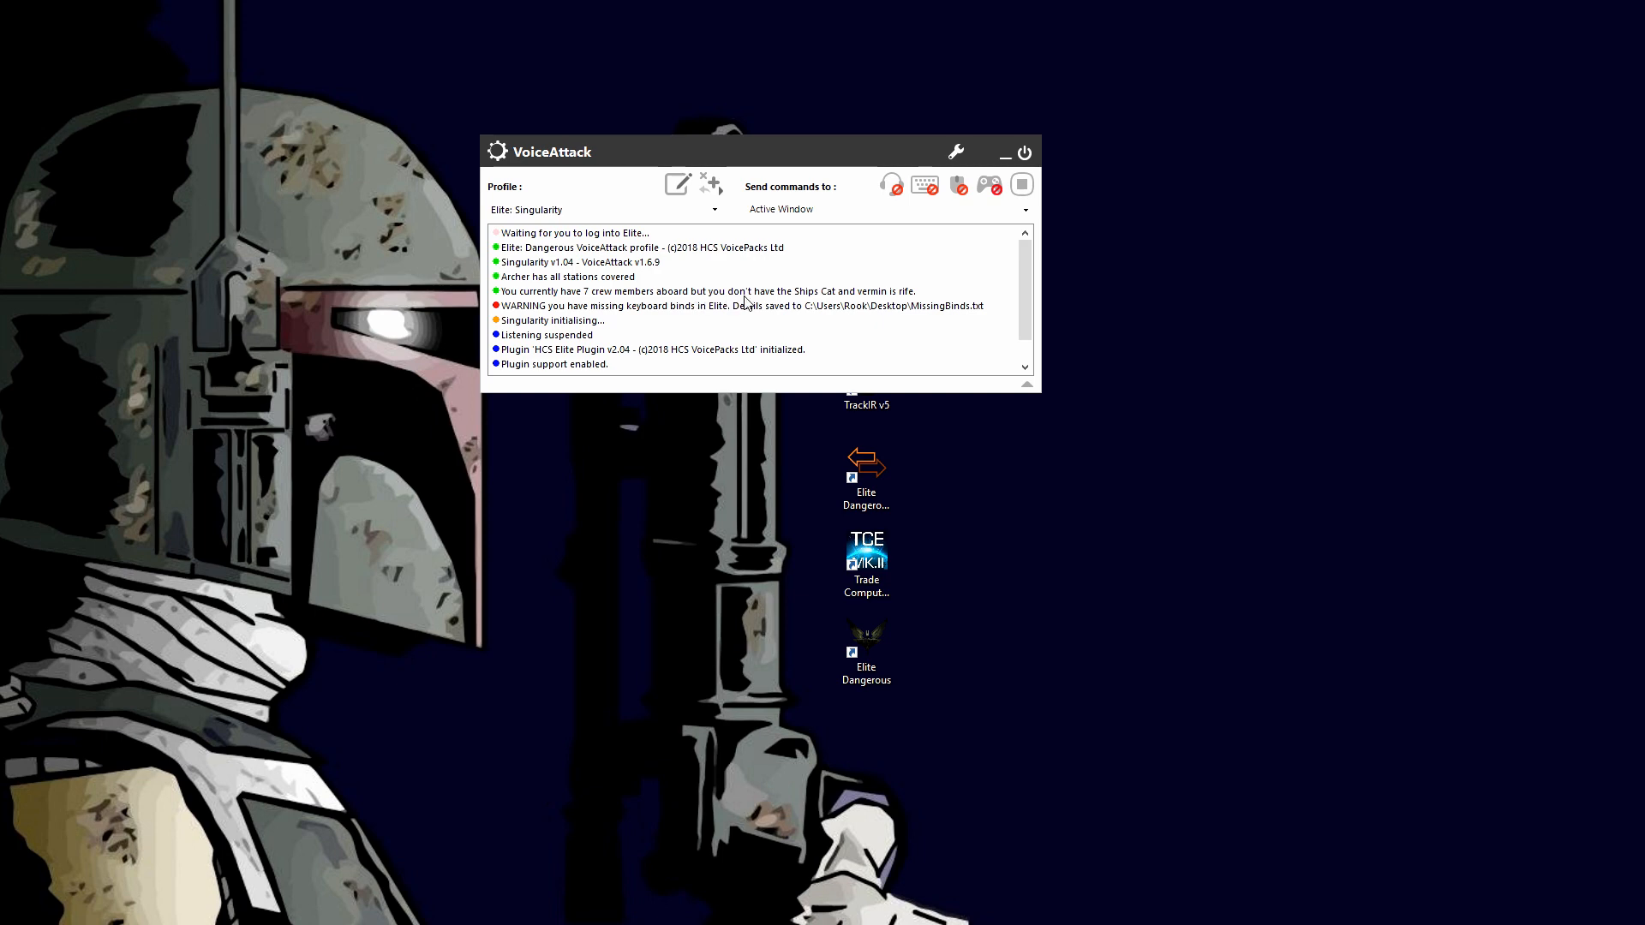
{"action": "mouse_move", "coordinate": [694, 312]}
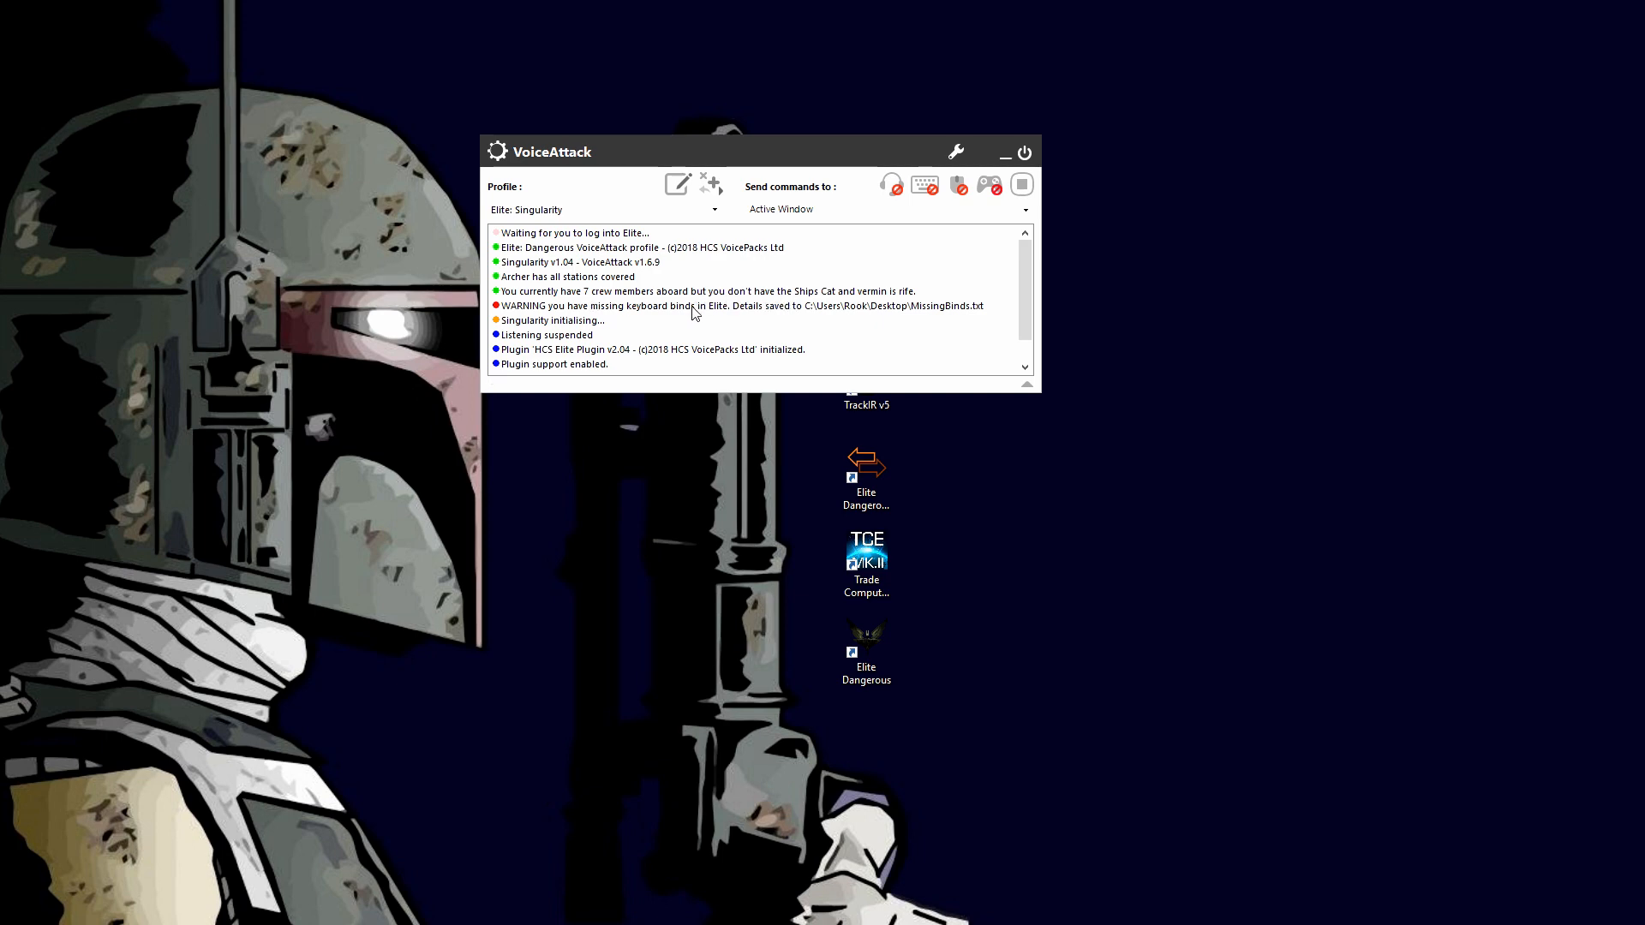
{"action": "mouse_move", "coordinate": [665, 283]}
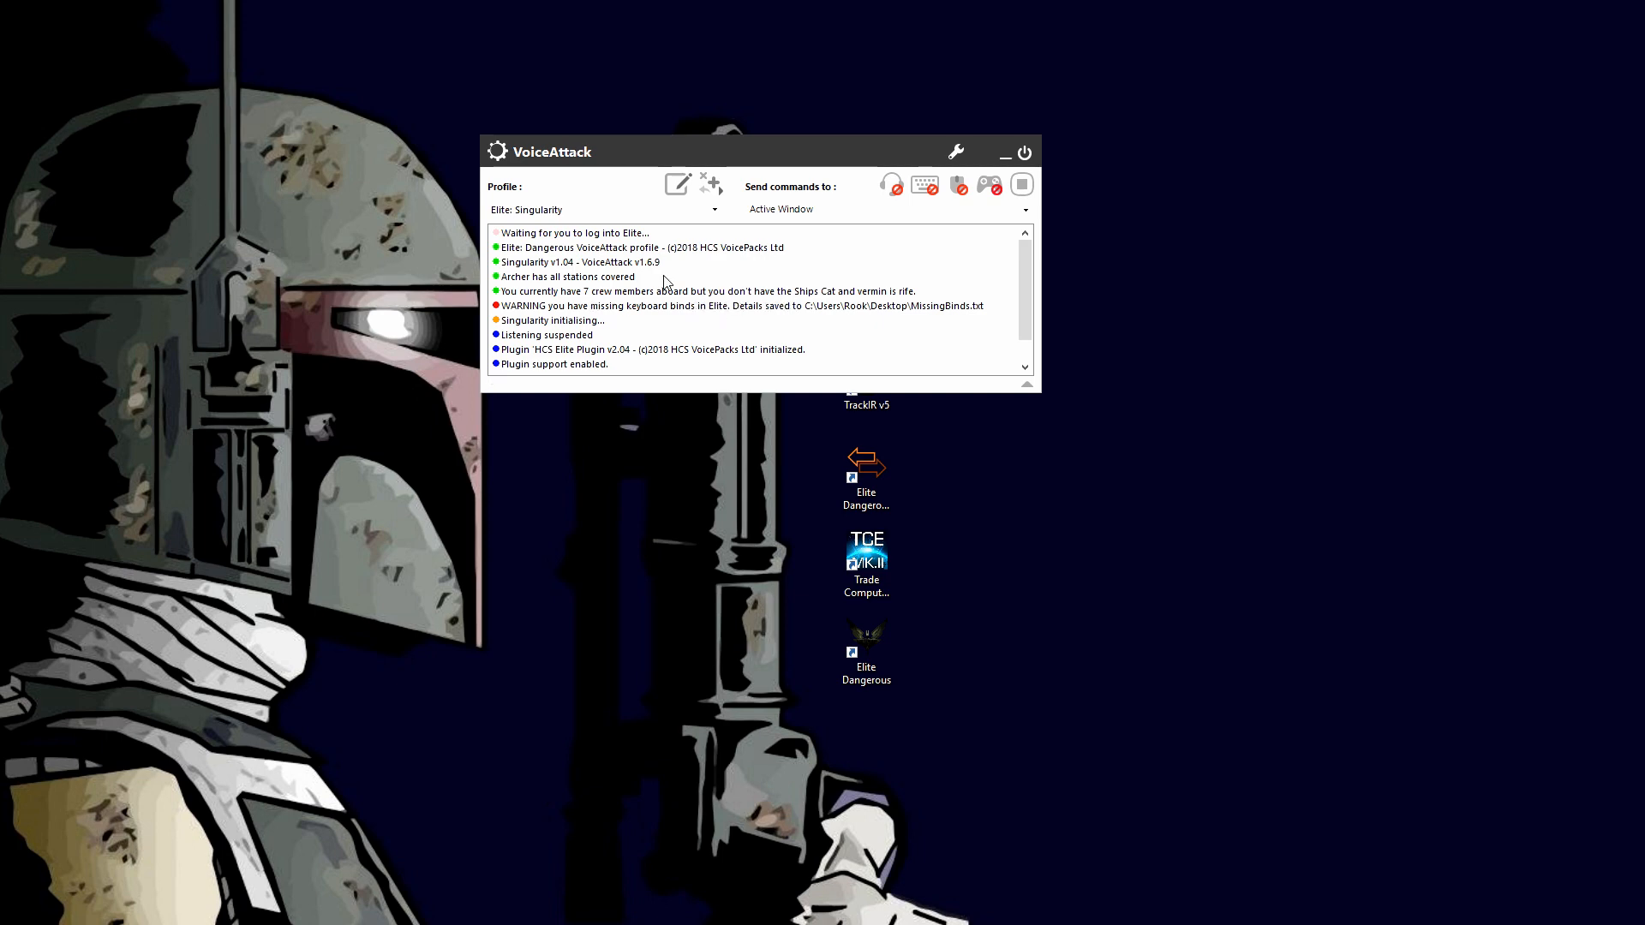
{"action": "mouse_move", "coordinate": [535, 286]}
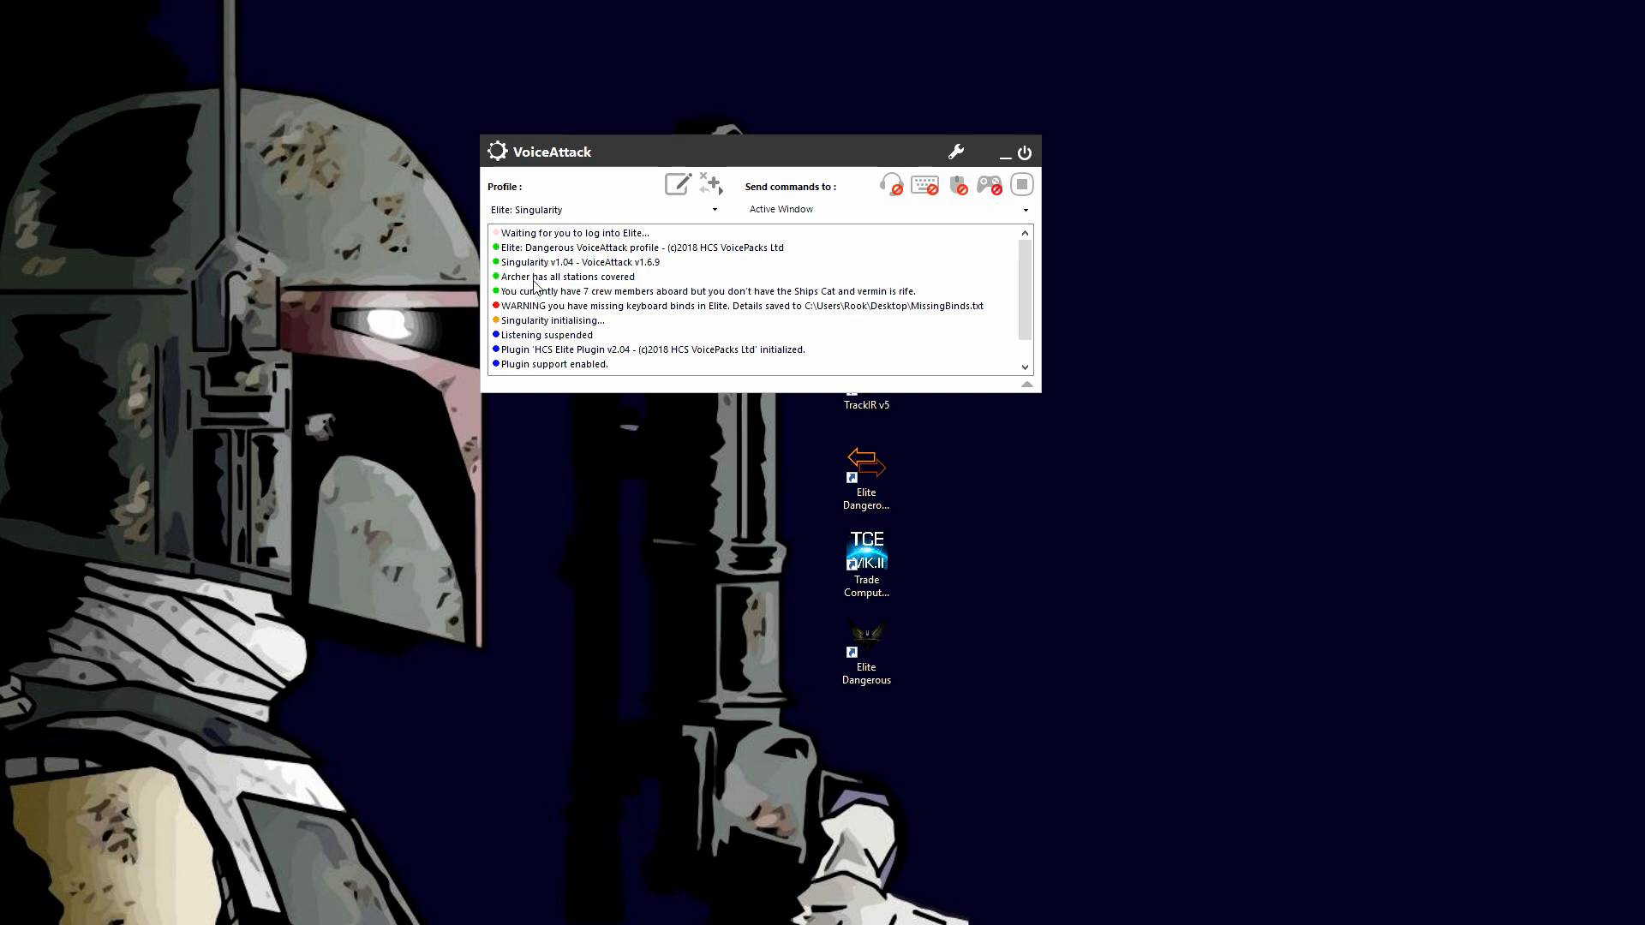
{"action": "mouse_move", "coordinate": [543, 283]}
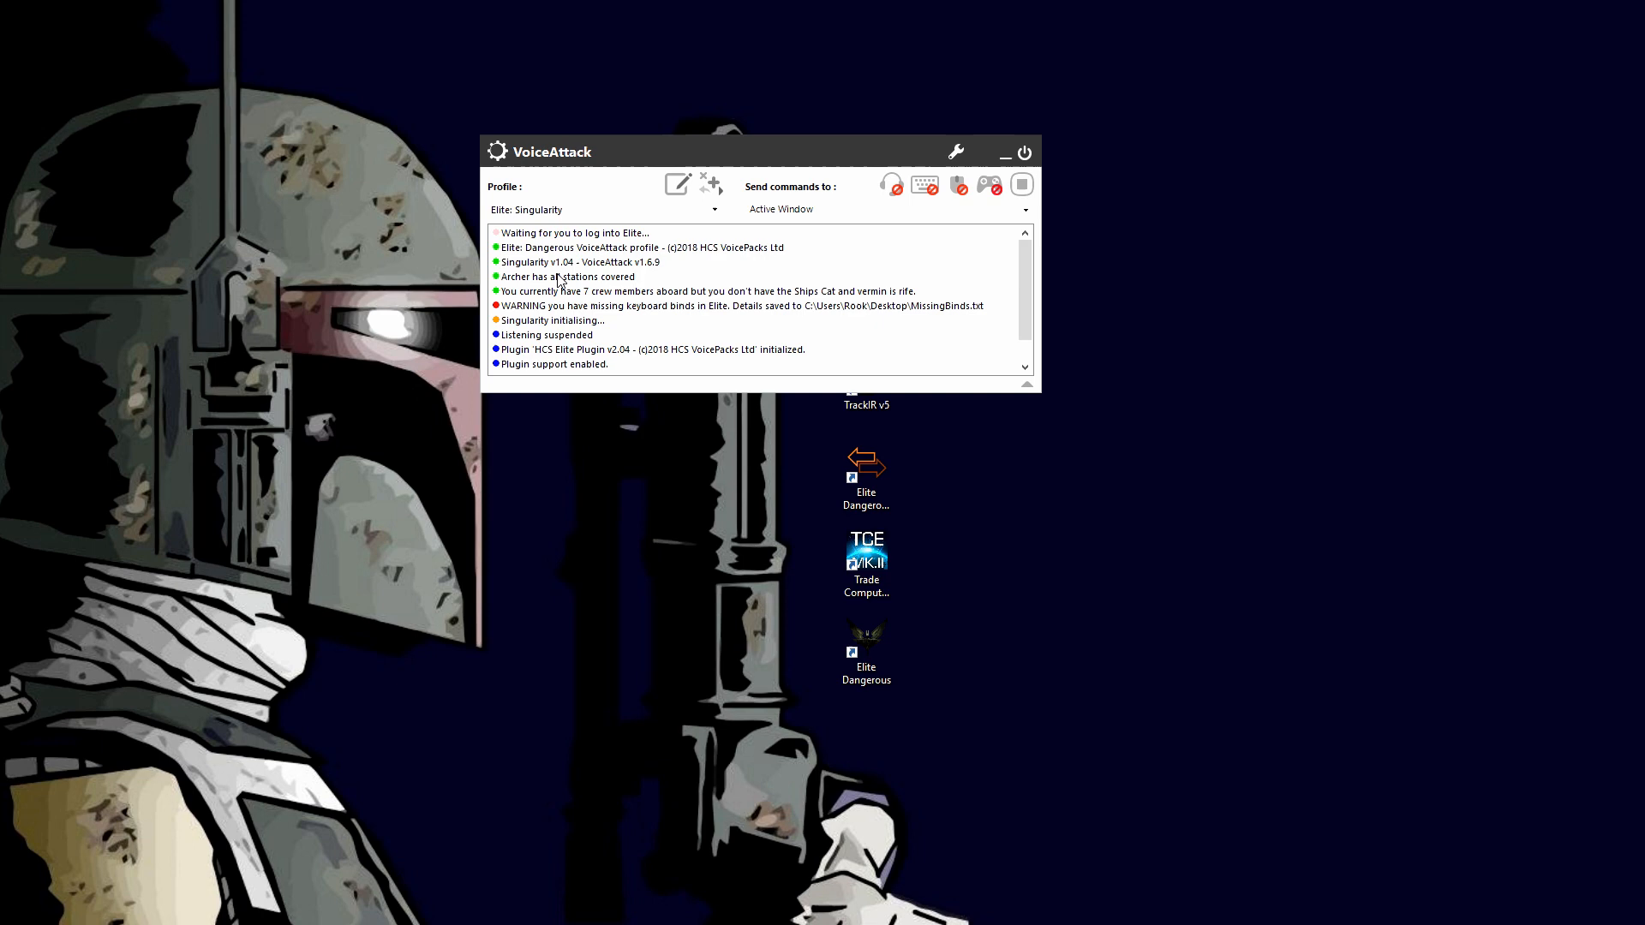
{"action": "mouse_move", "coordinate": [564, 276]}
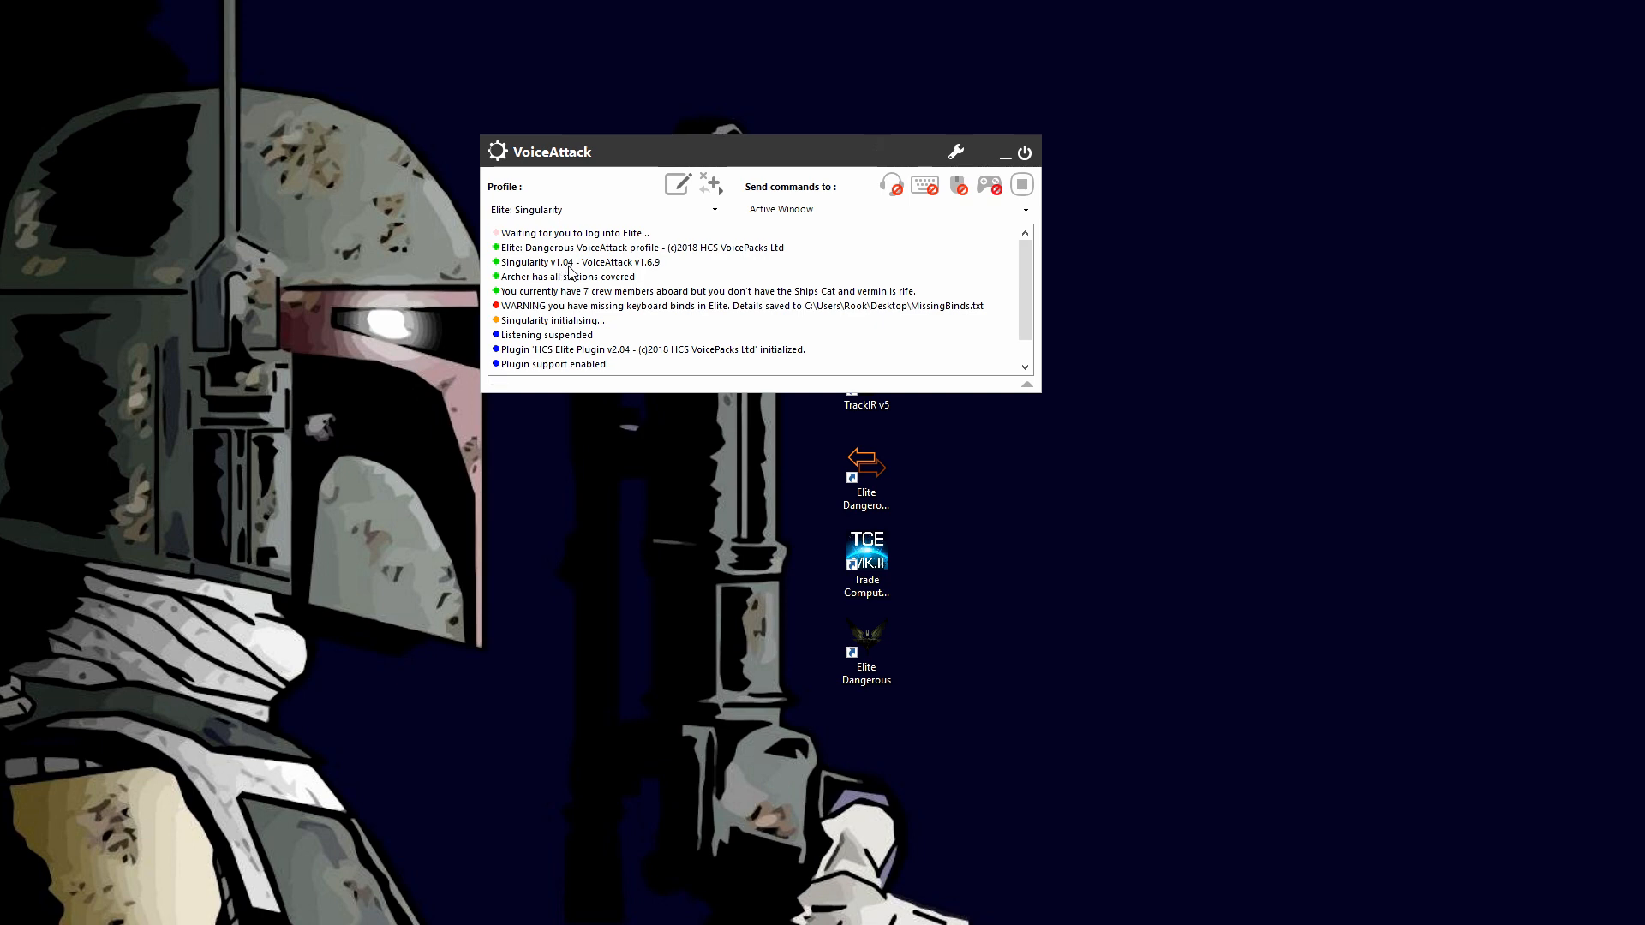
{"action": "mouse_move", "coordinate": [662, 271]}
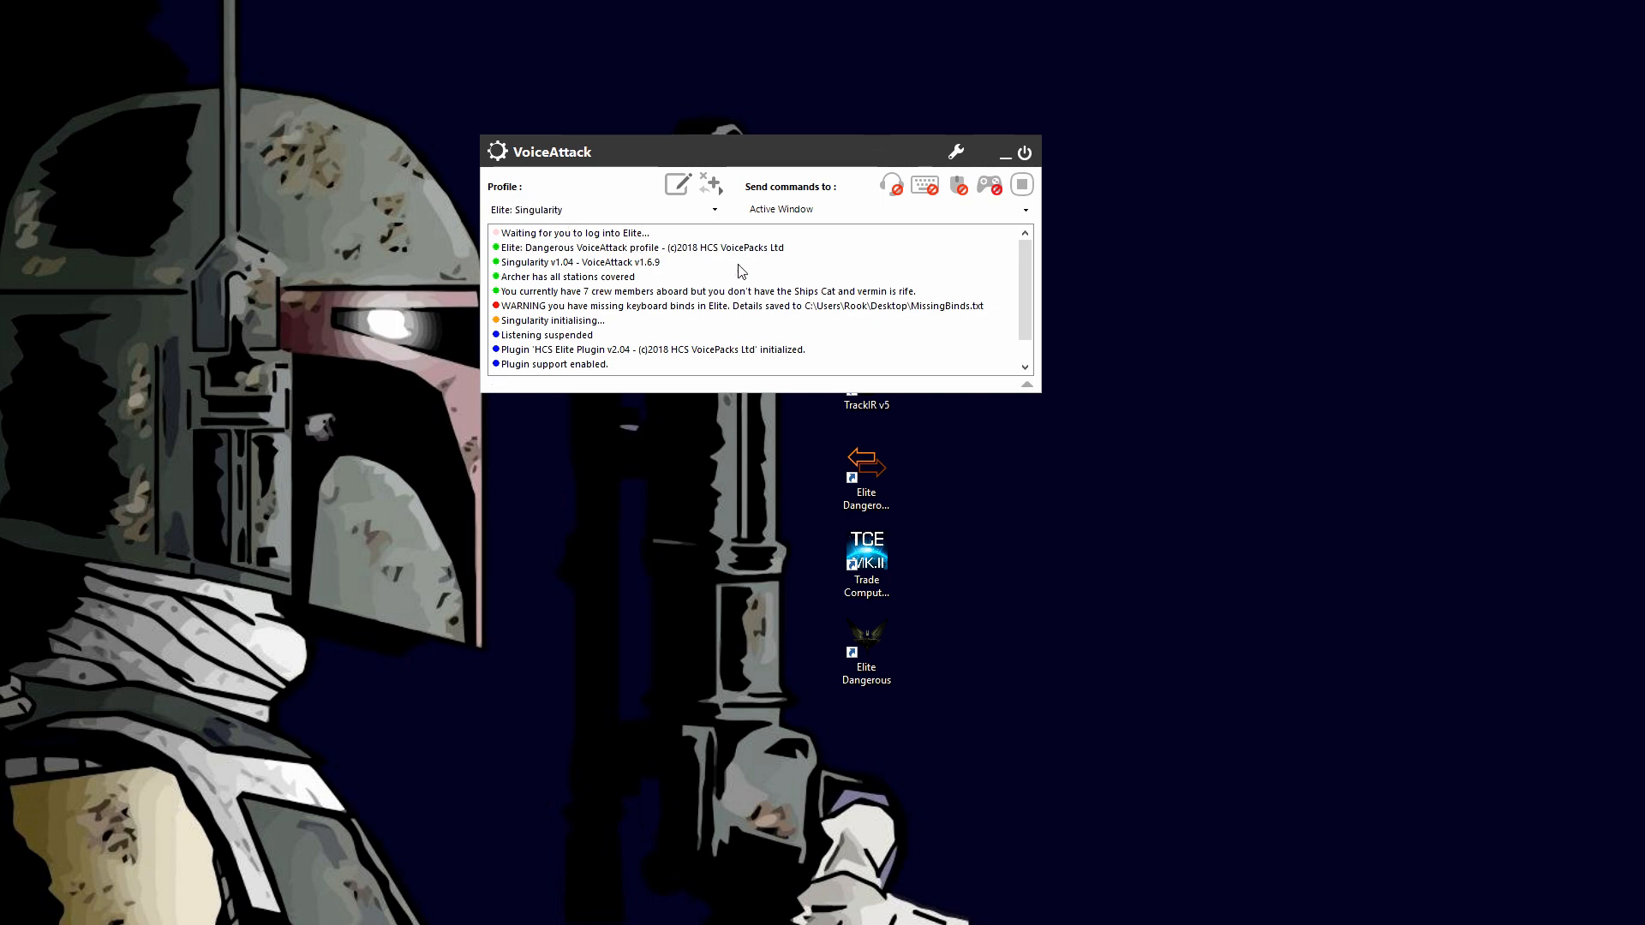
{"action": "mouse_move", "coordinate": [905, 282]}
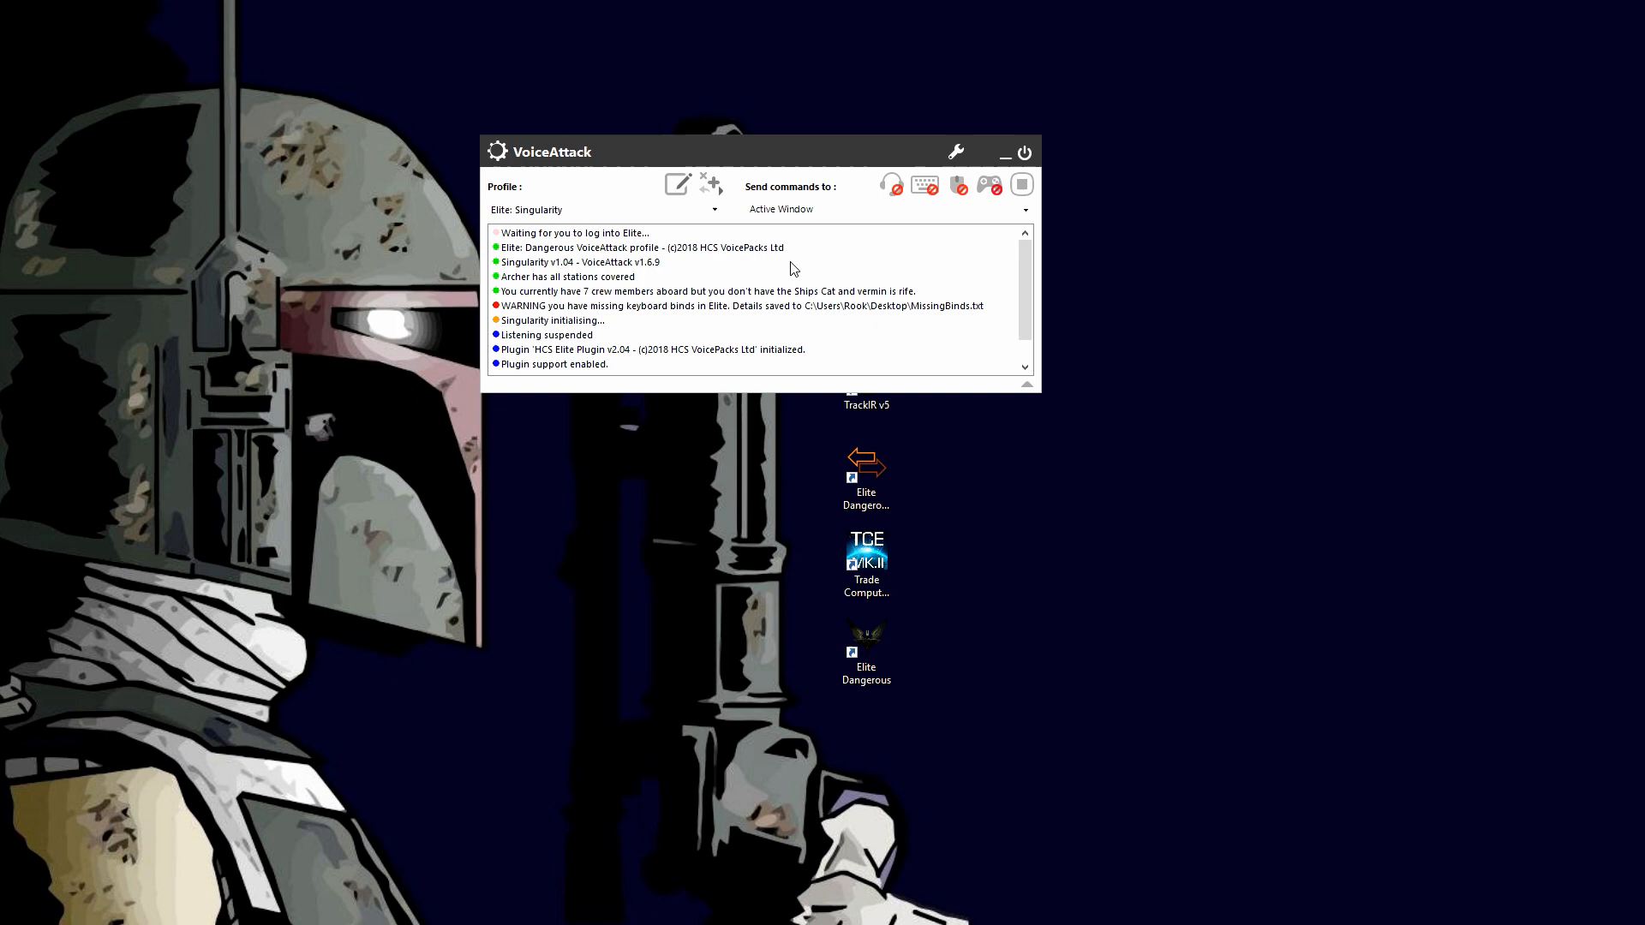
{"action": "mouse_move", "coordinate": [745, 272]}
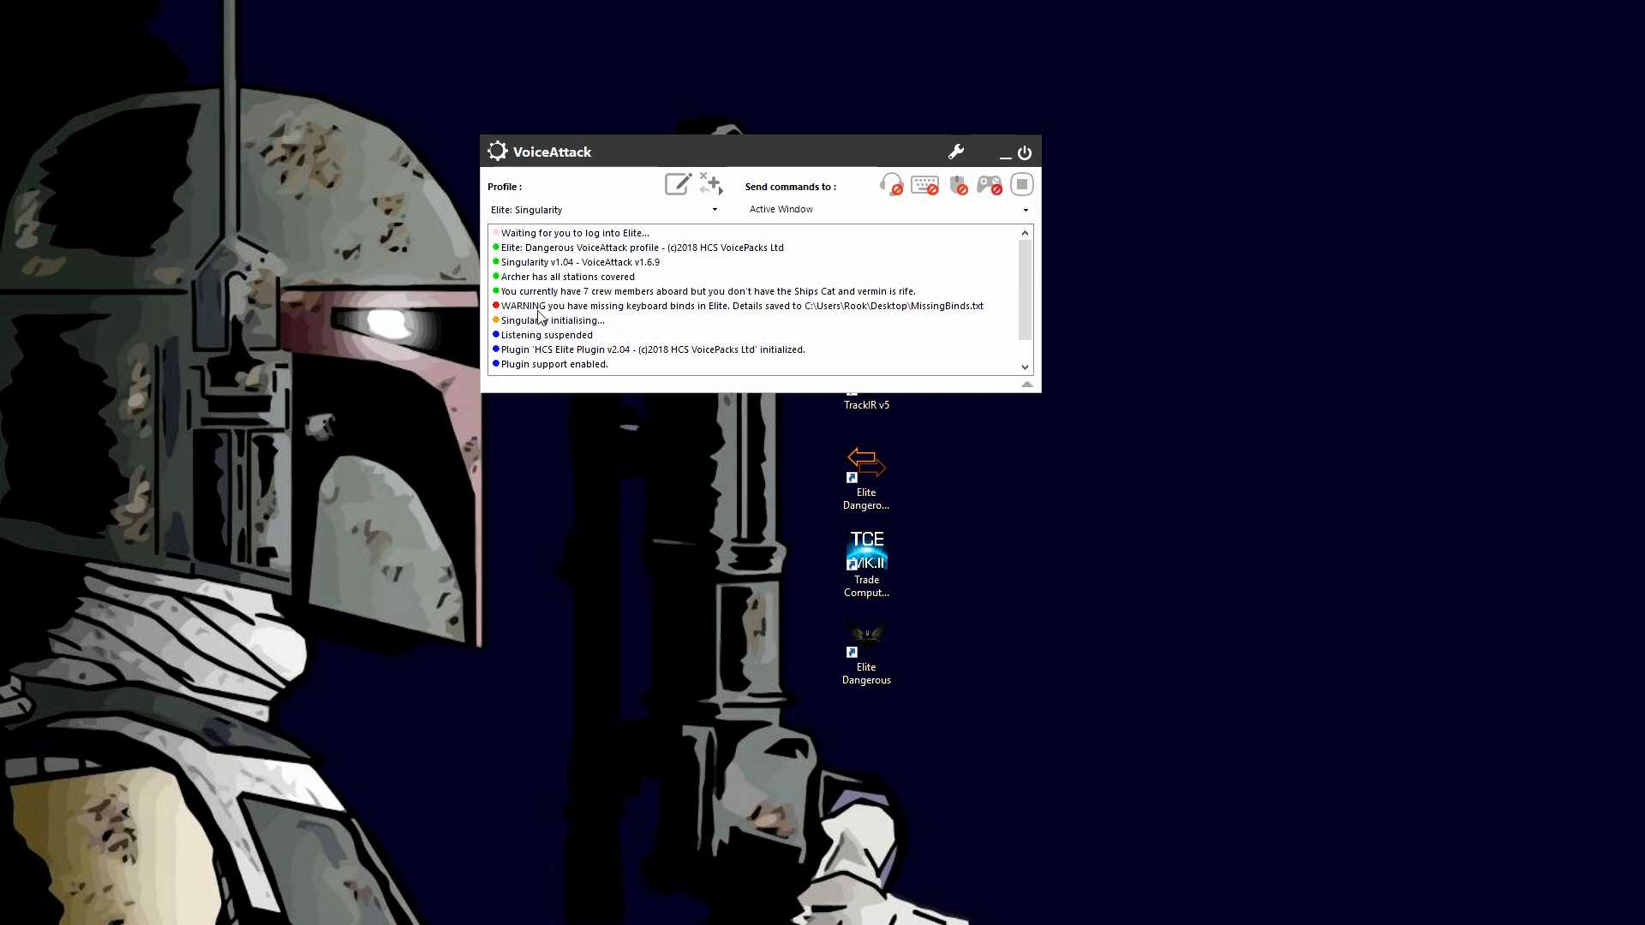
{"action": "mouse_move", "coordinate": [624, 188]}
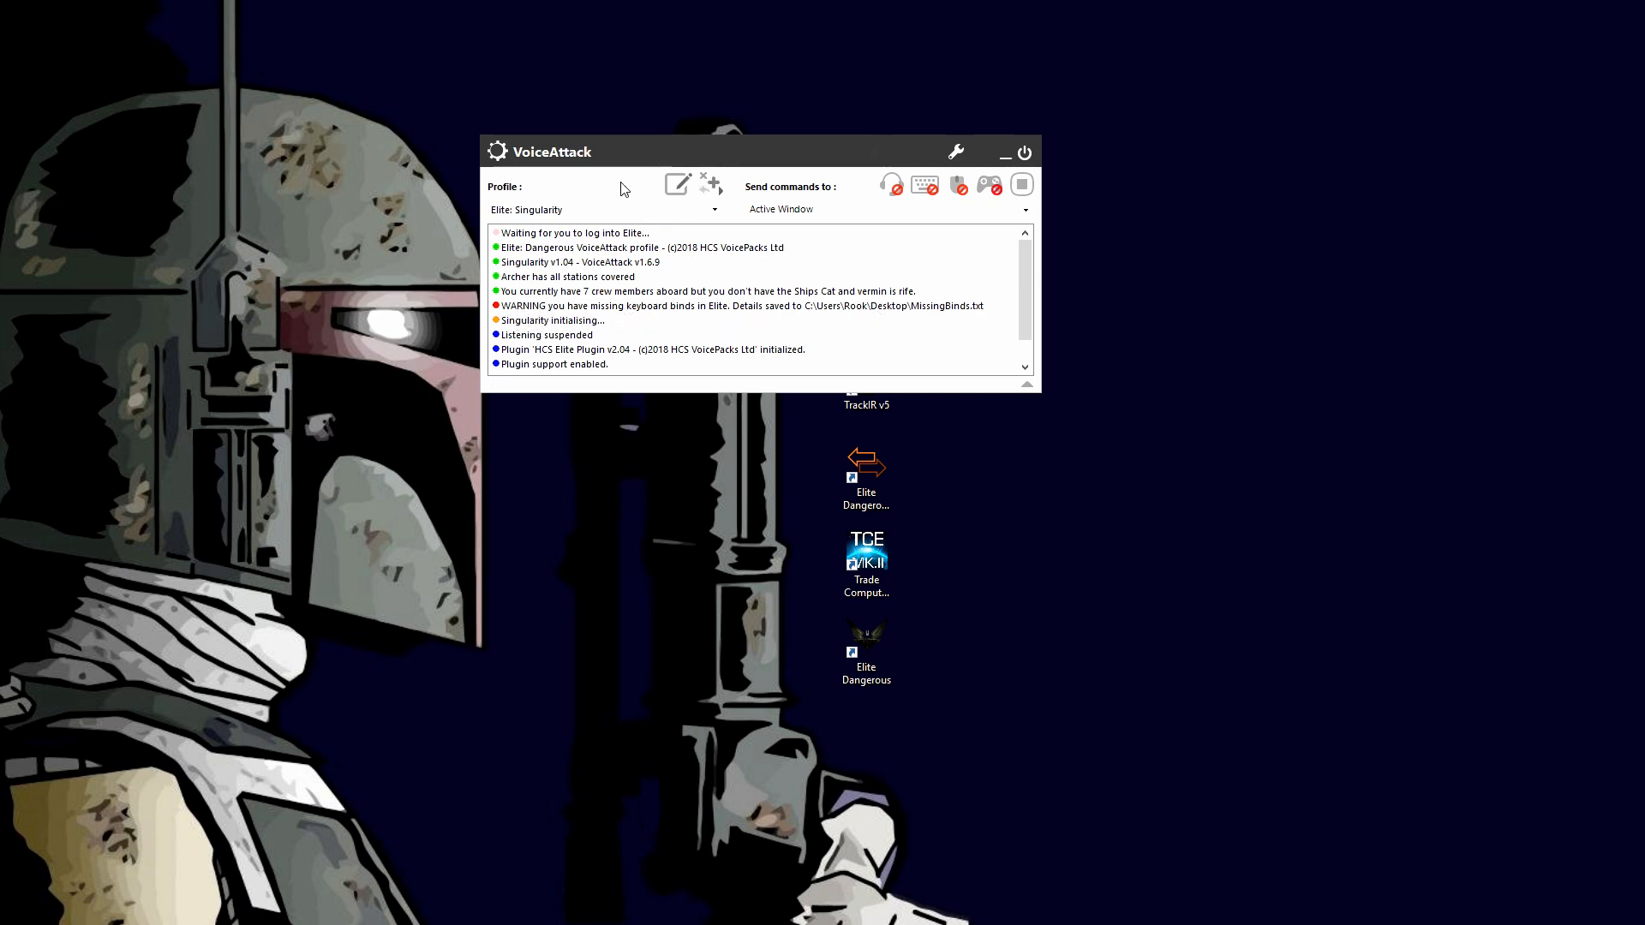
{"action": "mouse_move", "coordinate": [852, 264]}
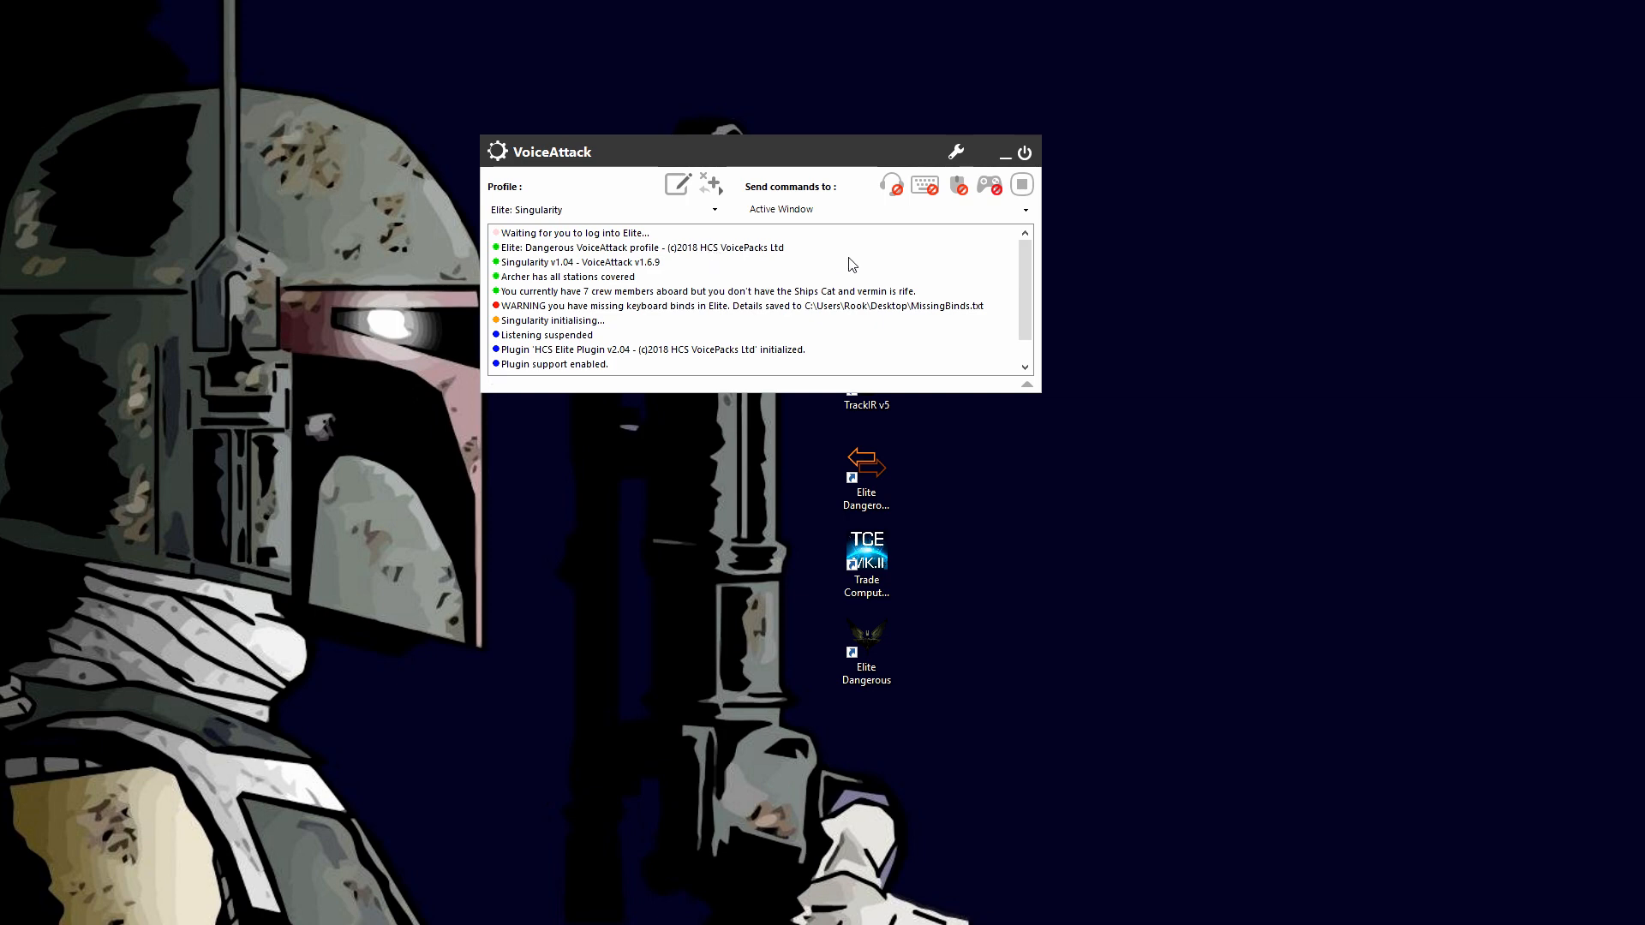
{"action": "mouse_move", "coordinate": [1258, 459]}
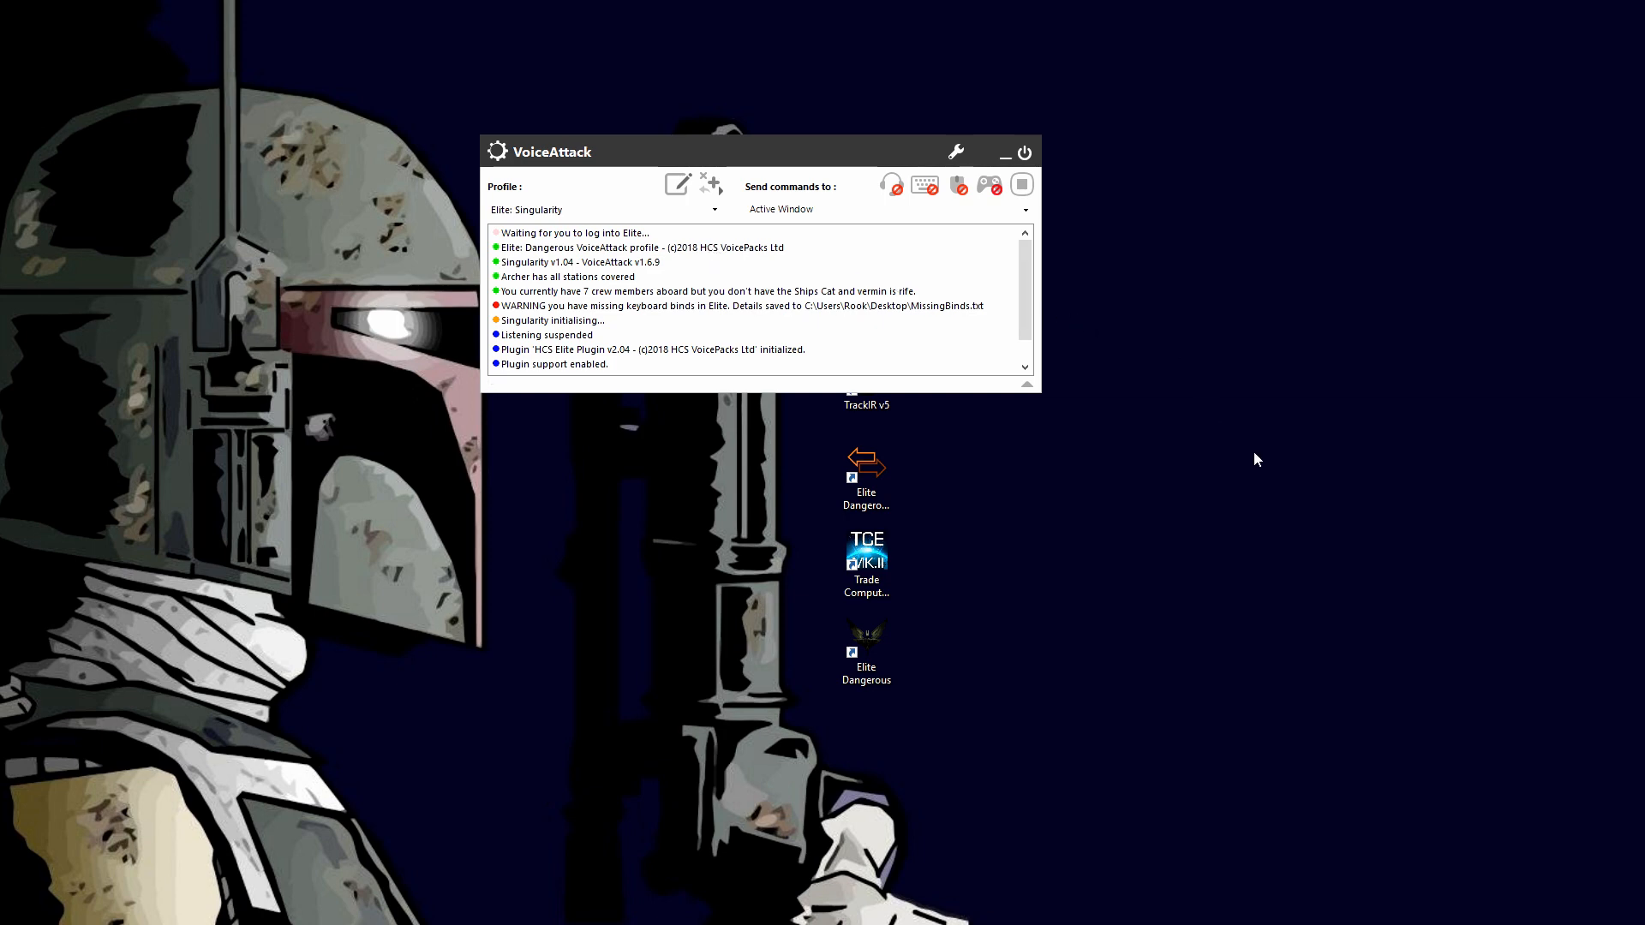
{"action": "mouse_move", "coordinate": [1268, 465]}
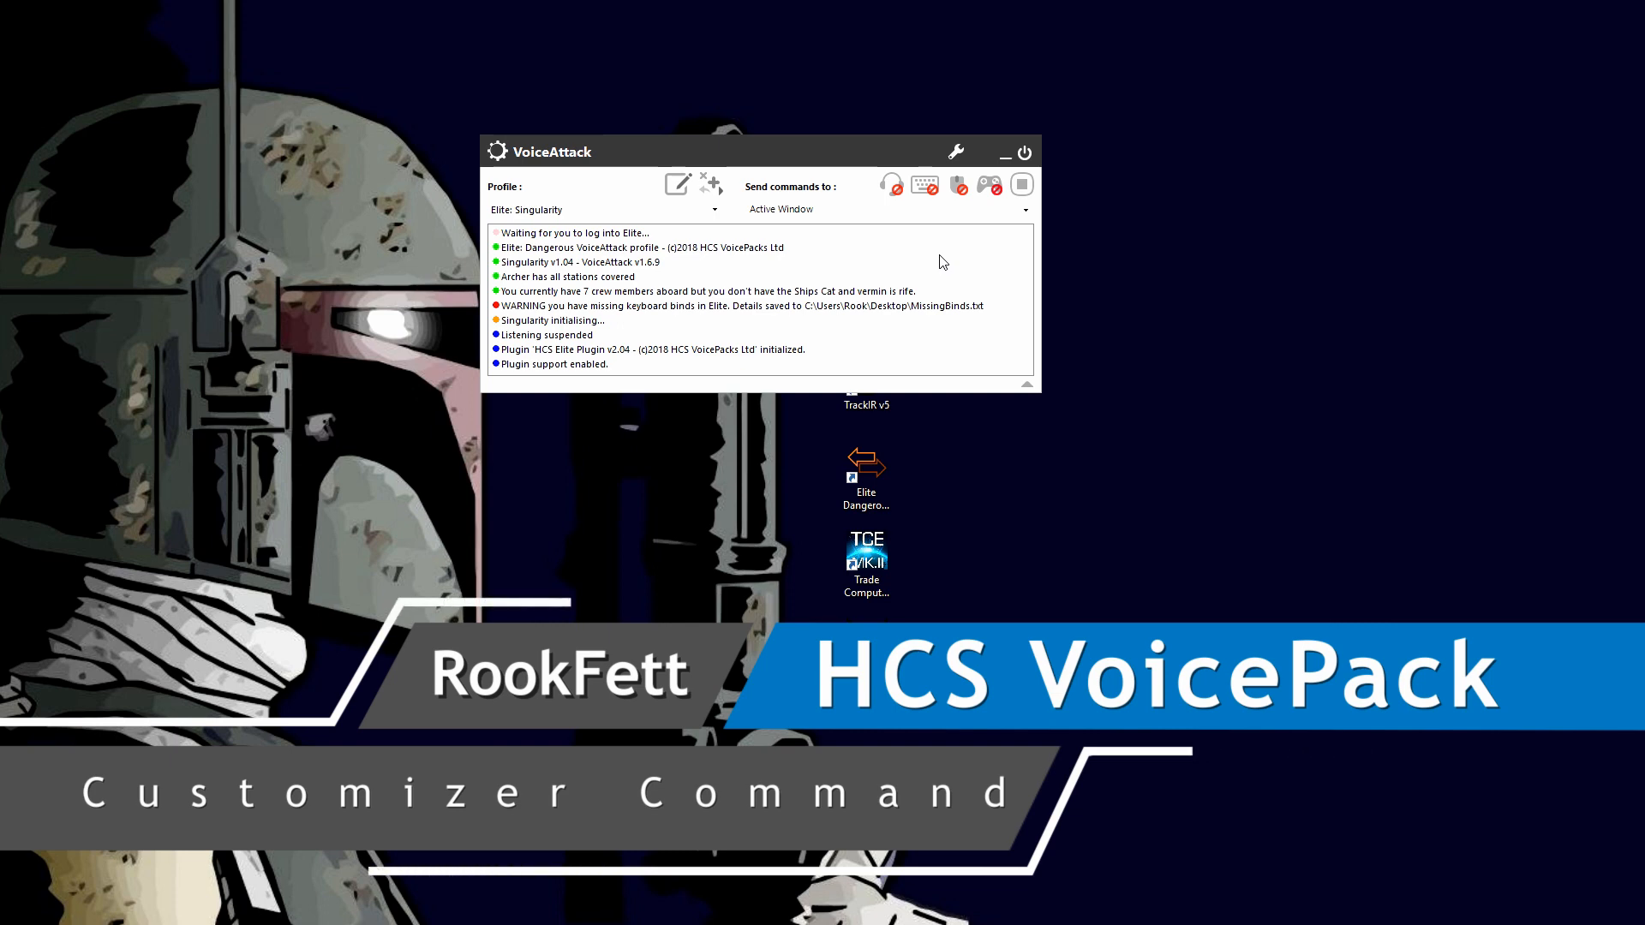
{"action": "mouse_move", "coordinate": [852, 152]}
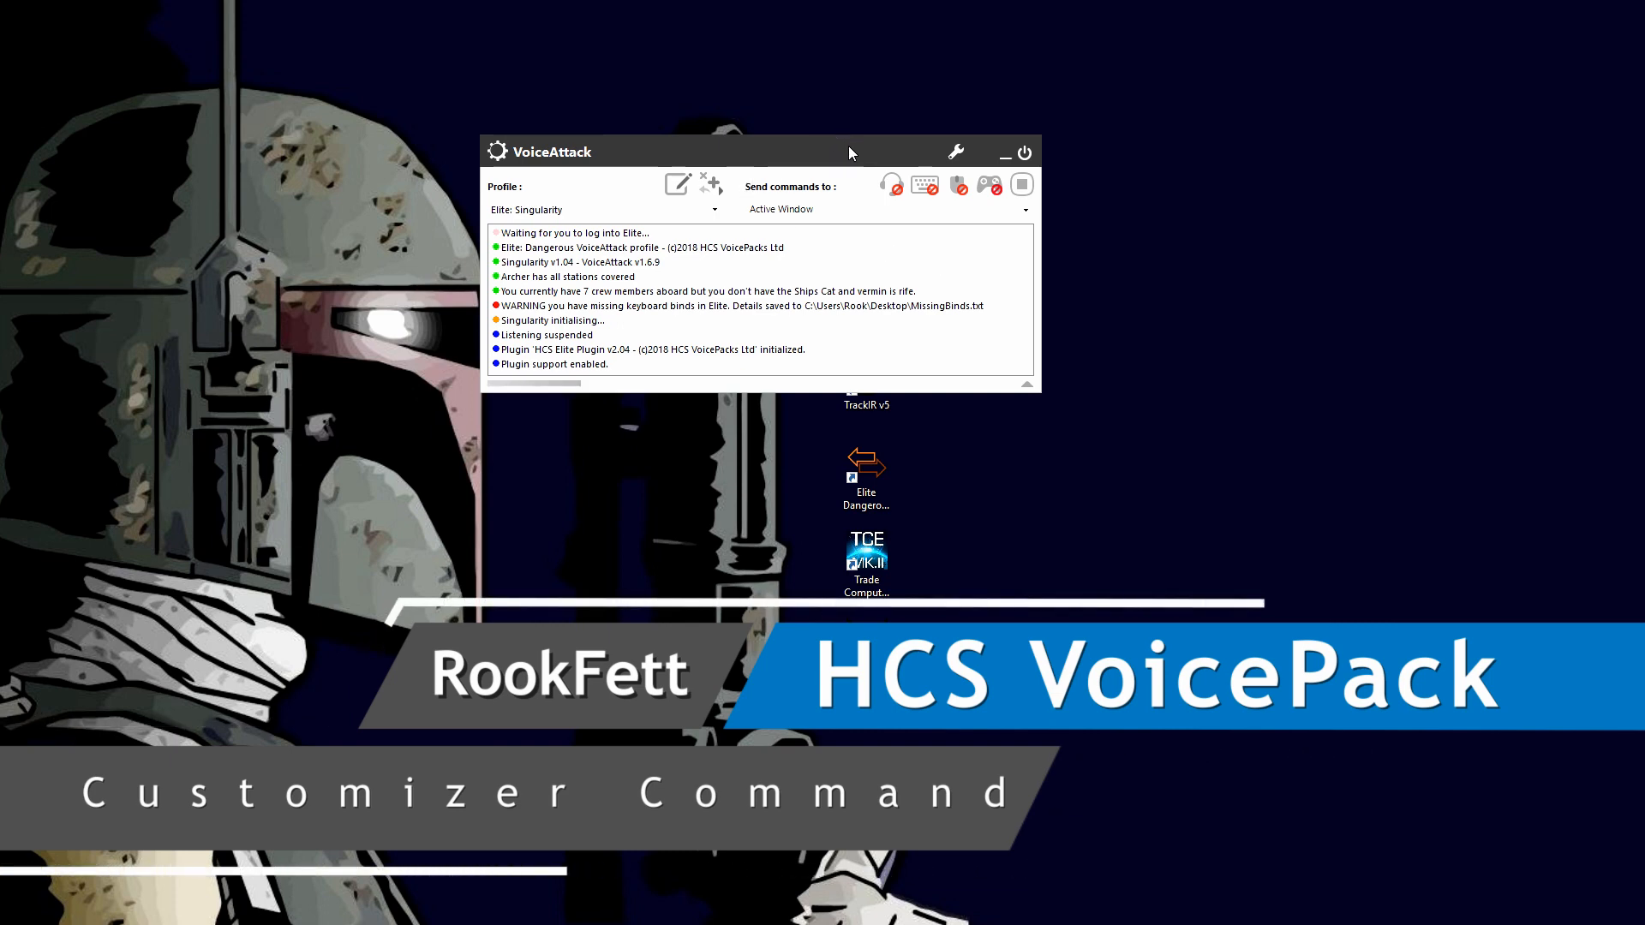
{"action": "mouse_move", "coordinate": [874, 197]}
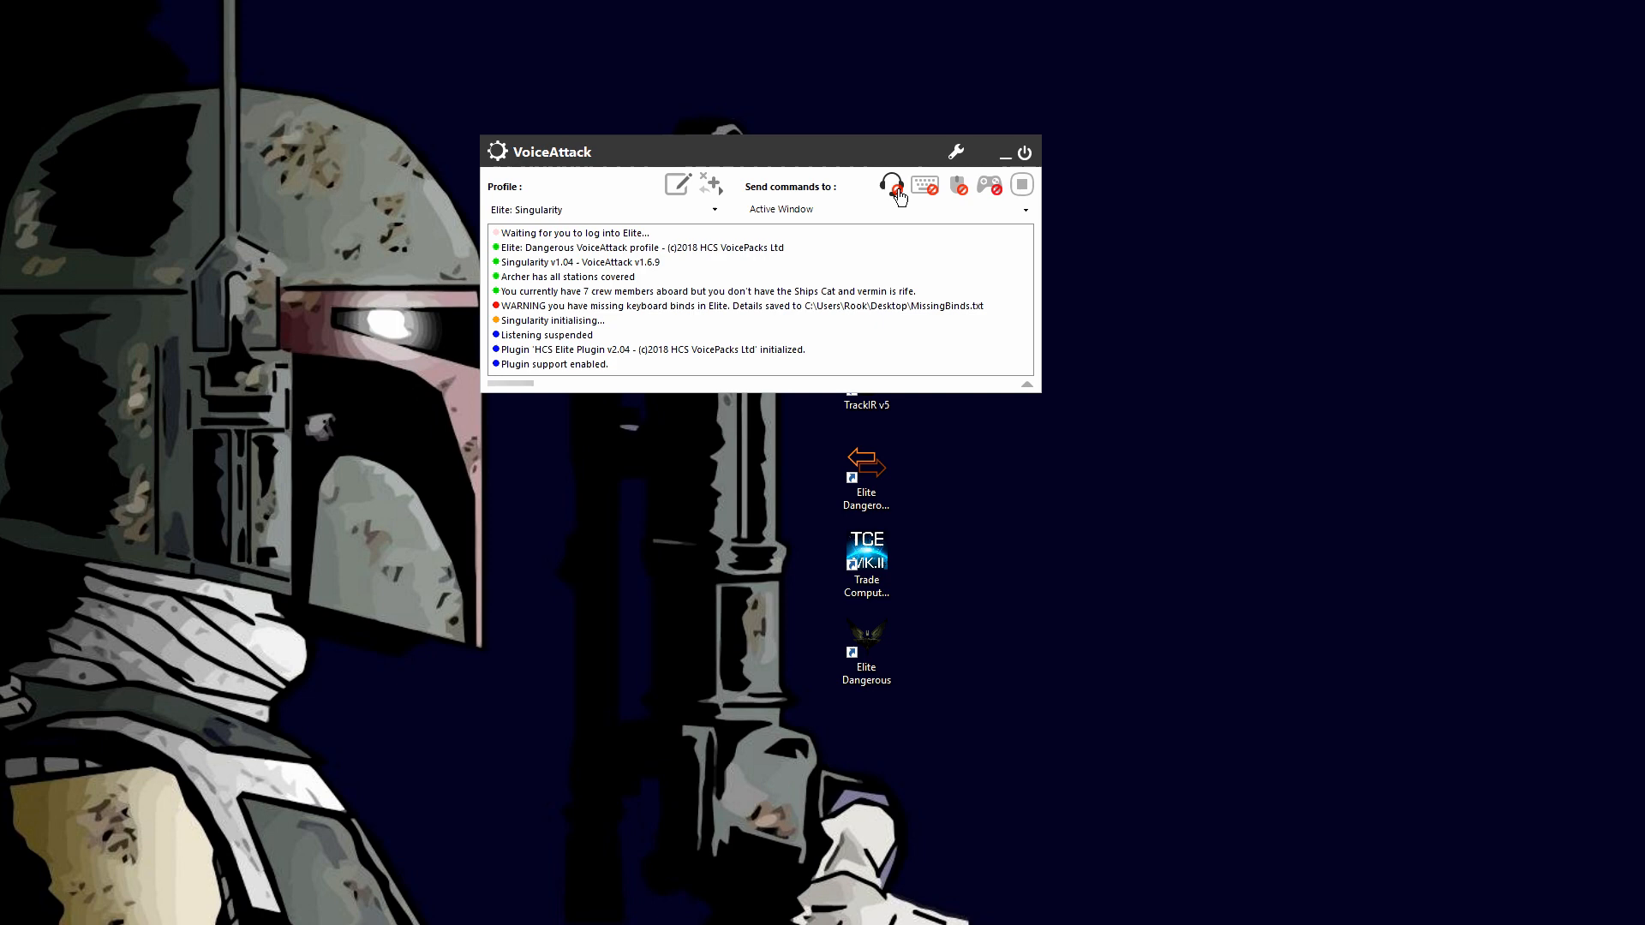
- Resume listening for 'protocol override customise my settings', then suspend listening again
{"action": "left_click", "coordinate": [891, 185]}
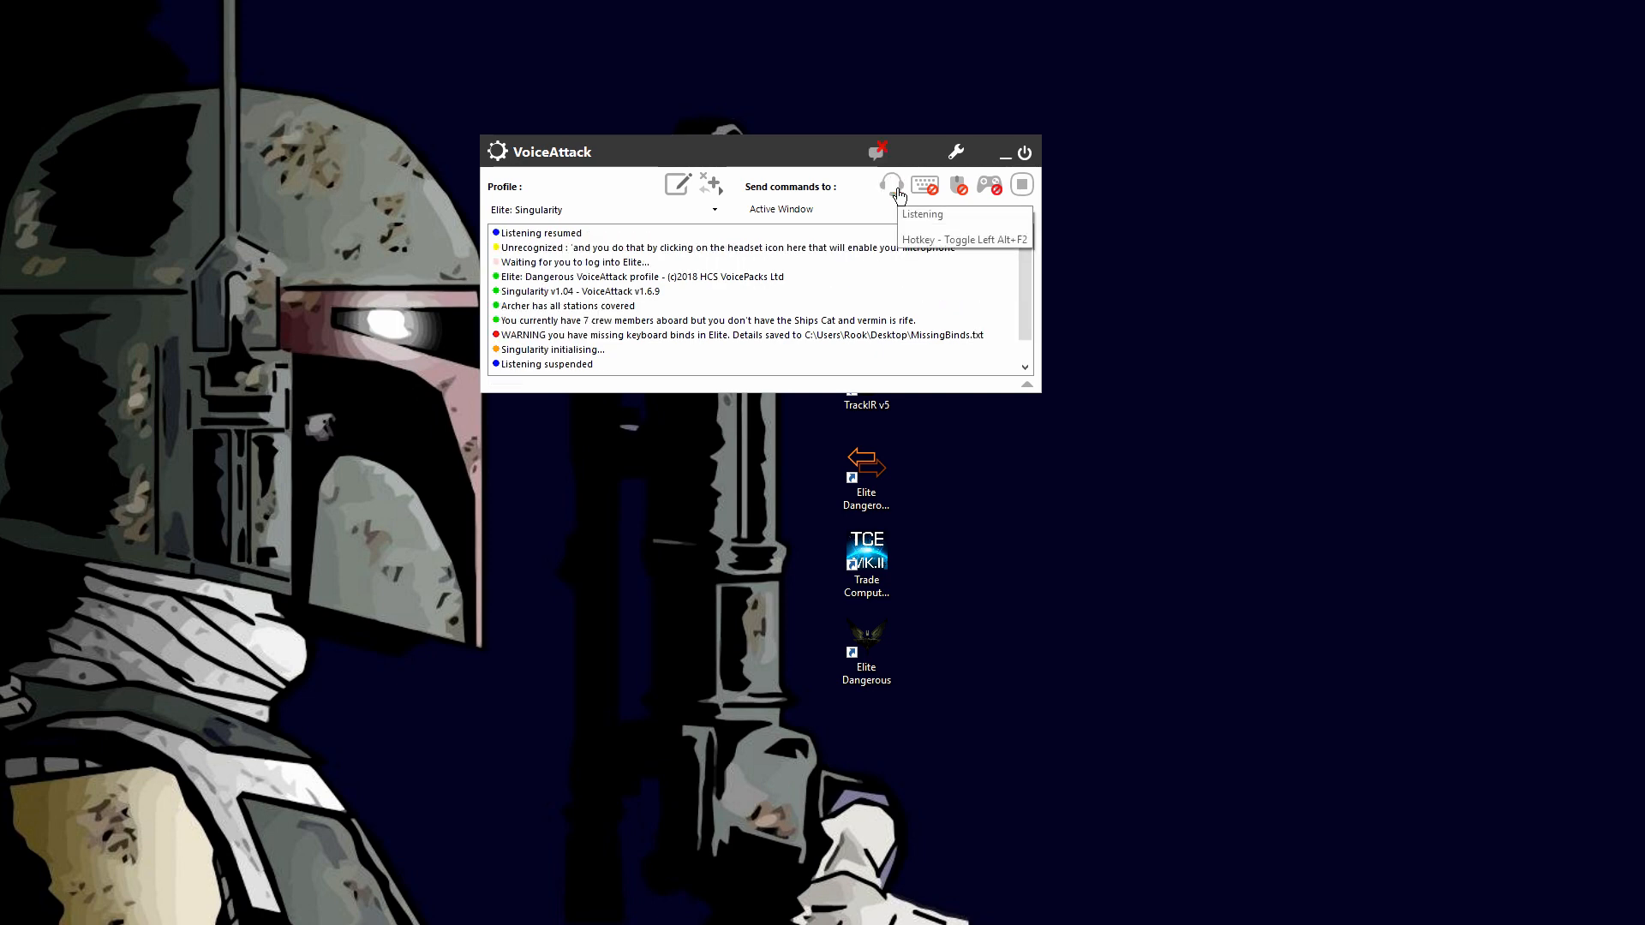
{"action": "left_click", "coordinate": [891, 185]}
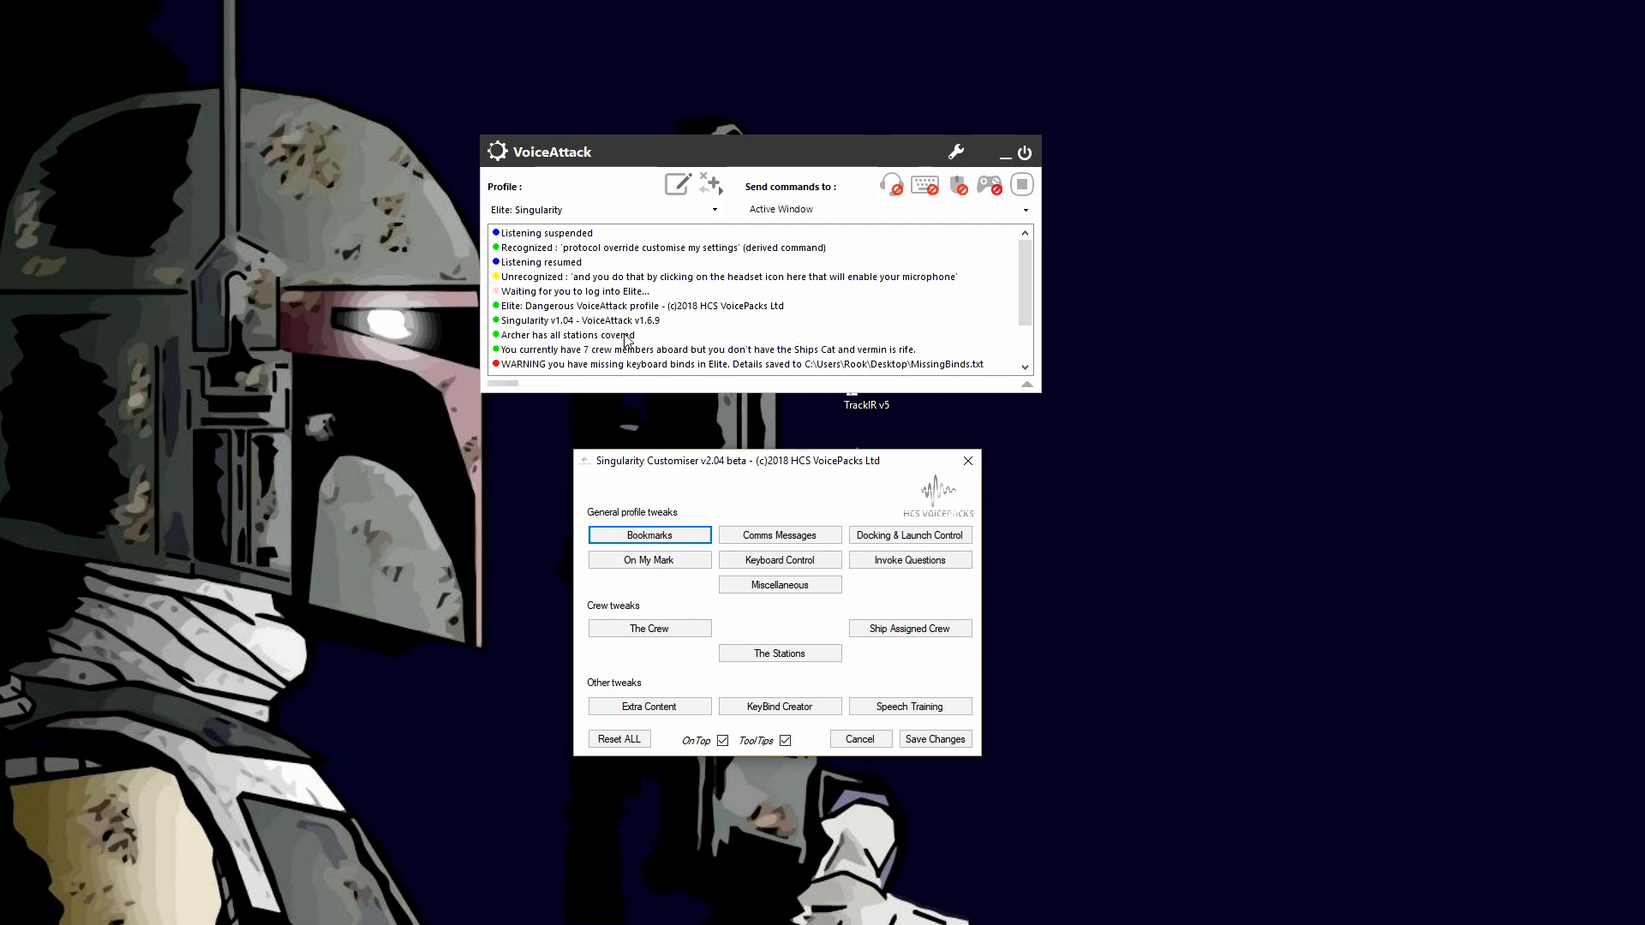
{"action": "mouse_move", "coordinate": [766, 451]}
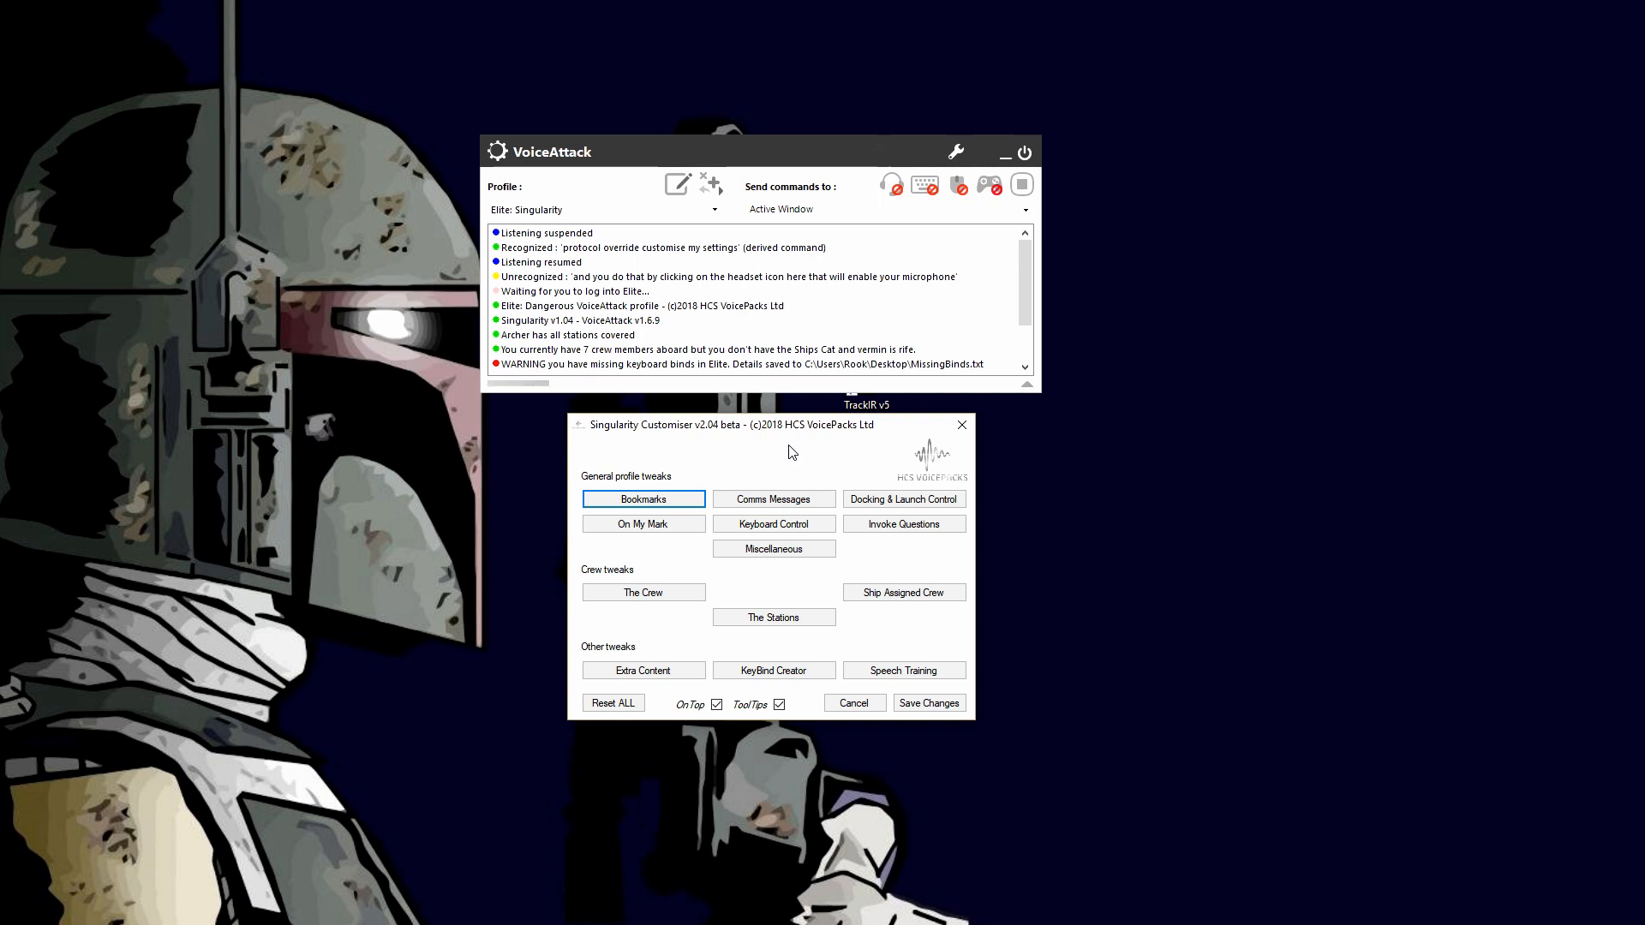
{"action": "mouse_move", "coordinate": [805, 451]}
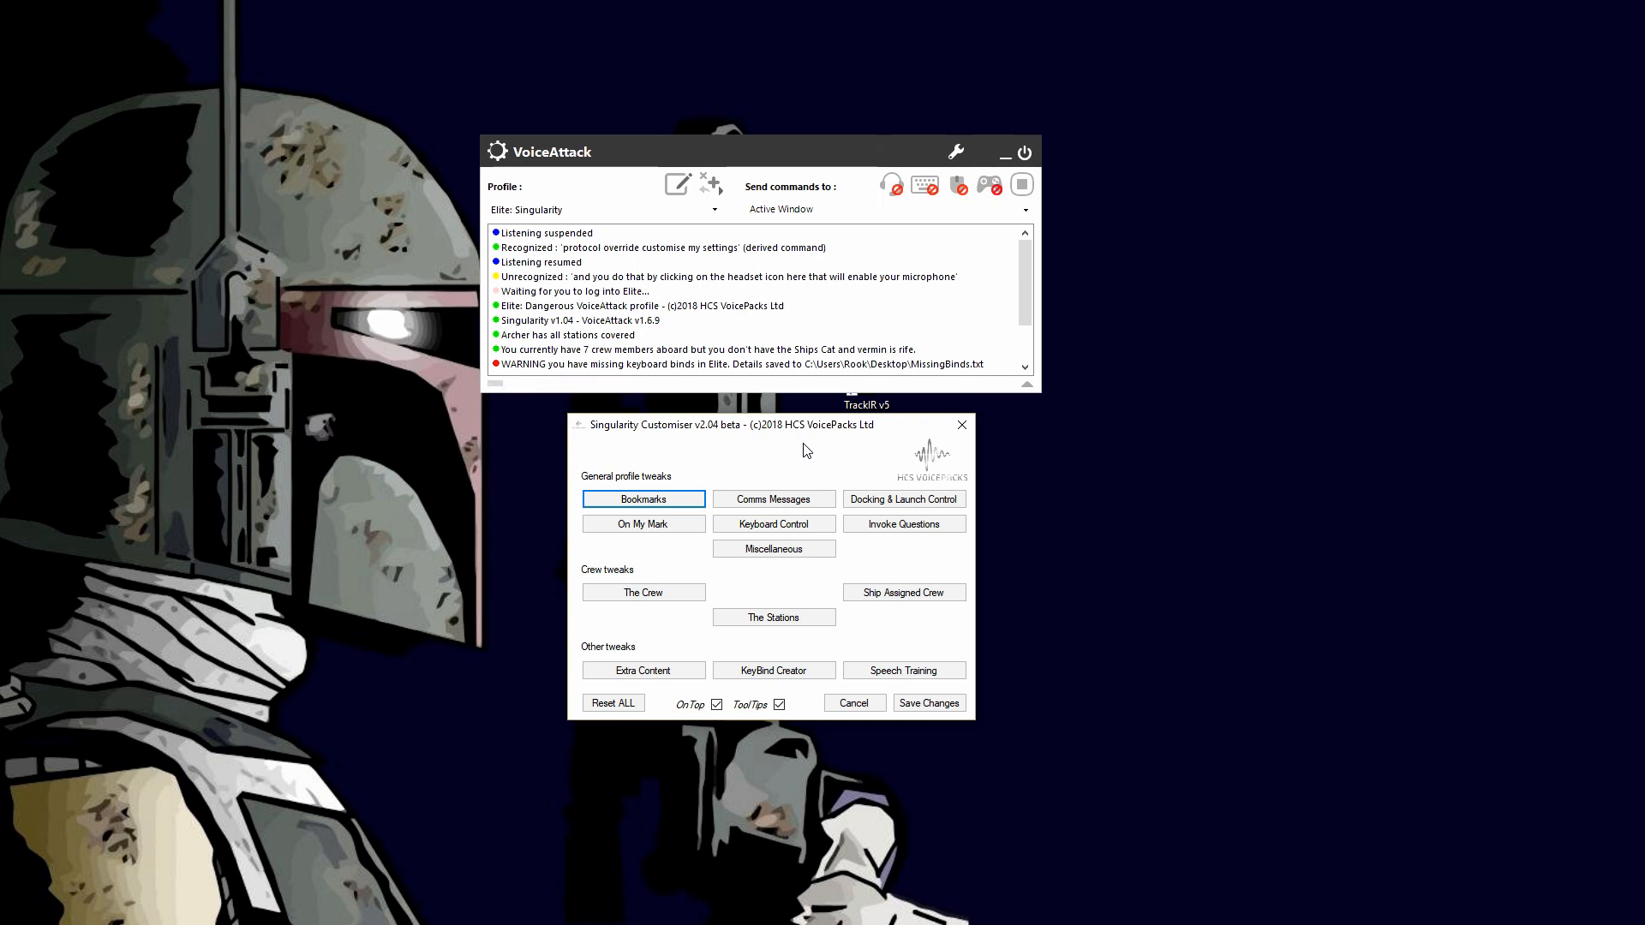
{"action": "mouse_move", "coordinate": [781, 417]}
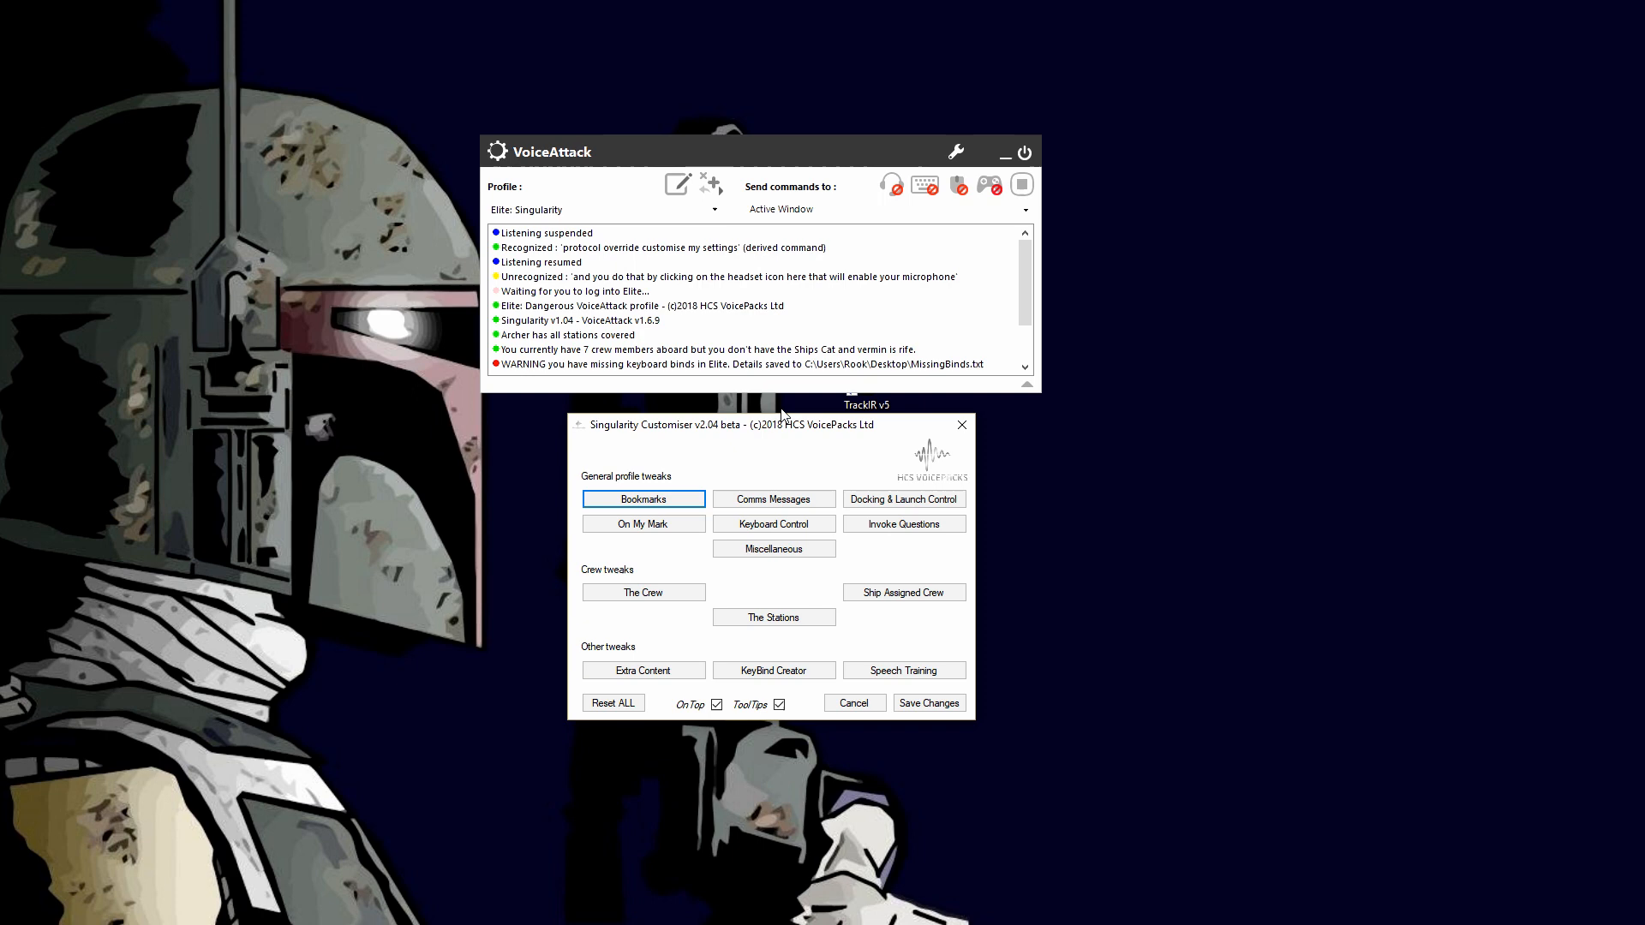
{"action": "mouse_move", "coordinate": [787, 451]}
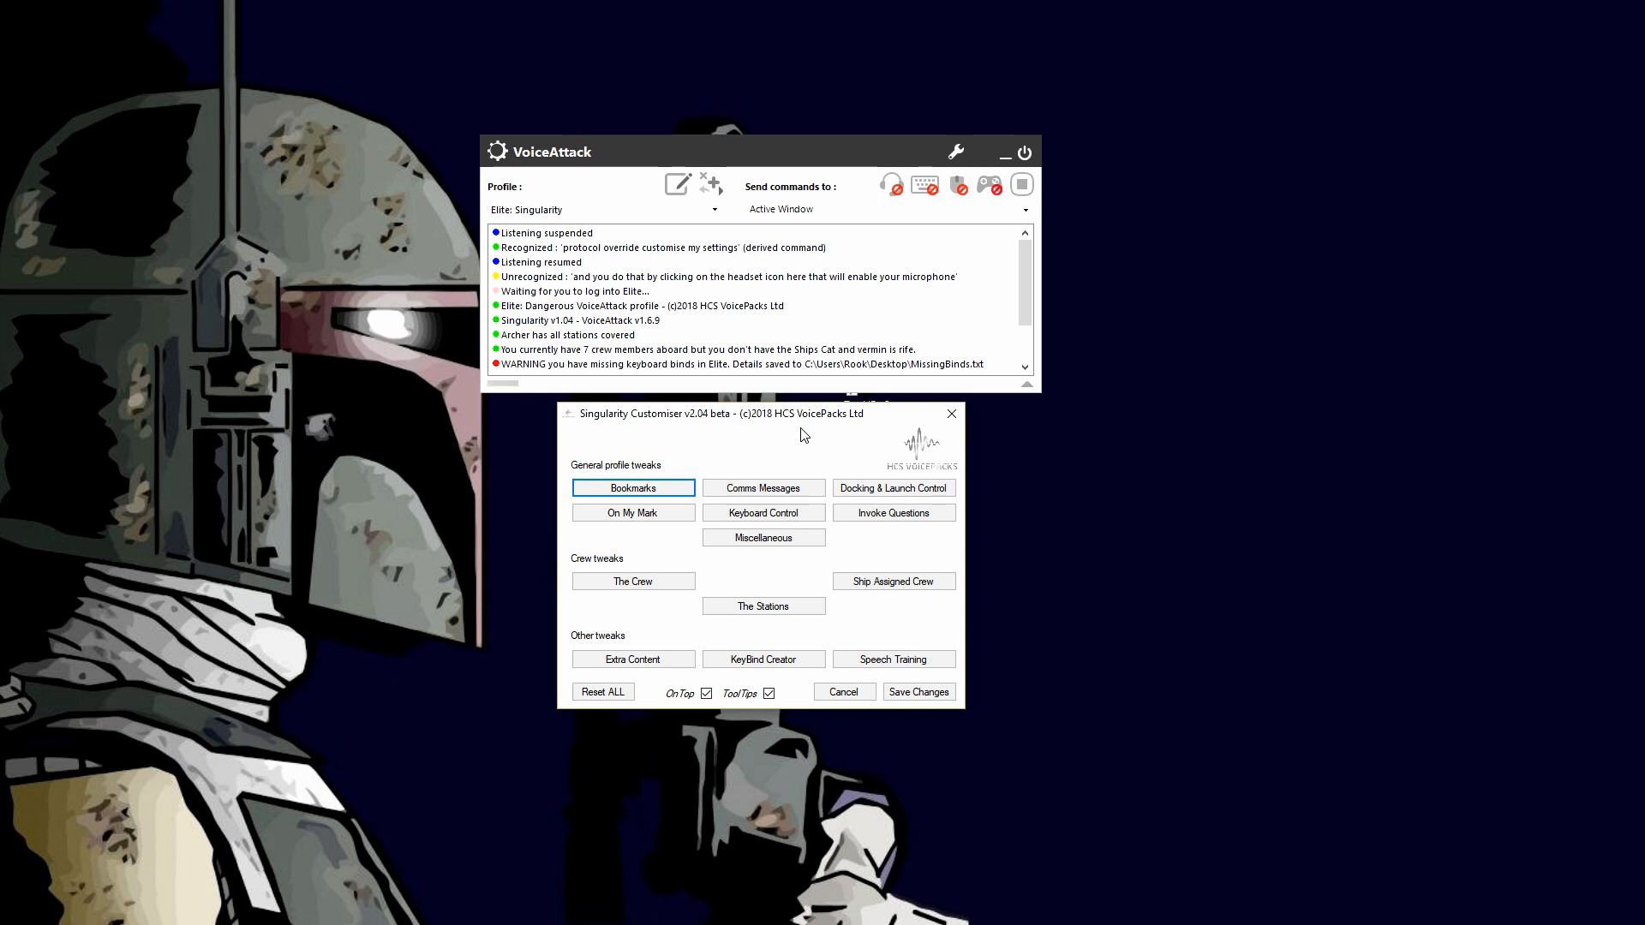
{"action": "mouse_move", "coordinate": [816, 433]}
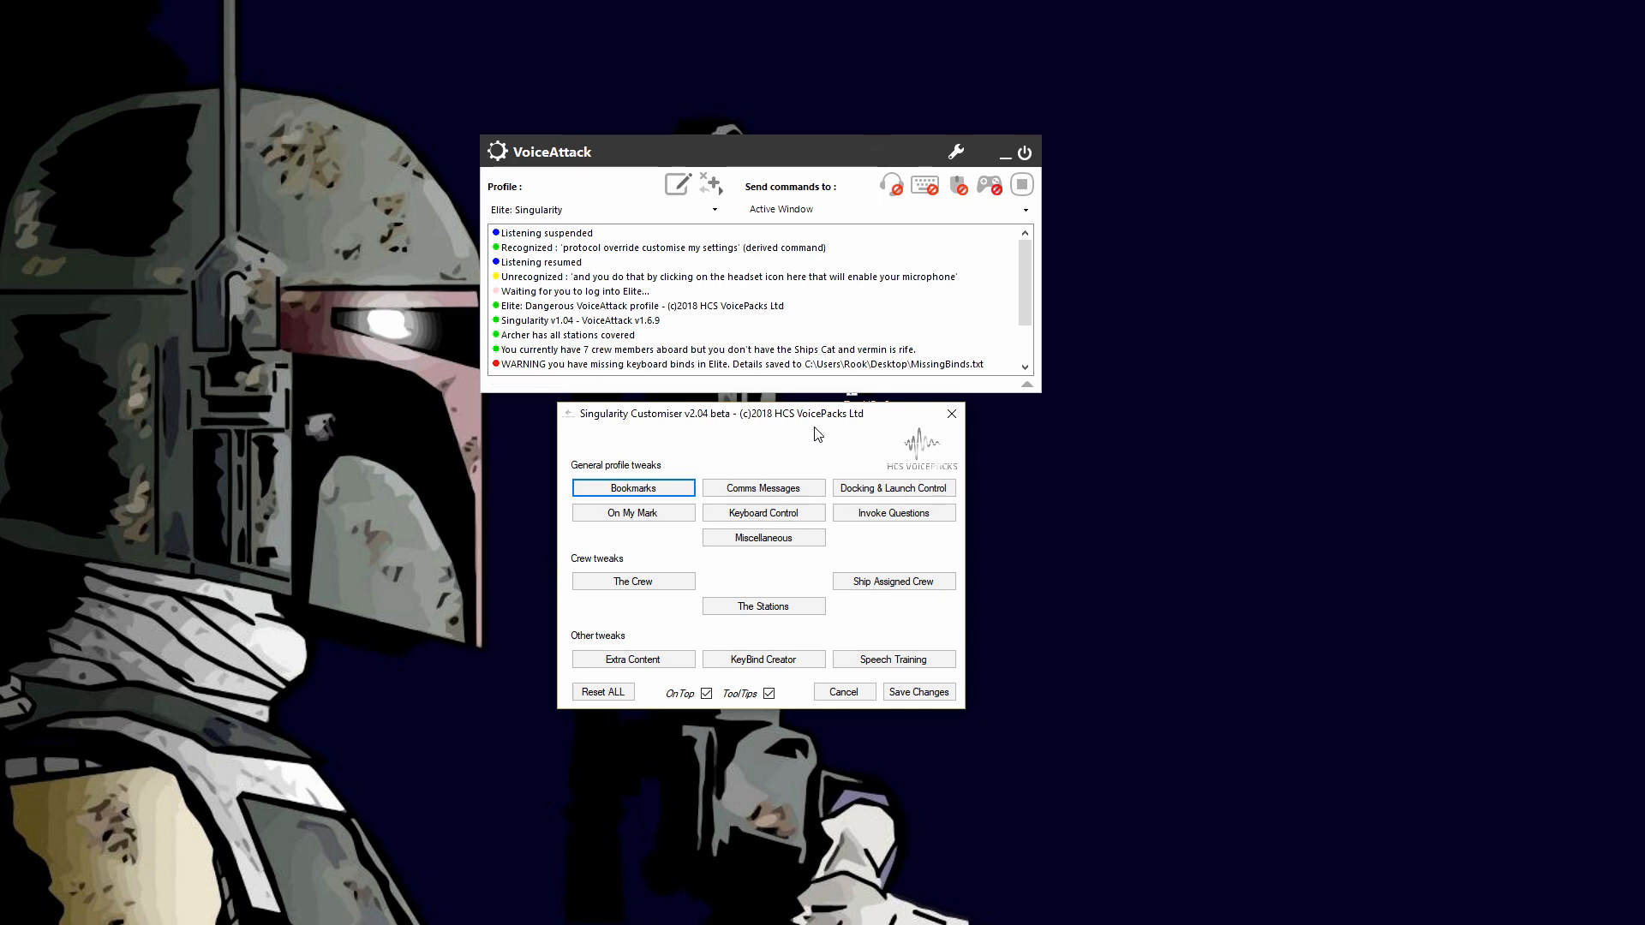
{"action": "mouse_move", "coordinate": [1118, 555]}
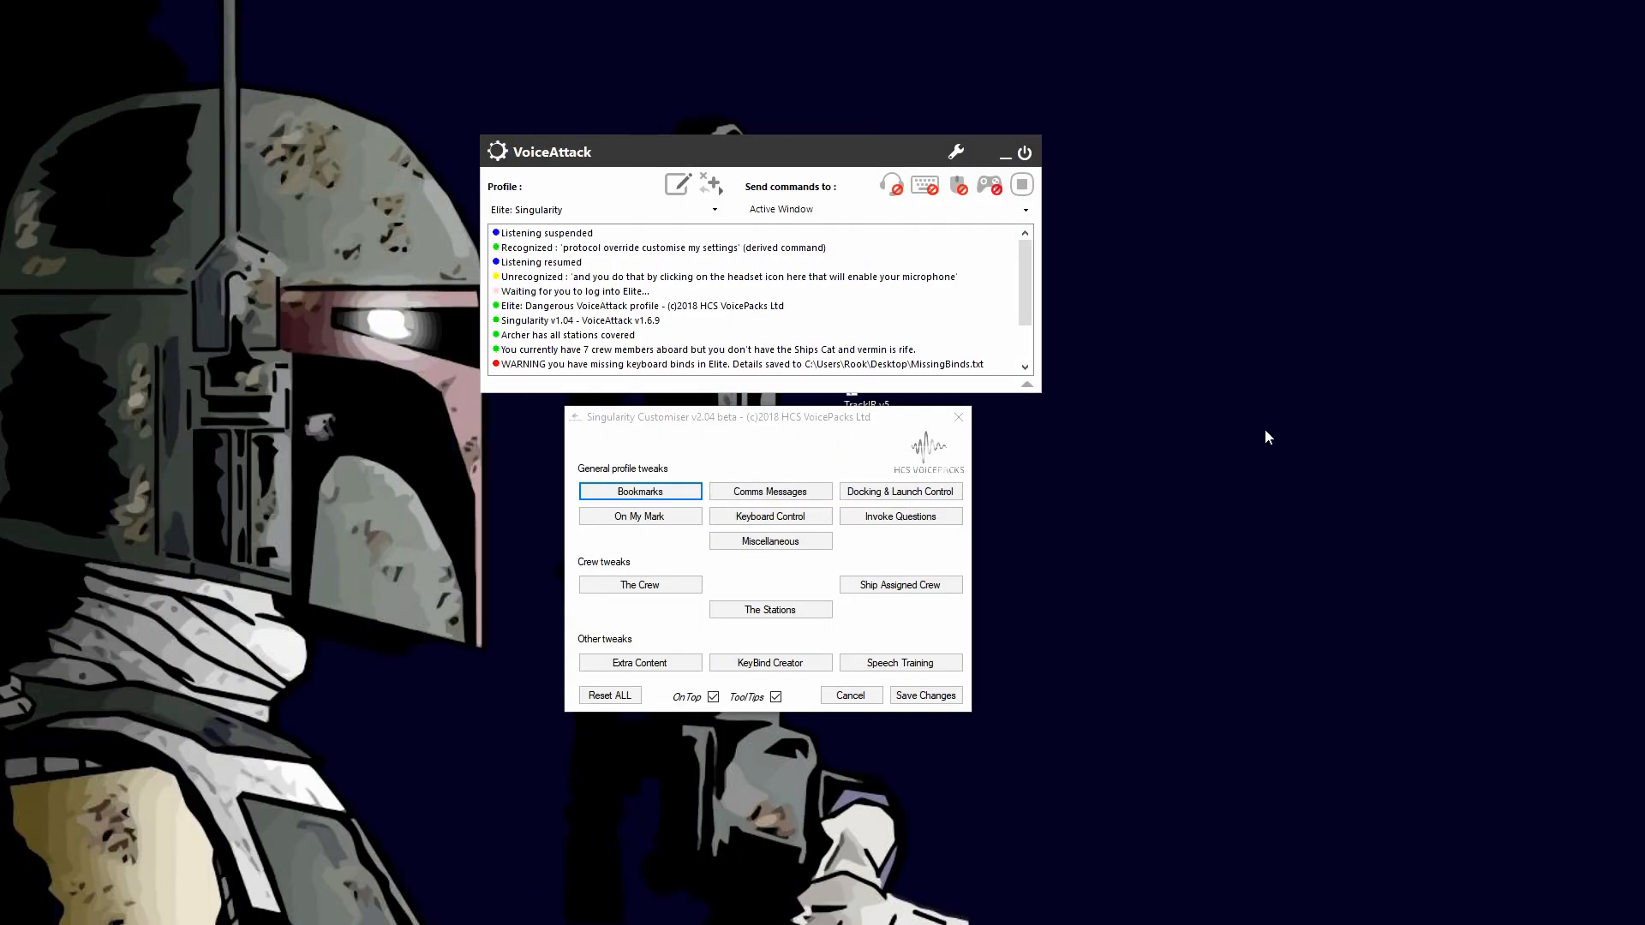
{"action": "mouse_move", "coordinate": [1256, 422]}
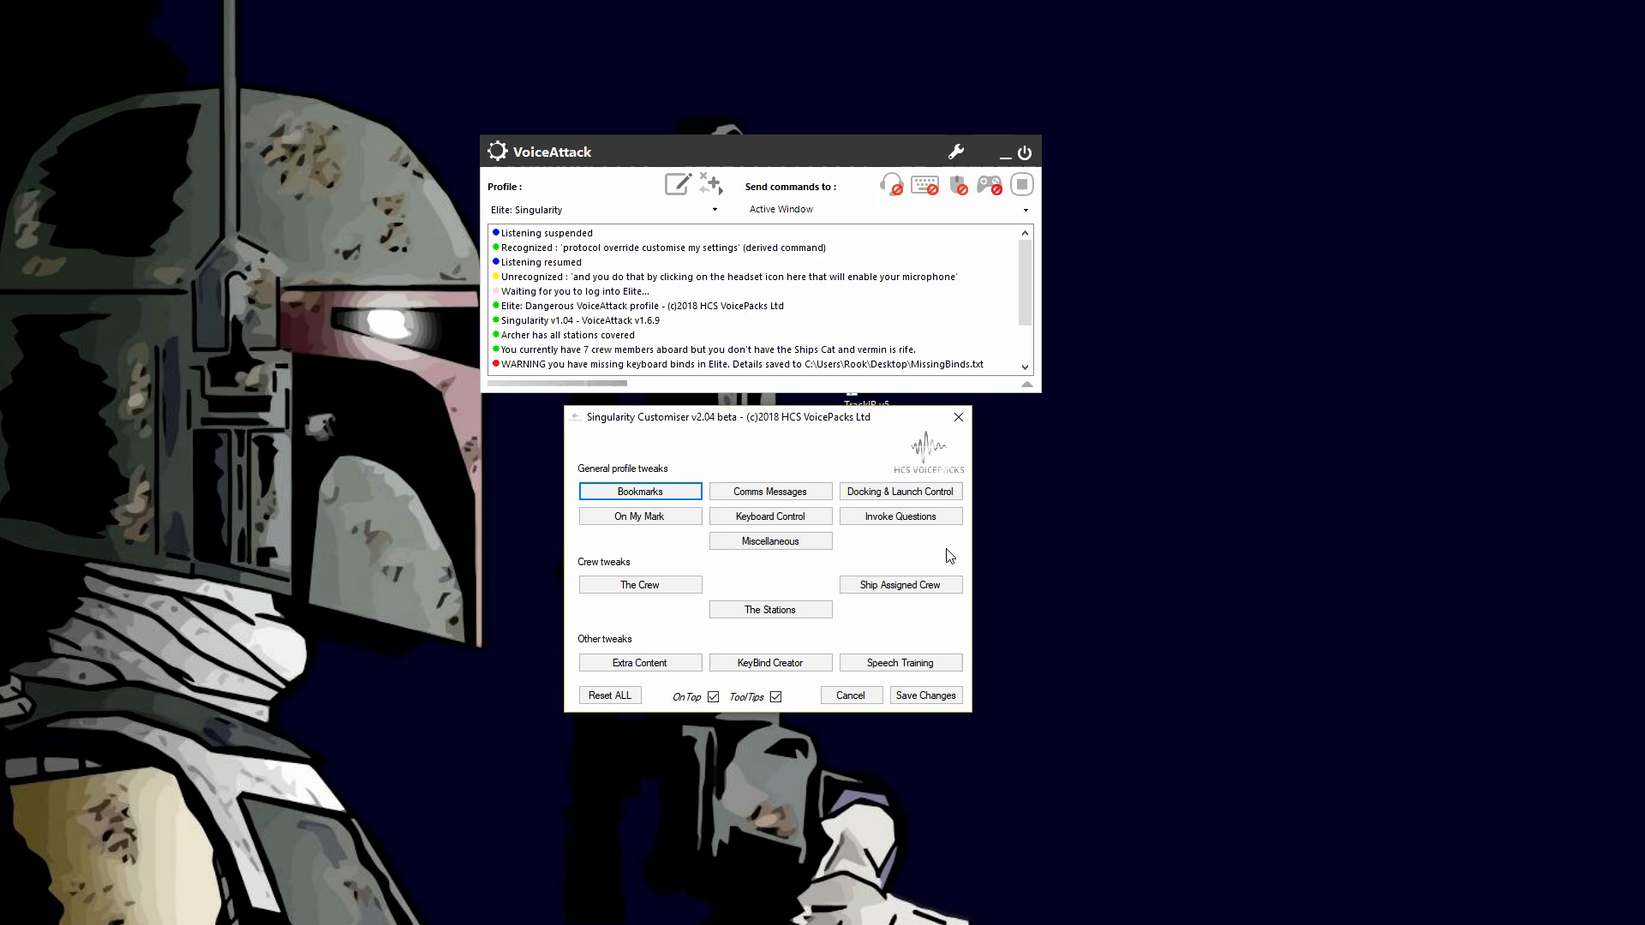
{"action": "mouse_move", "coordinate": [903, 554]}
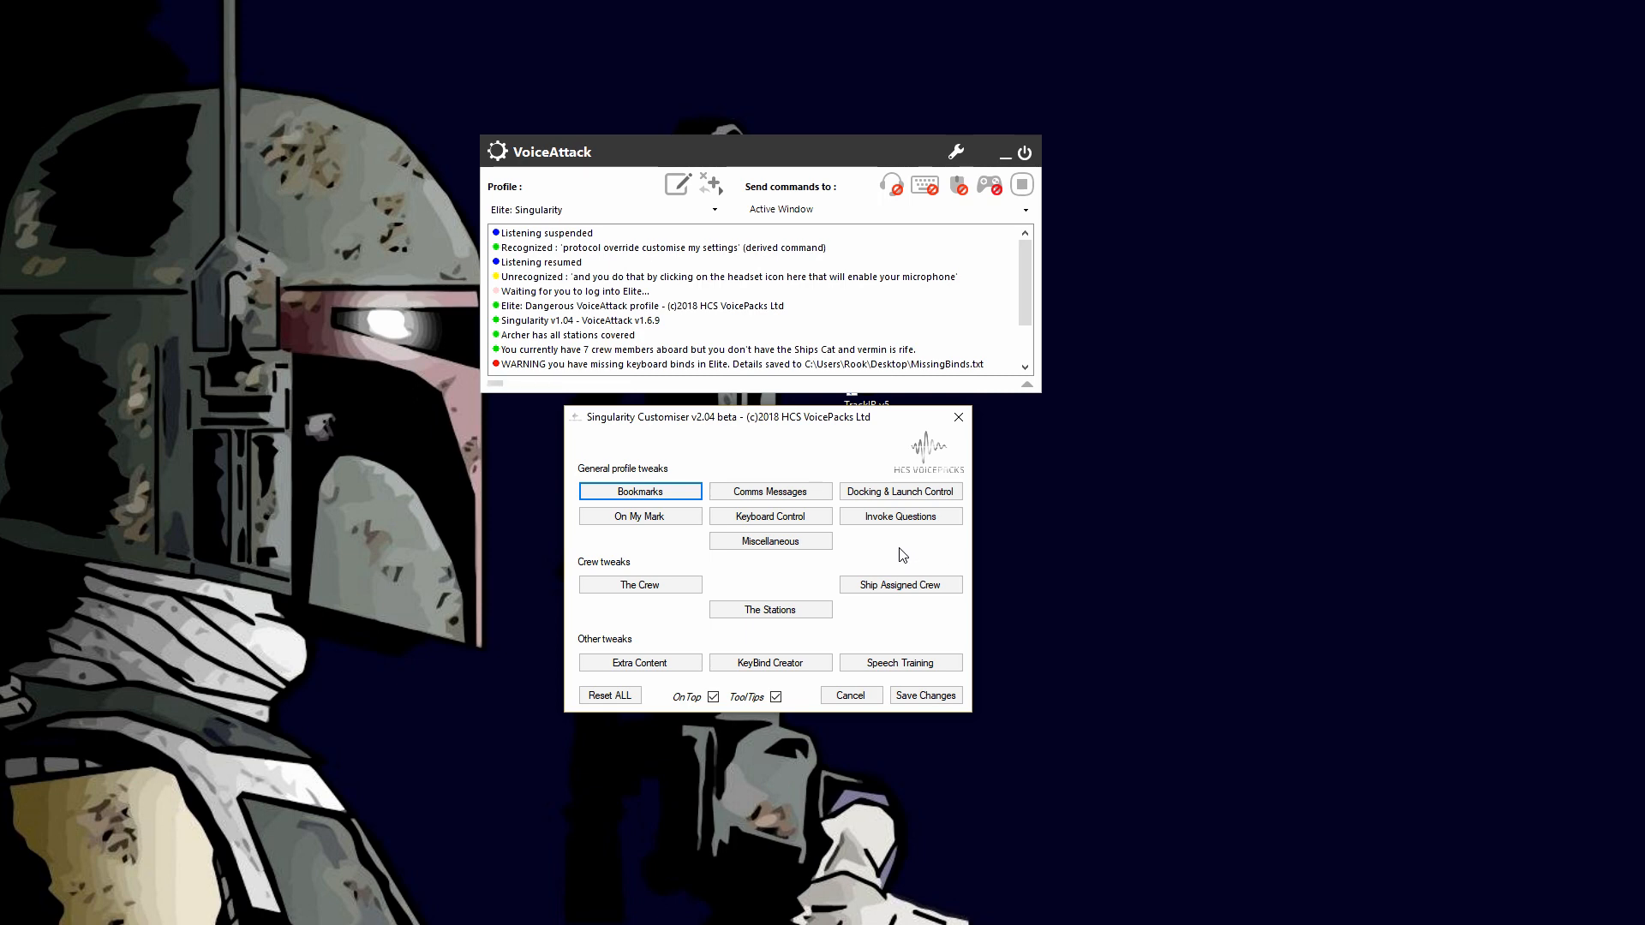
{"action": "mouse_move", "coordinate": [718, 746]}
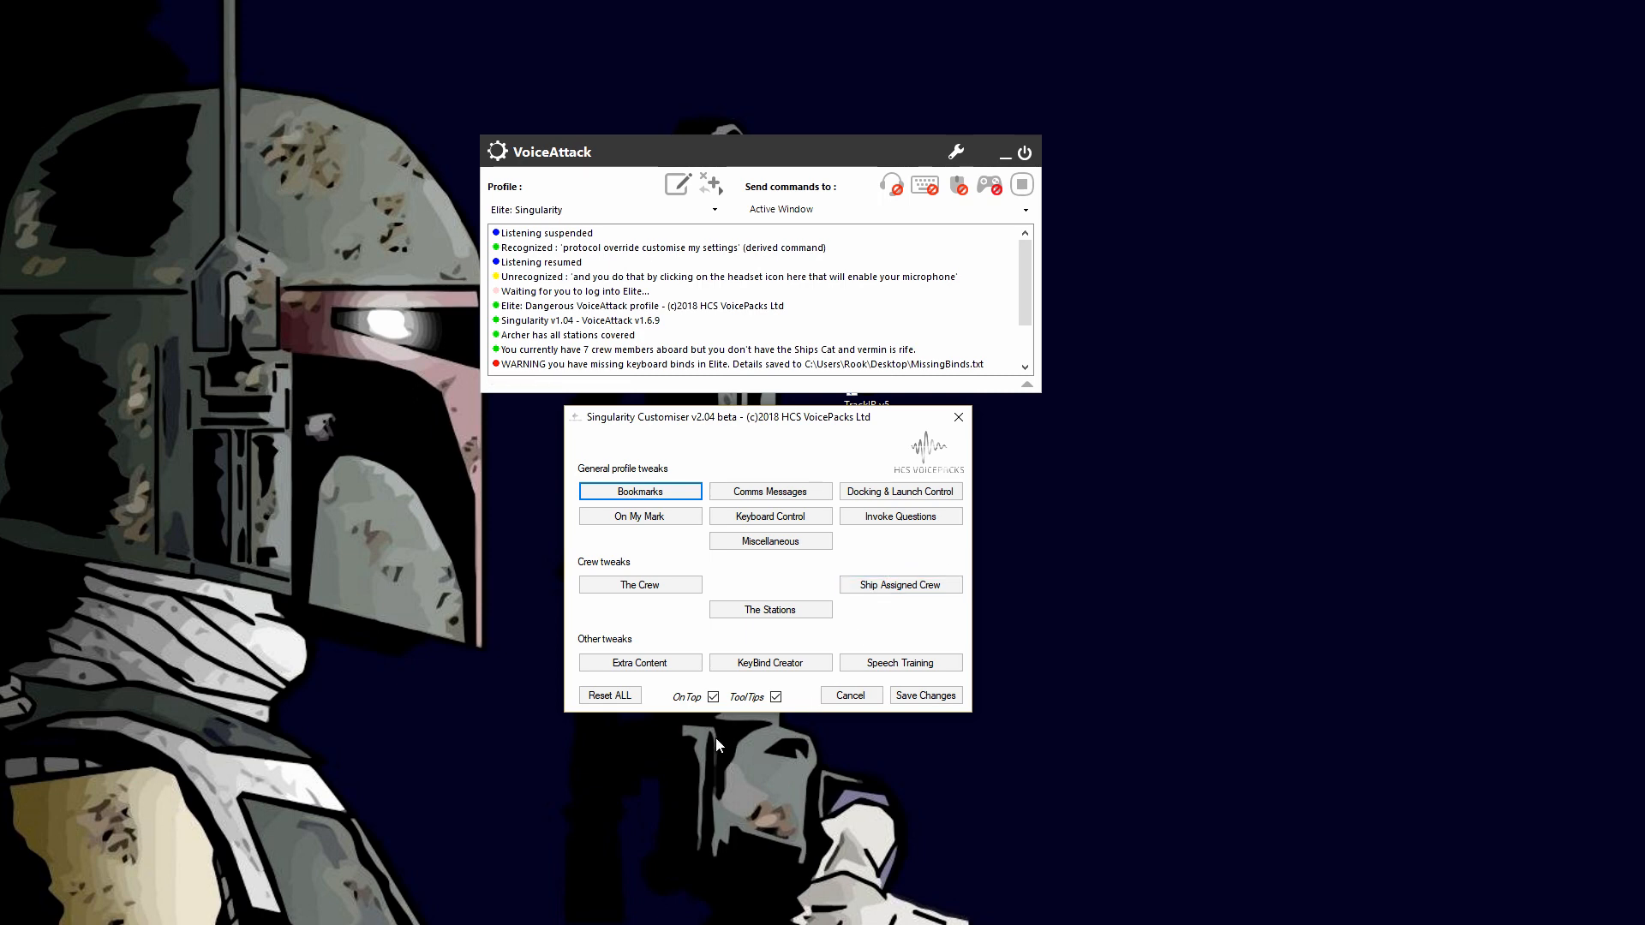
{"action": "mouse_move", "coordinate": [792, 715]}
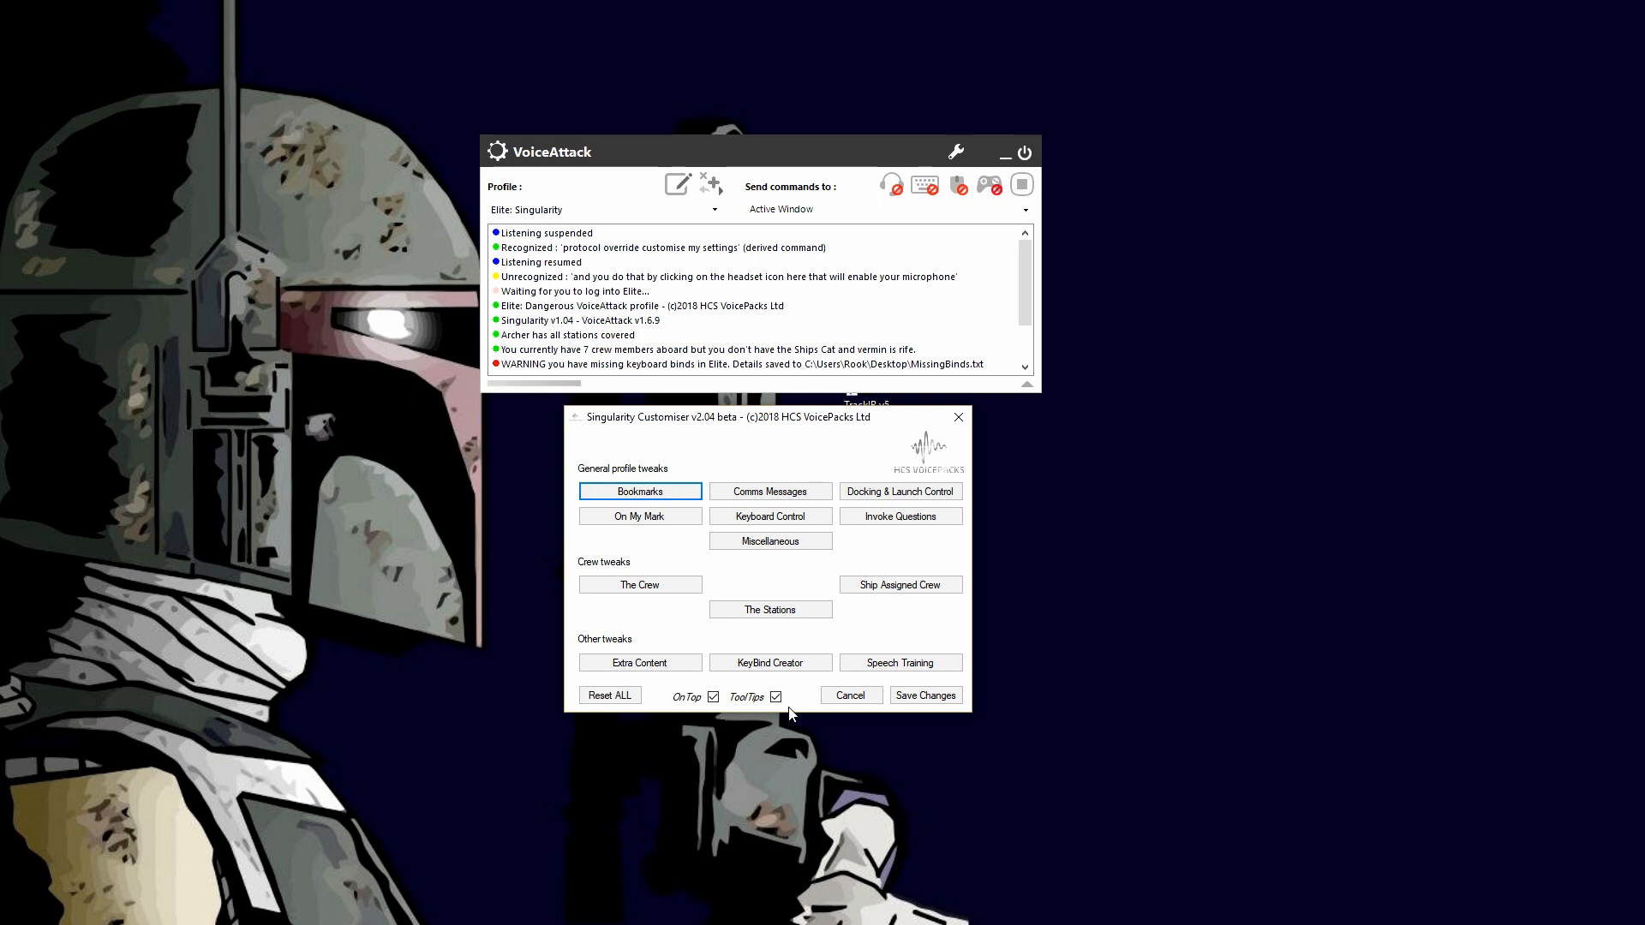
{"action": "mouse_move", "coordinate": [740, 716]}
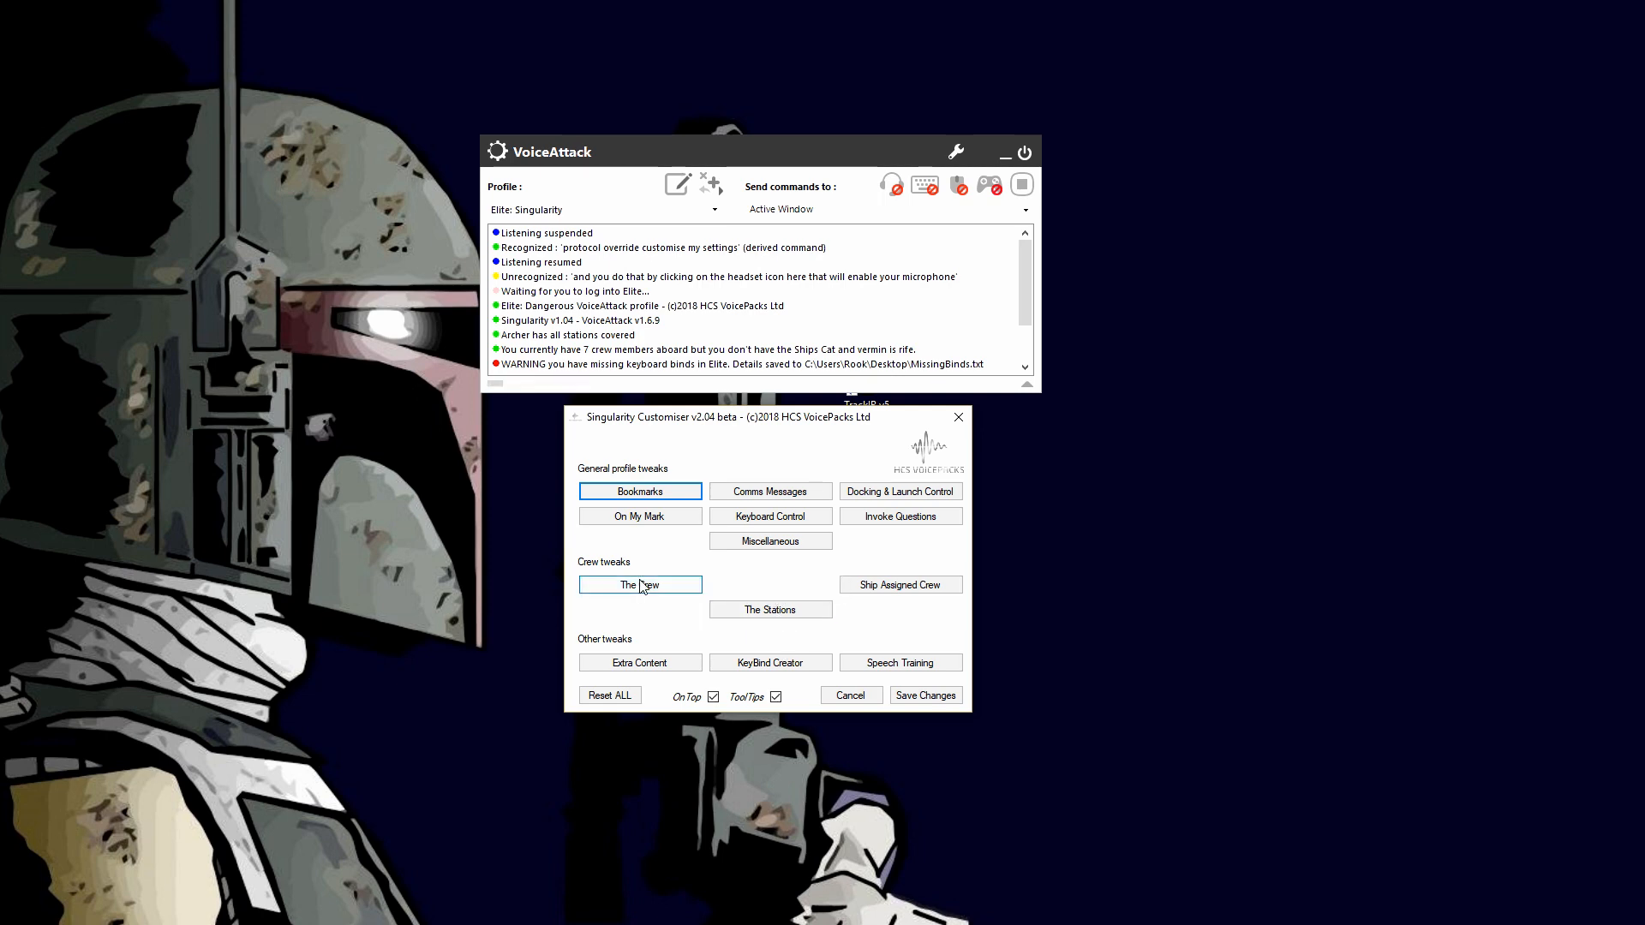
{"action": "mouse_move", "coordinate": [639, 515]}
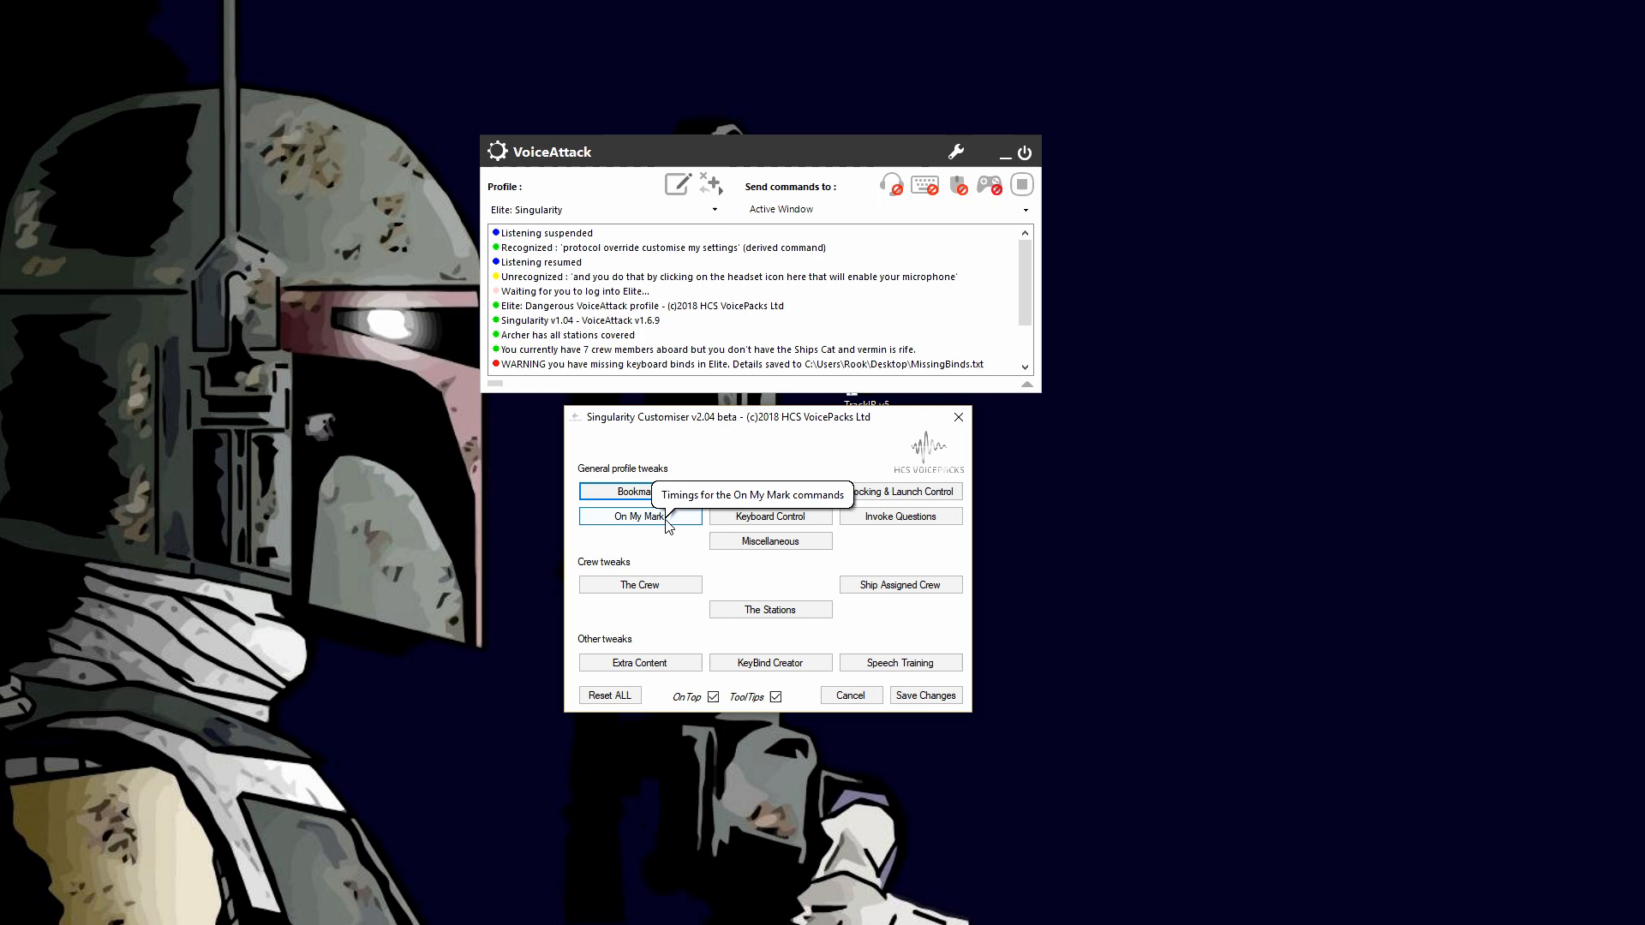
{"action": "mouse_move", "coordinate": [794, 578]}
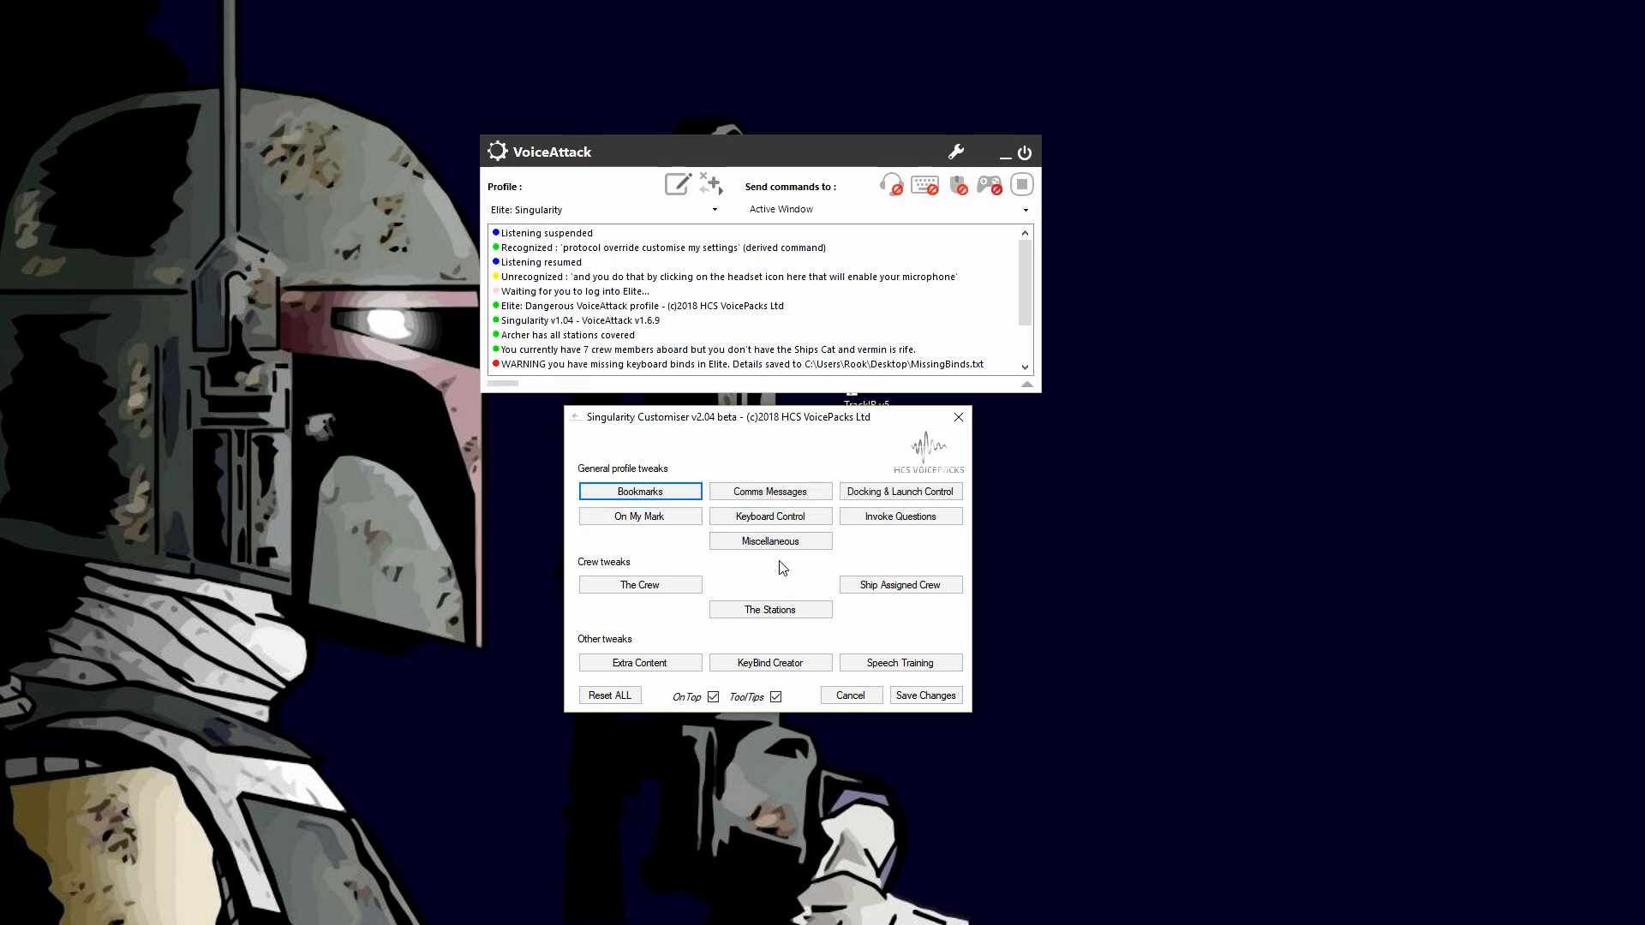
{"action": "mouse_move", "coordinate": [694, 719]}
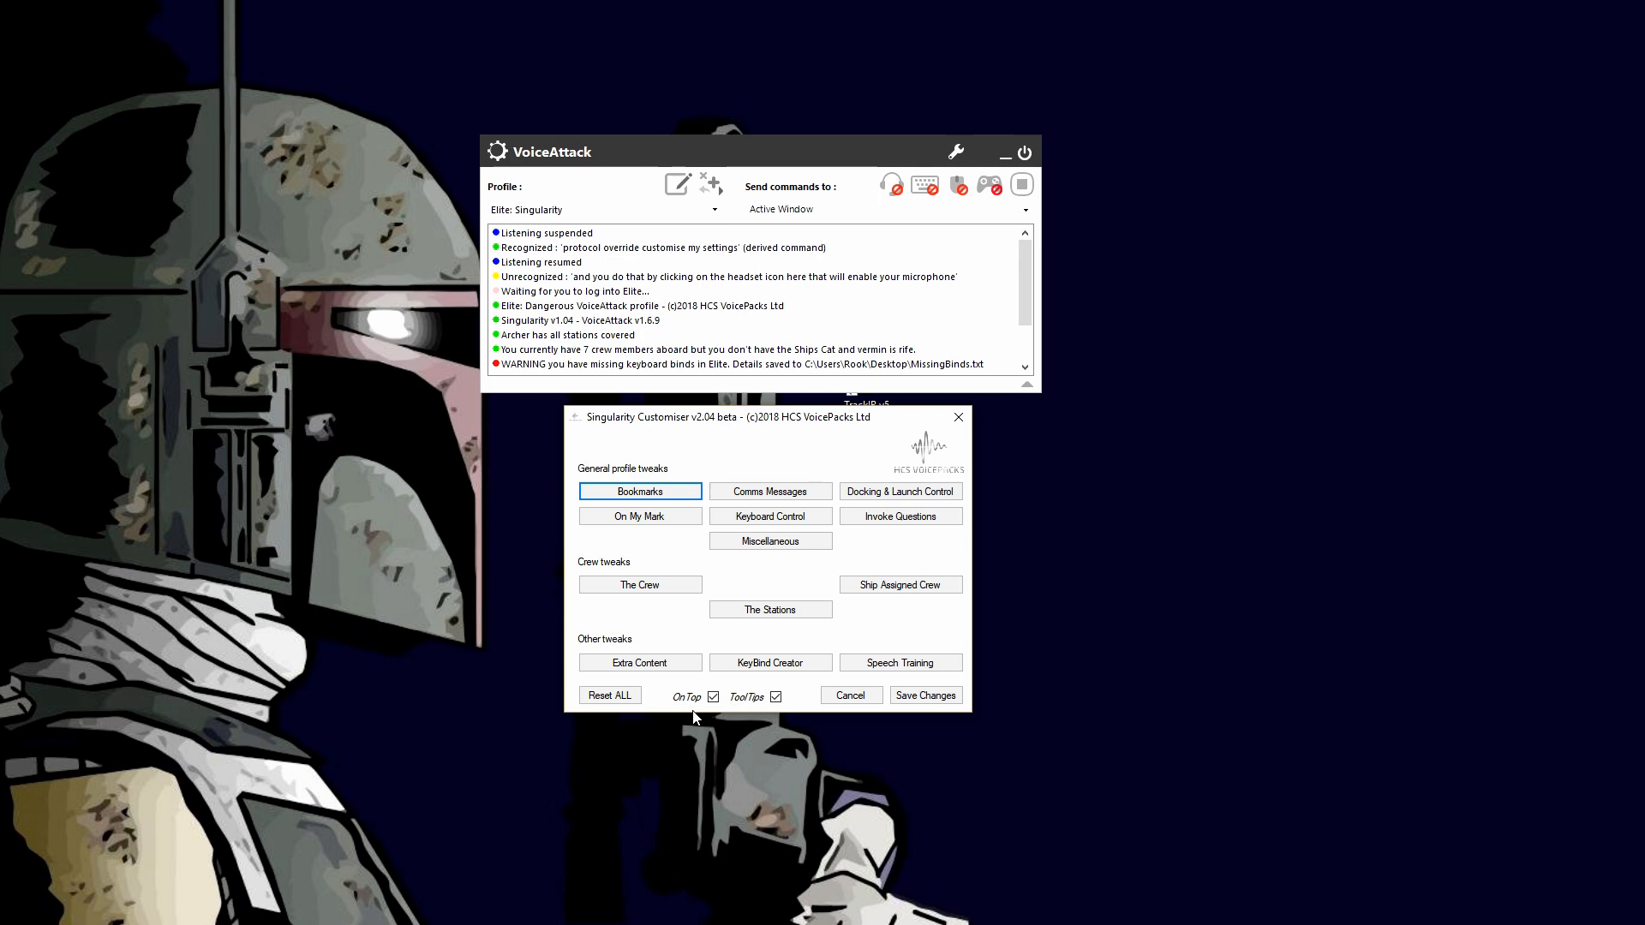
{"action": "mouse_move", "coordinate": [756, 432]}
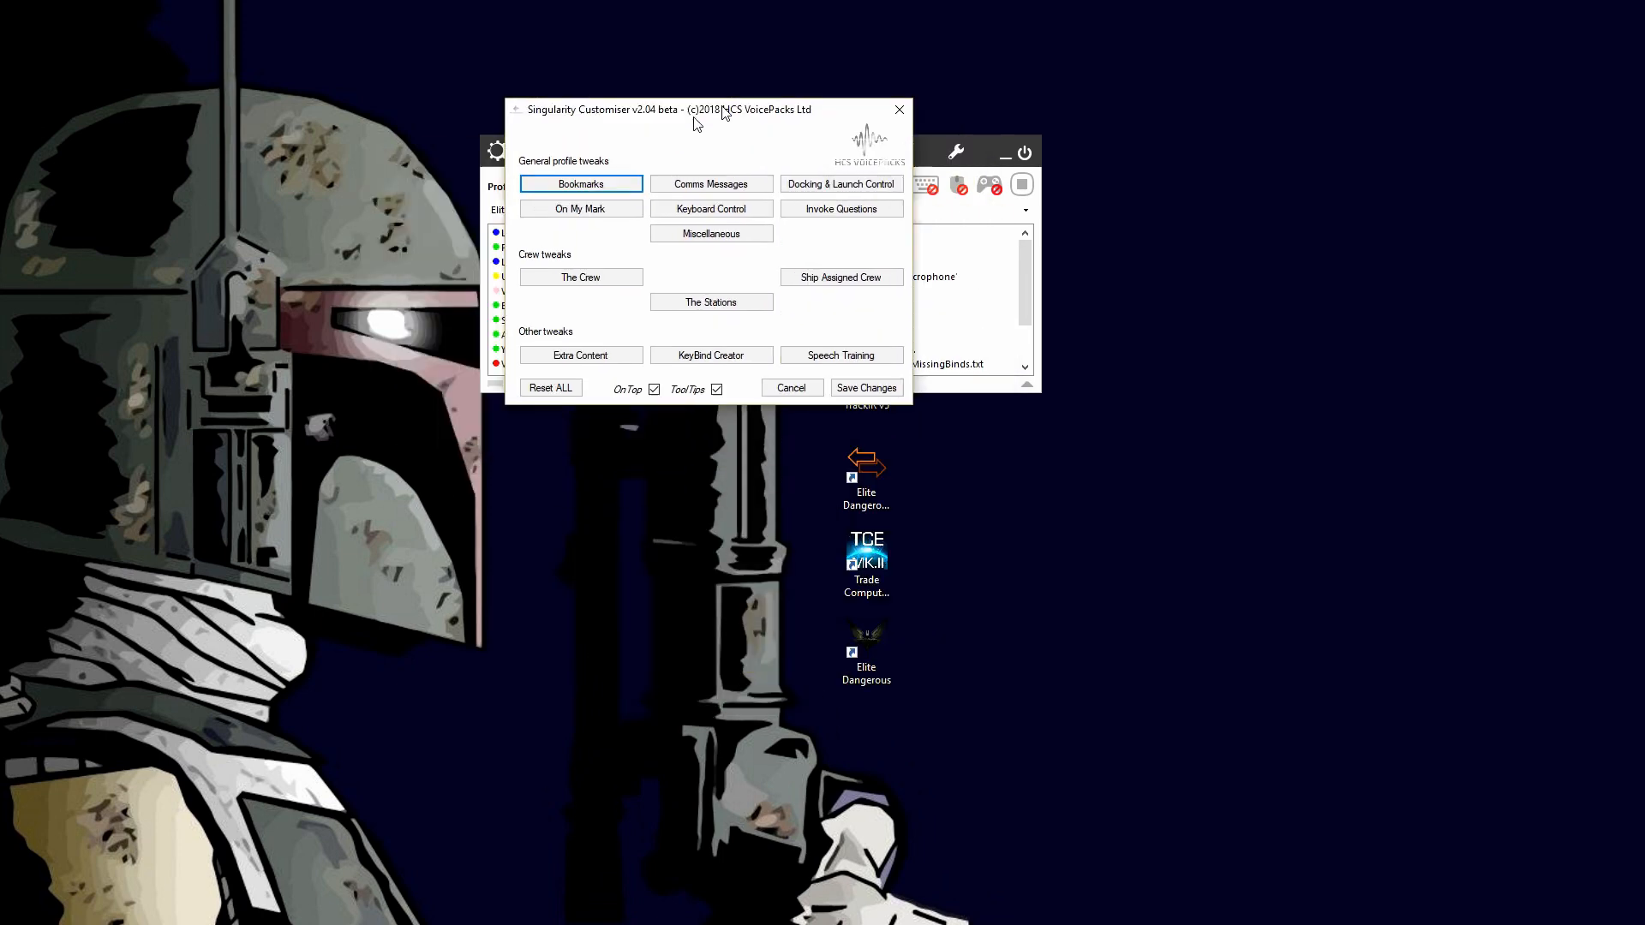
{"action": "left_click_drag", "start_coordinate": [670, 110], "coordinate": [754, 82]}
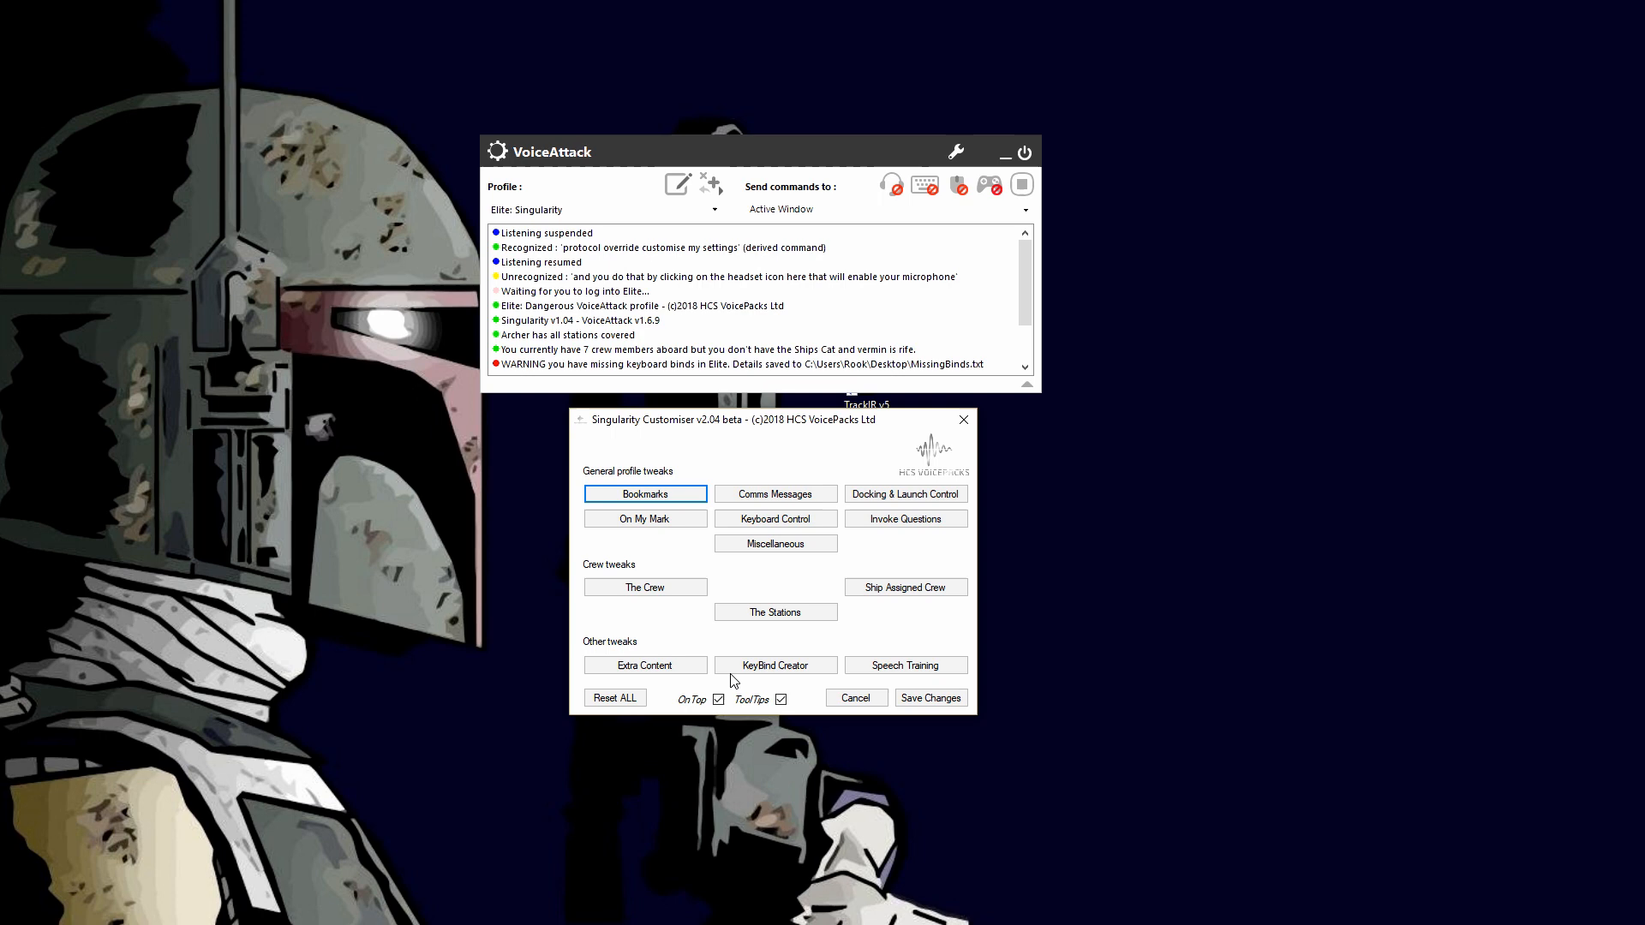
{"action": "mouse_move", "coordinate": [696, 715]}
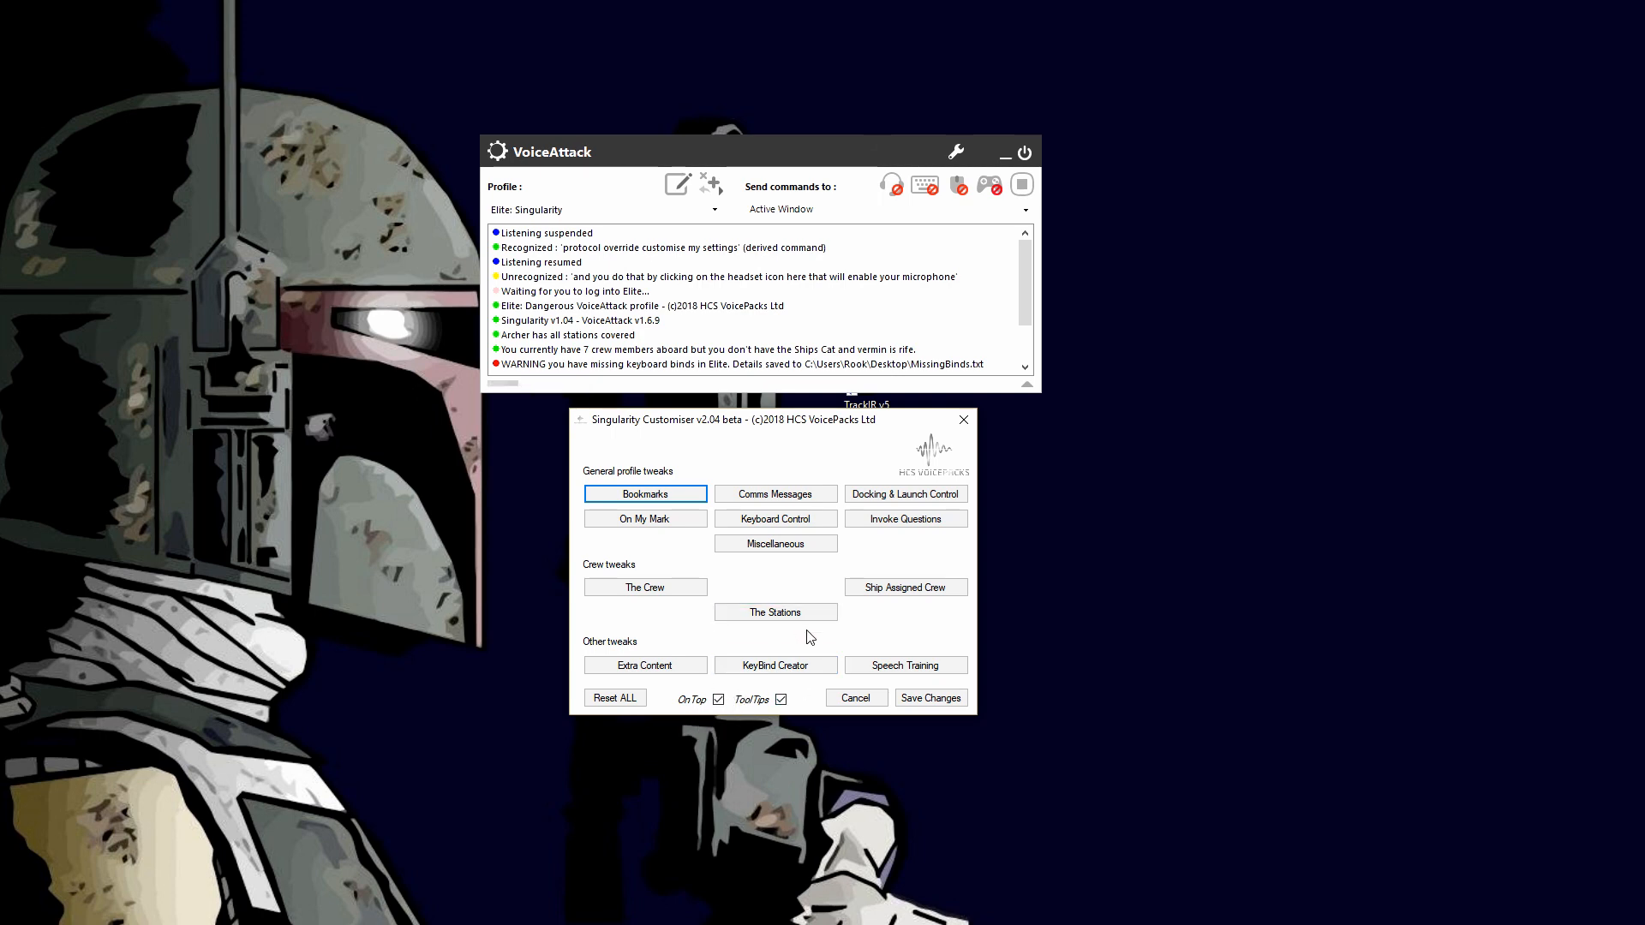
{"action": "mouse_move", "coordinate": [916, 644]}
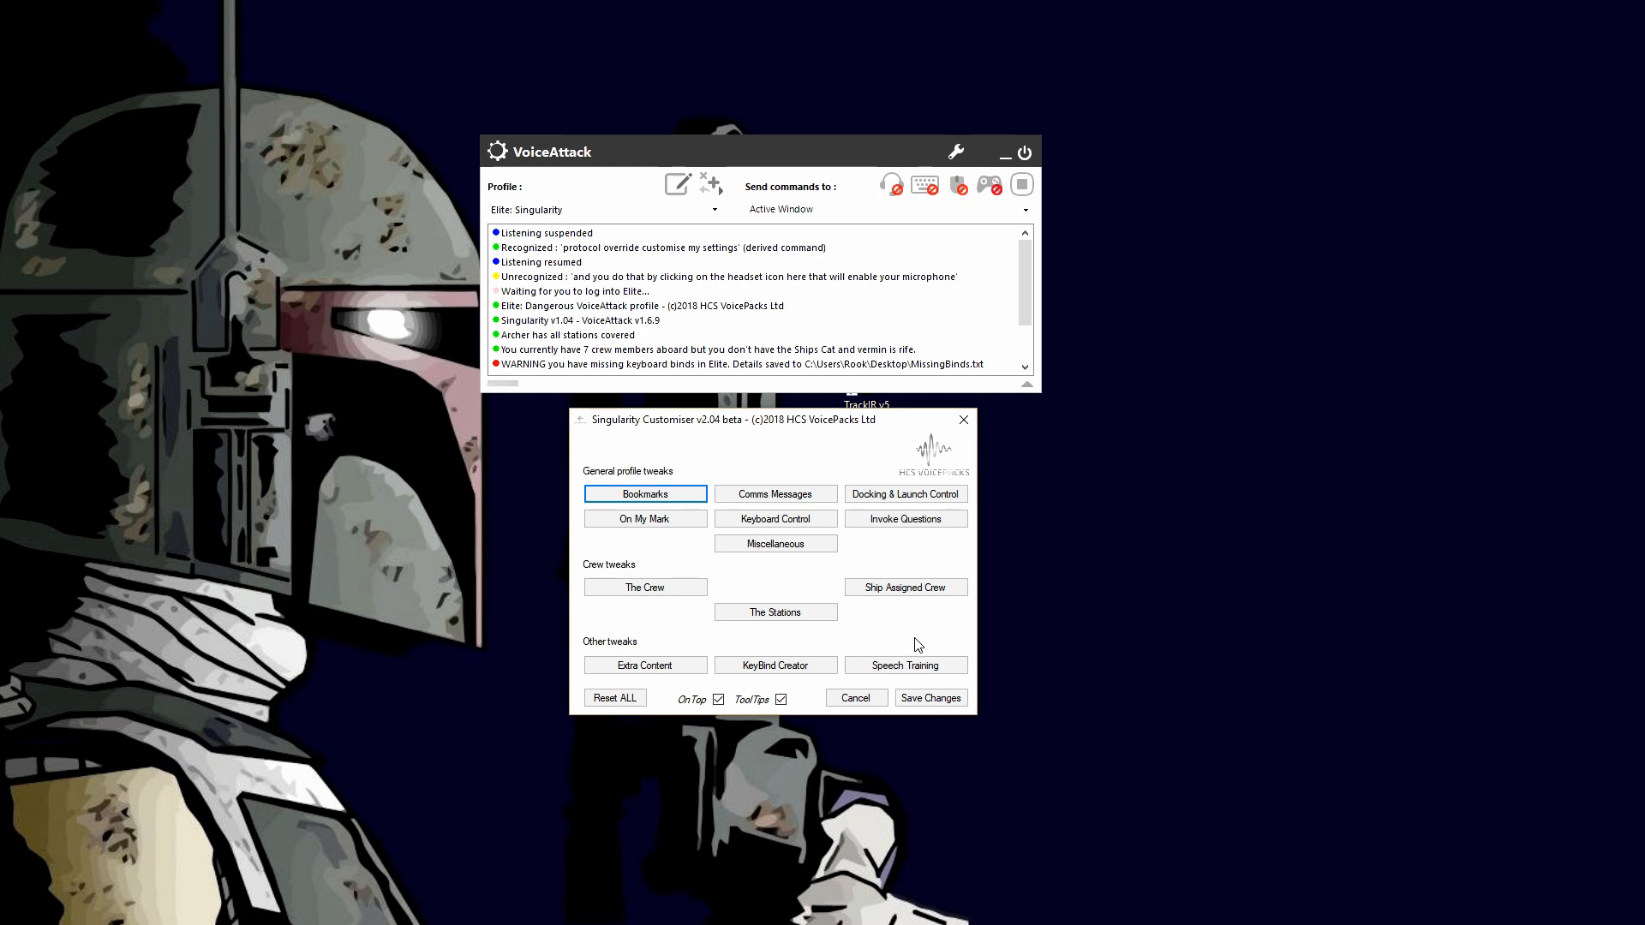
{"action": "mouse_move", "coordinate": [1102, 637]}
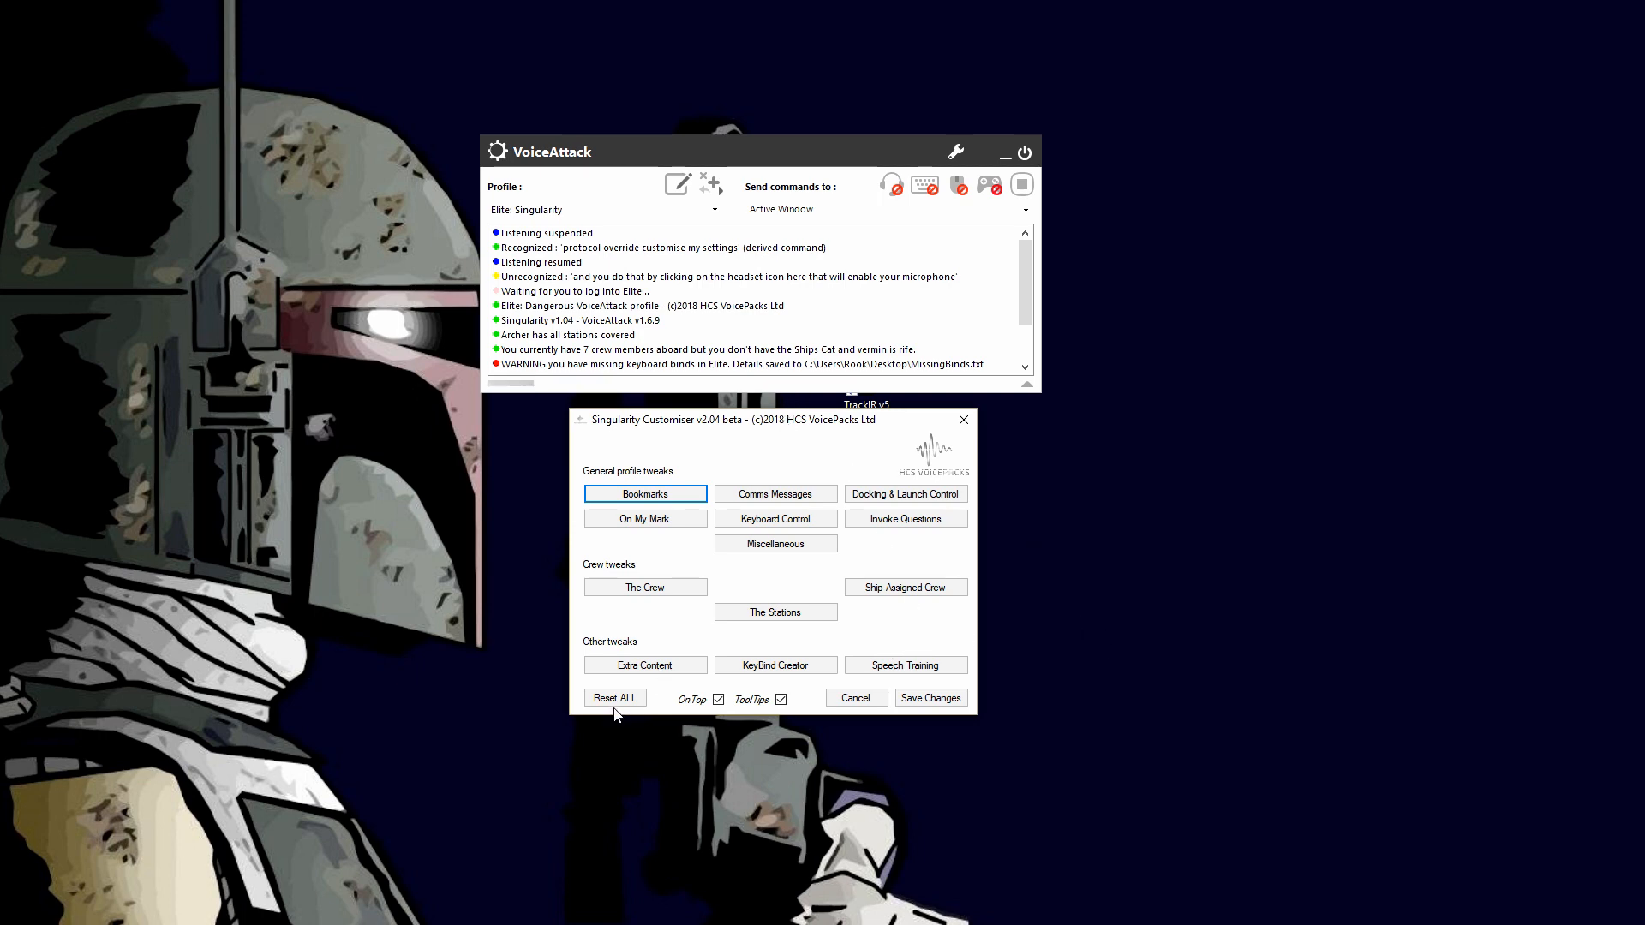
{"action": "mouse_move", "coordinate": [654, 475]}
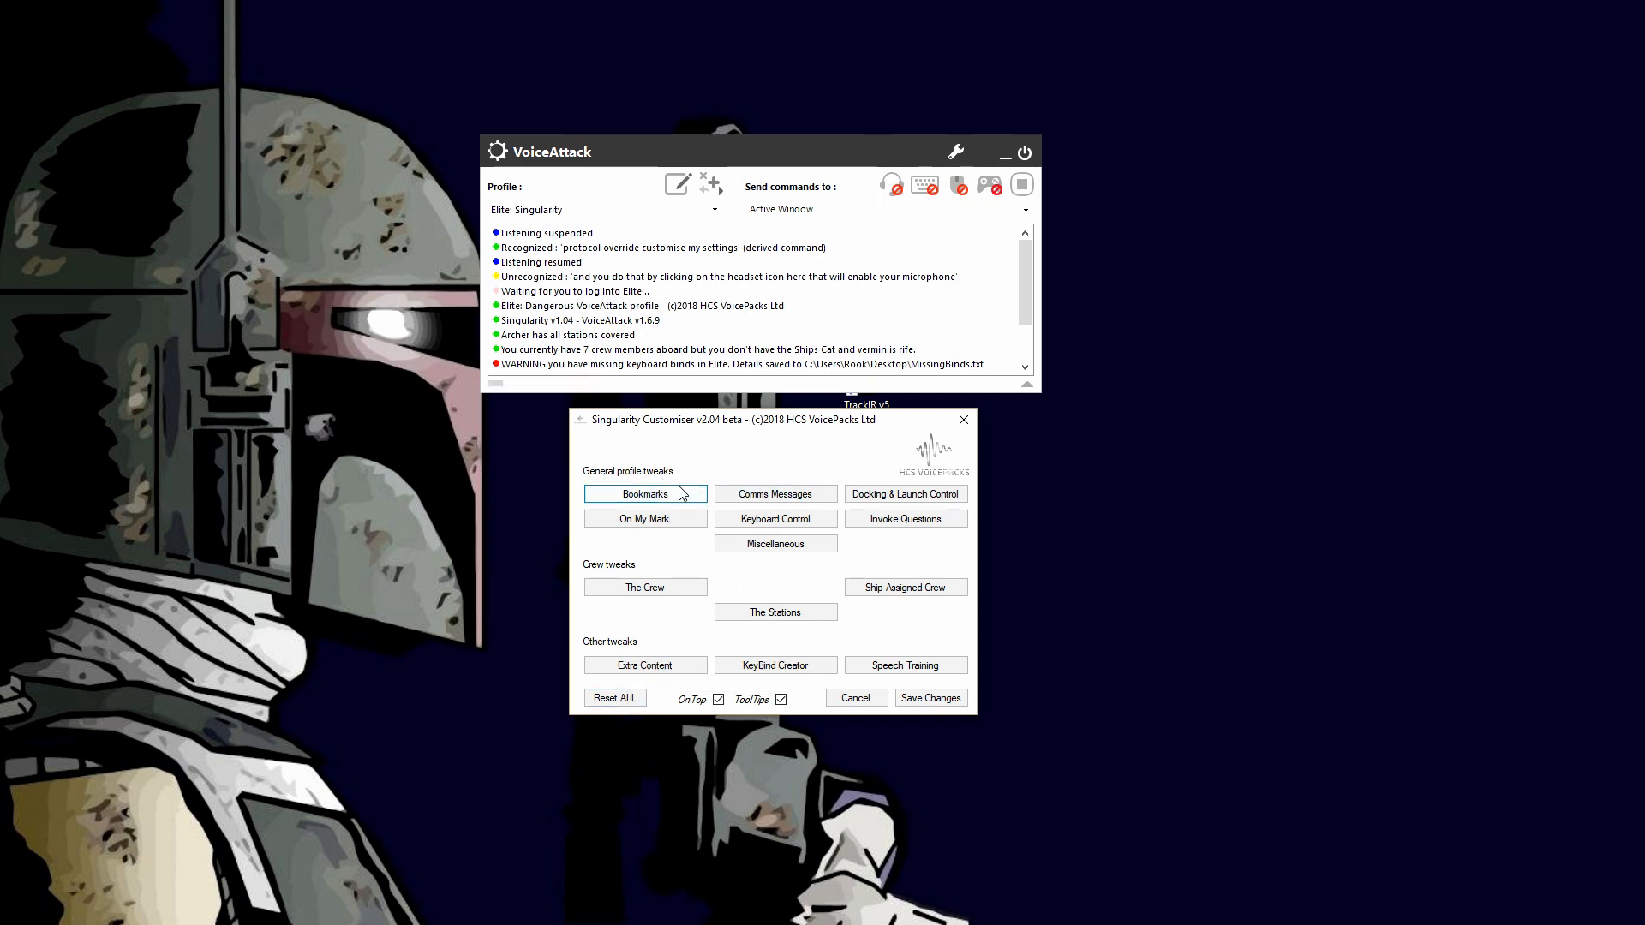
{"action": "left_click", "coordinate": [645, 494]}
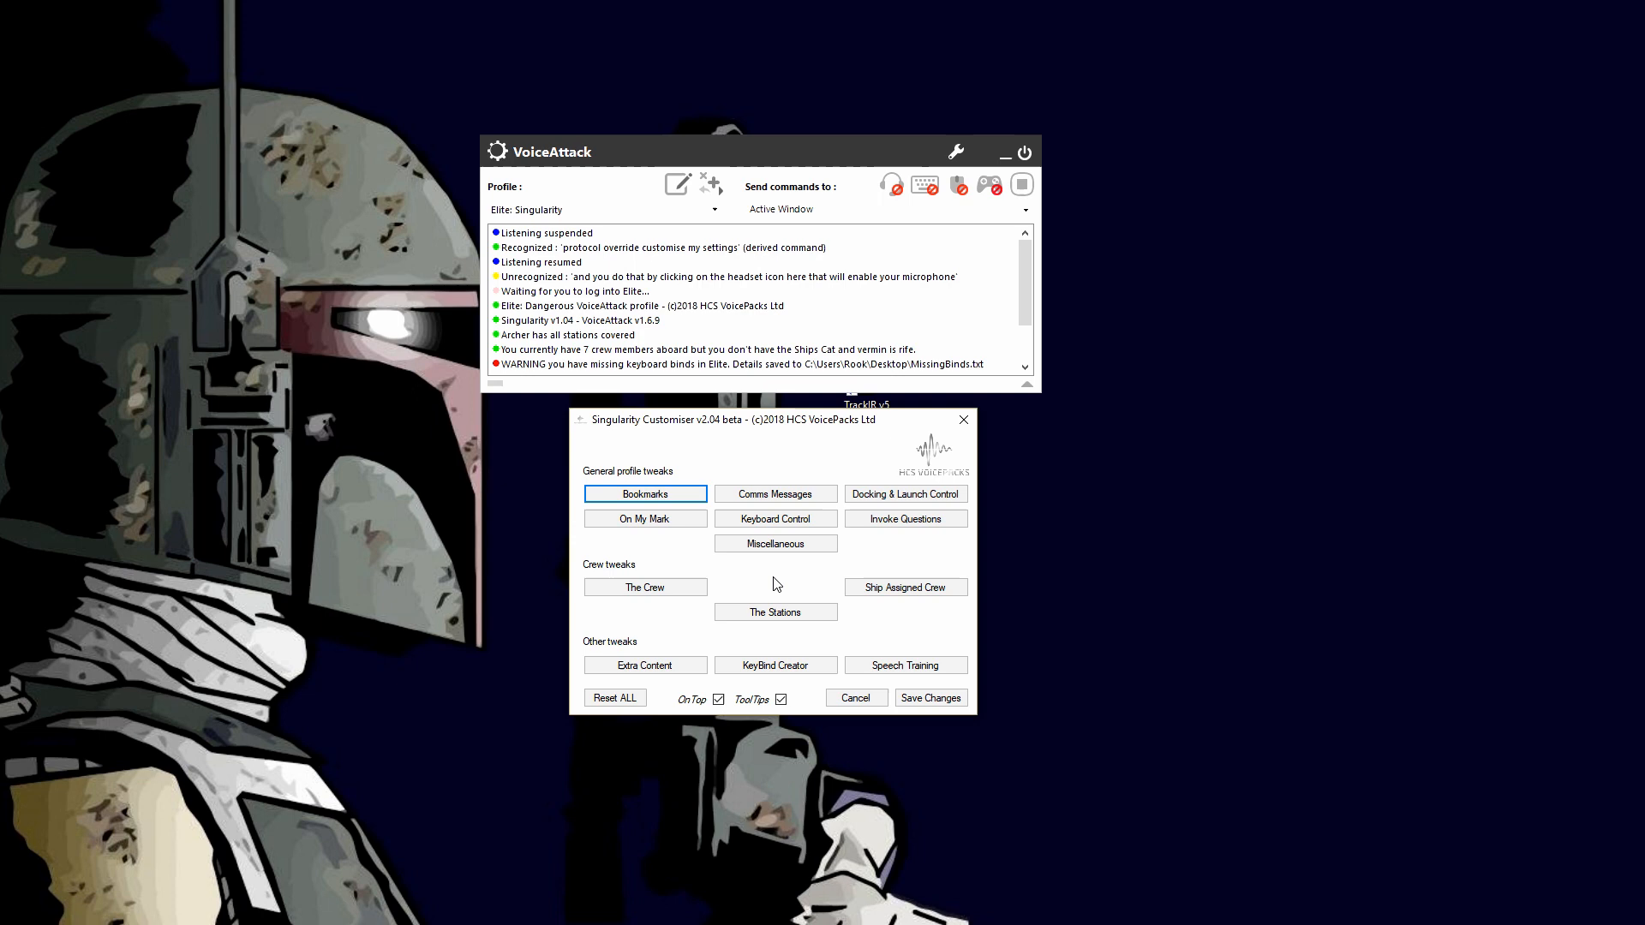
{"action": "mouse_move", "coordinate": [634, 725]}
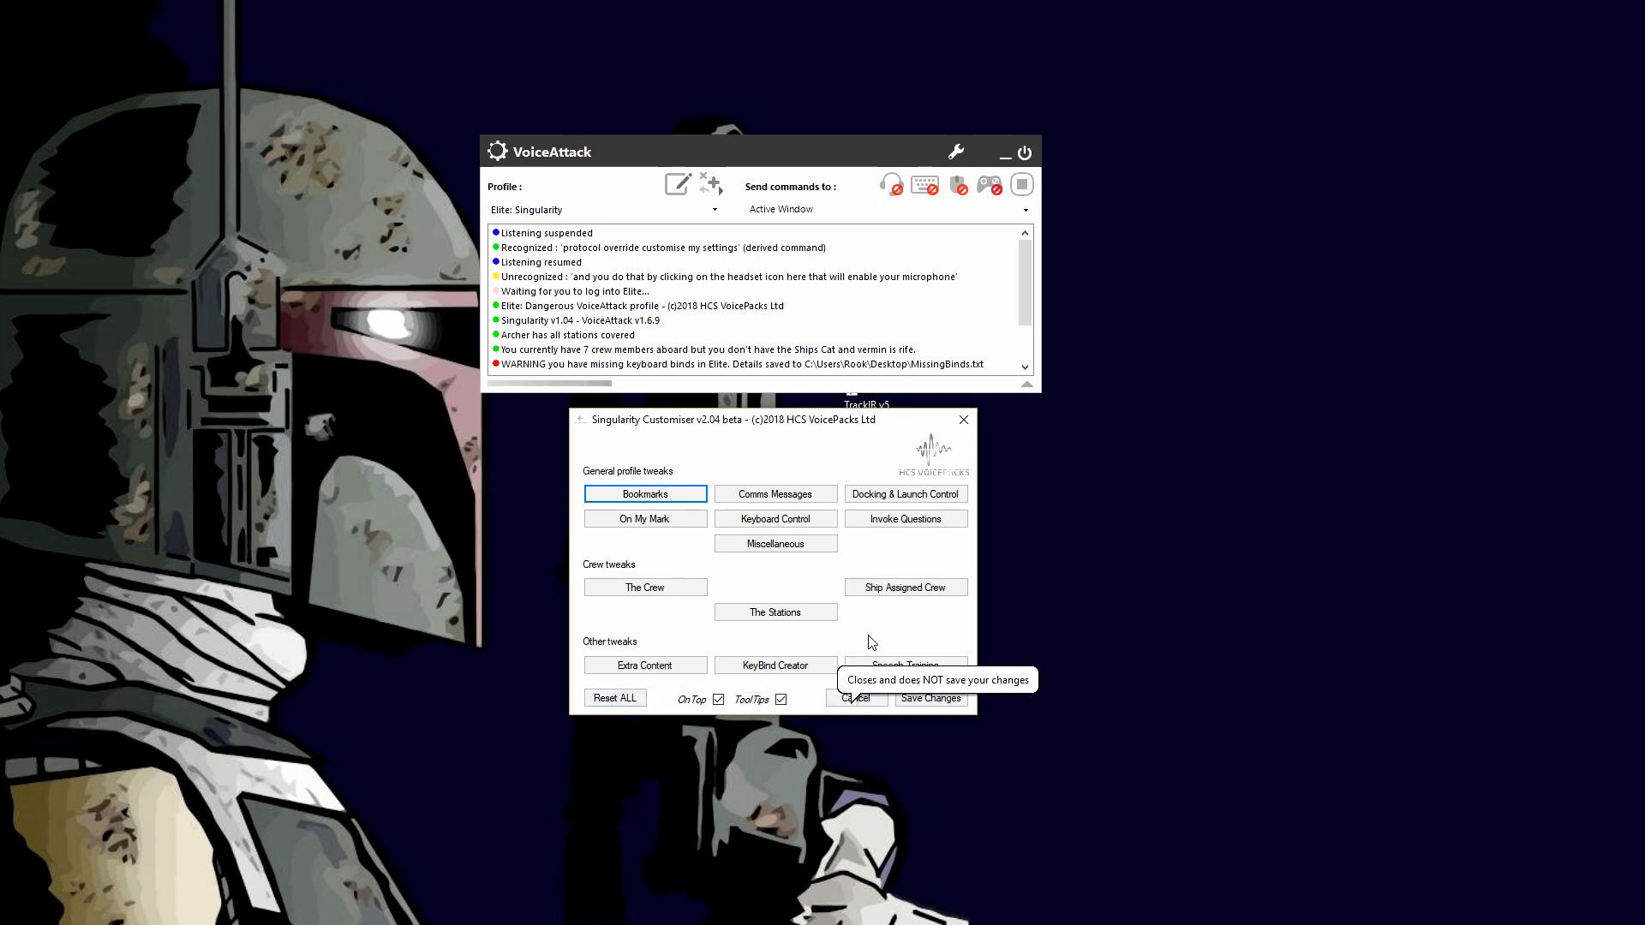
{"action": "mouse_move", "coordinate": [855, 698]}
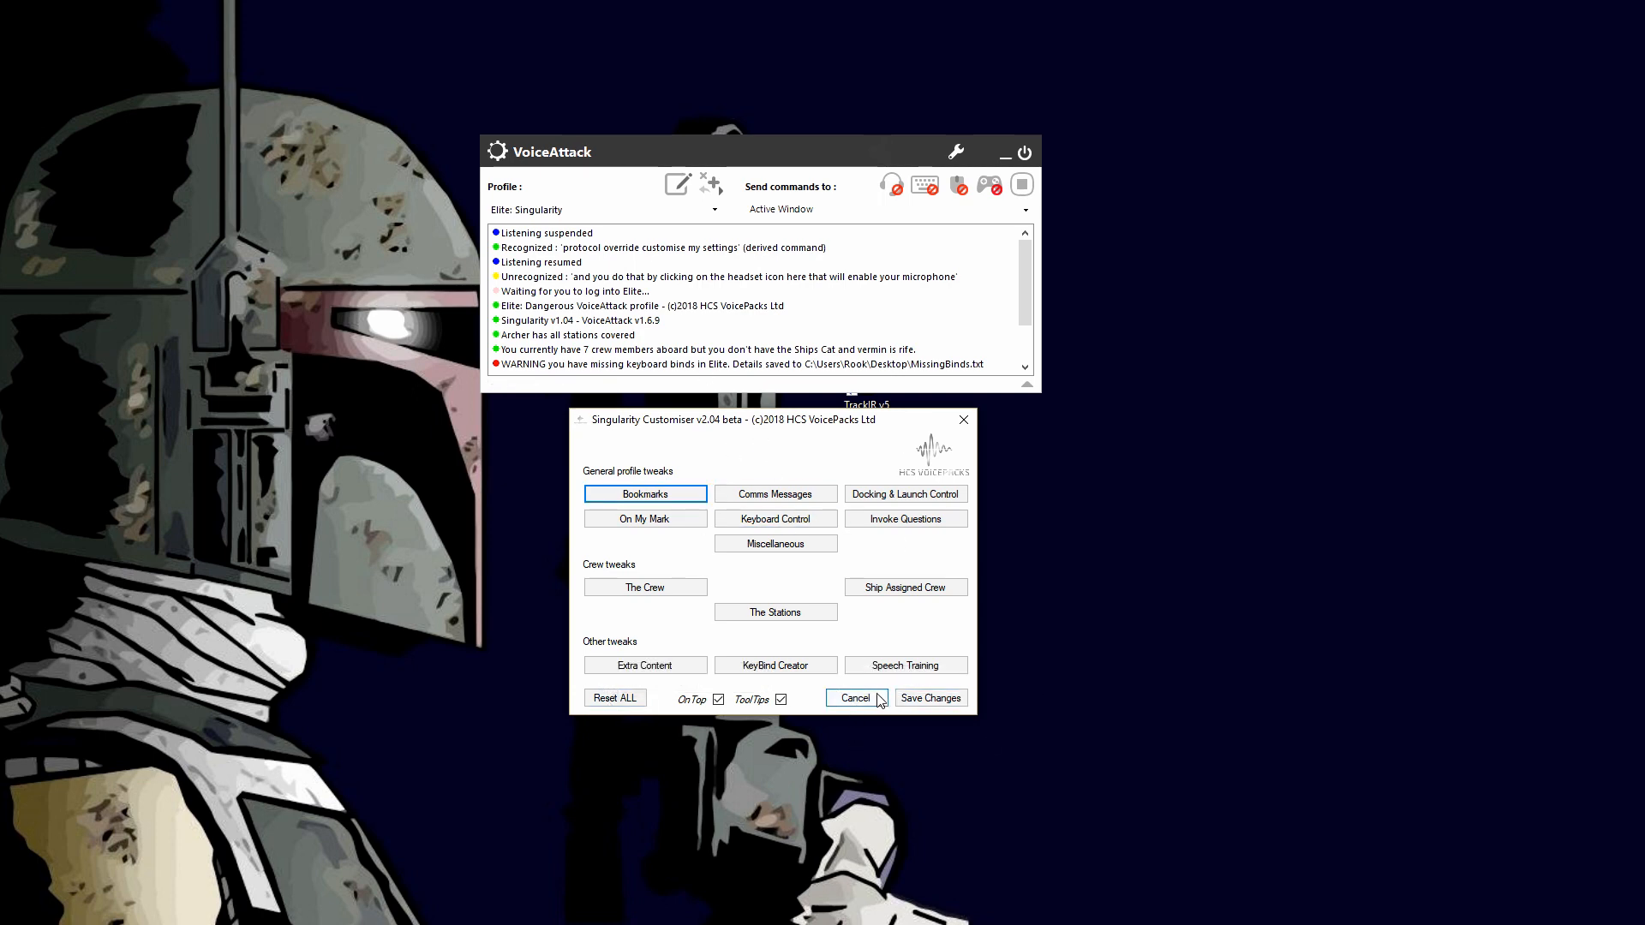
{"action": "mouse_move", "coordinate": [950, 727]}
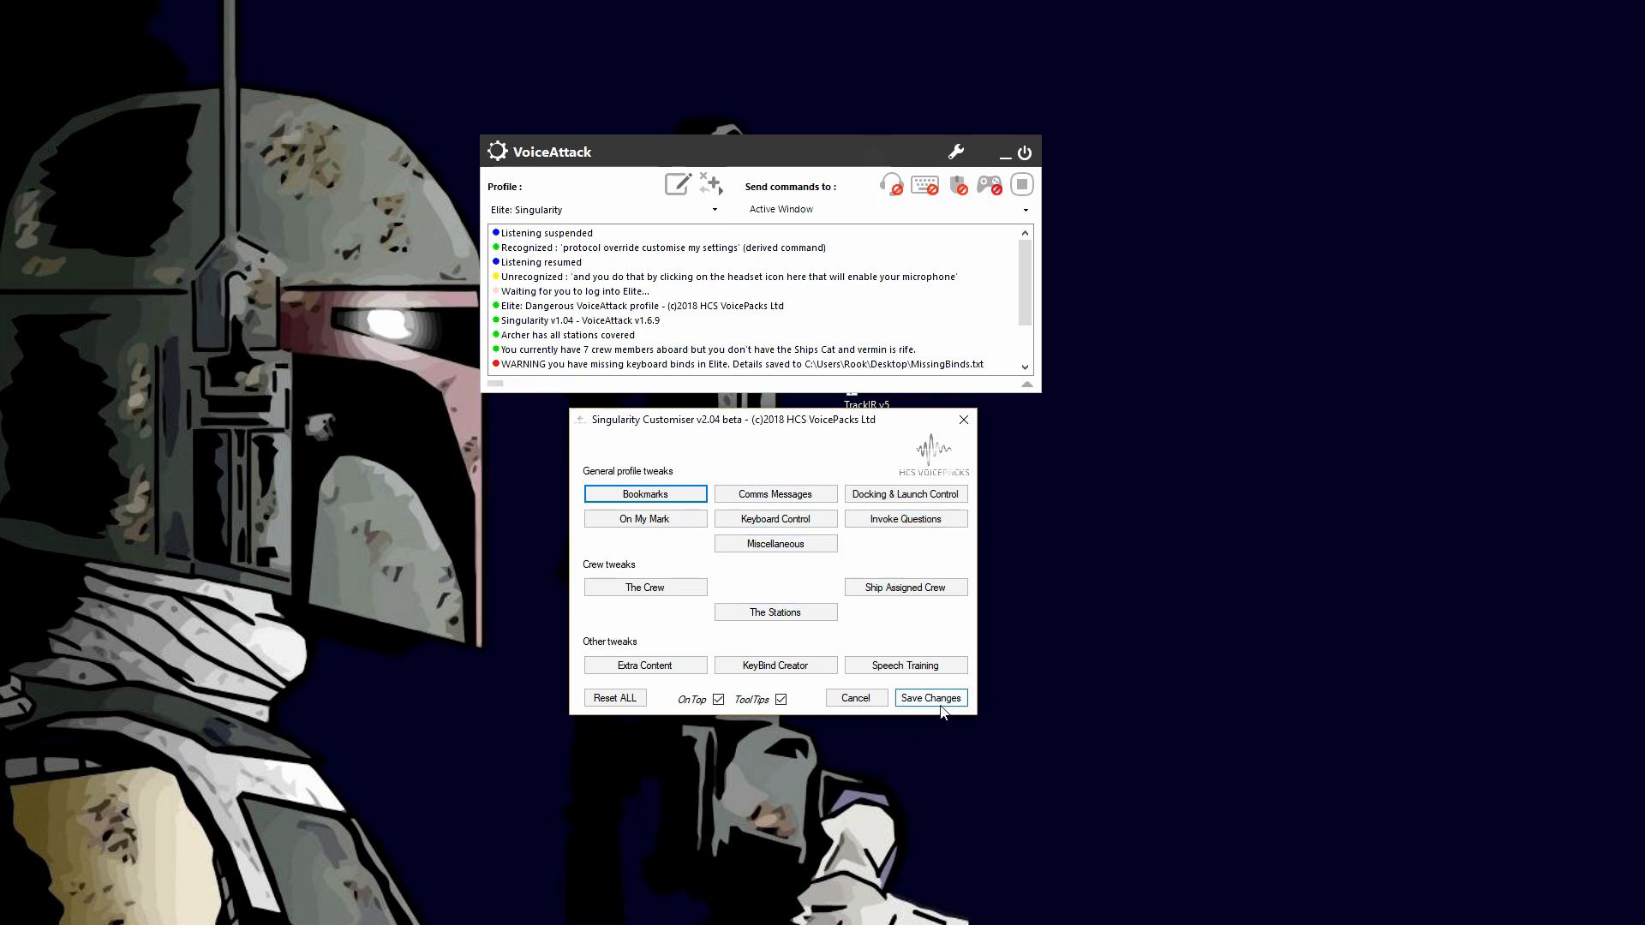
{"action": "mouse_move", "coordinate": [933, 697]}
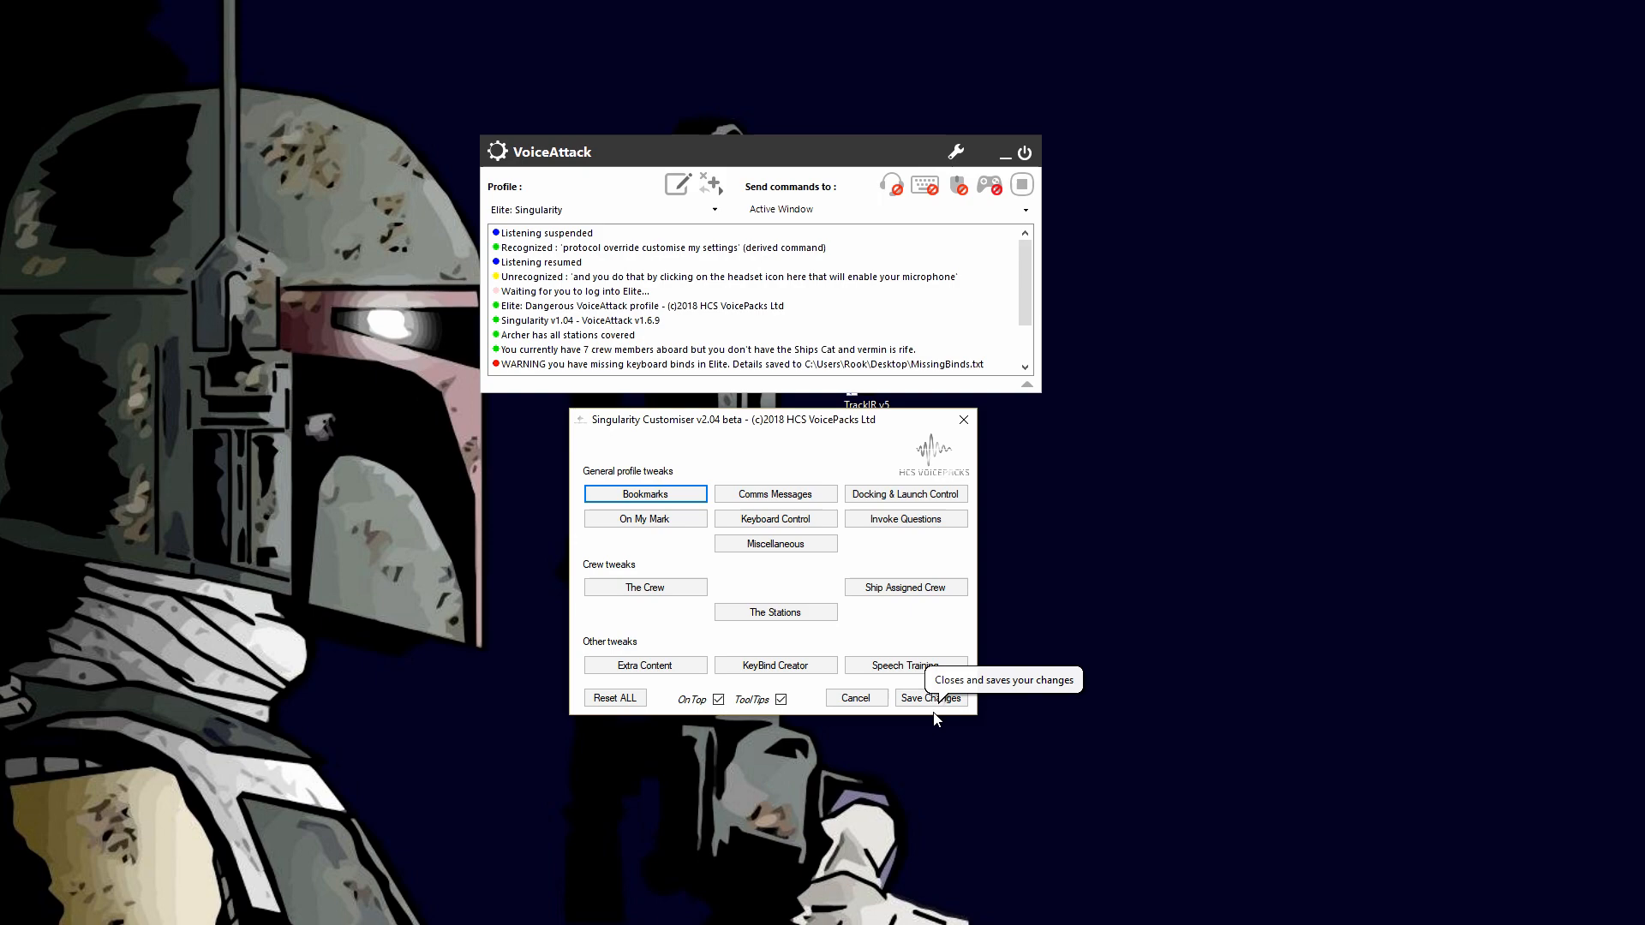
{"action": "mouse_move", "coordinate": [1153, 666]}
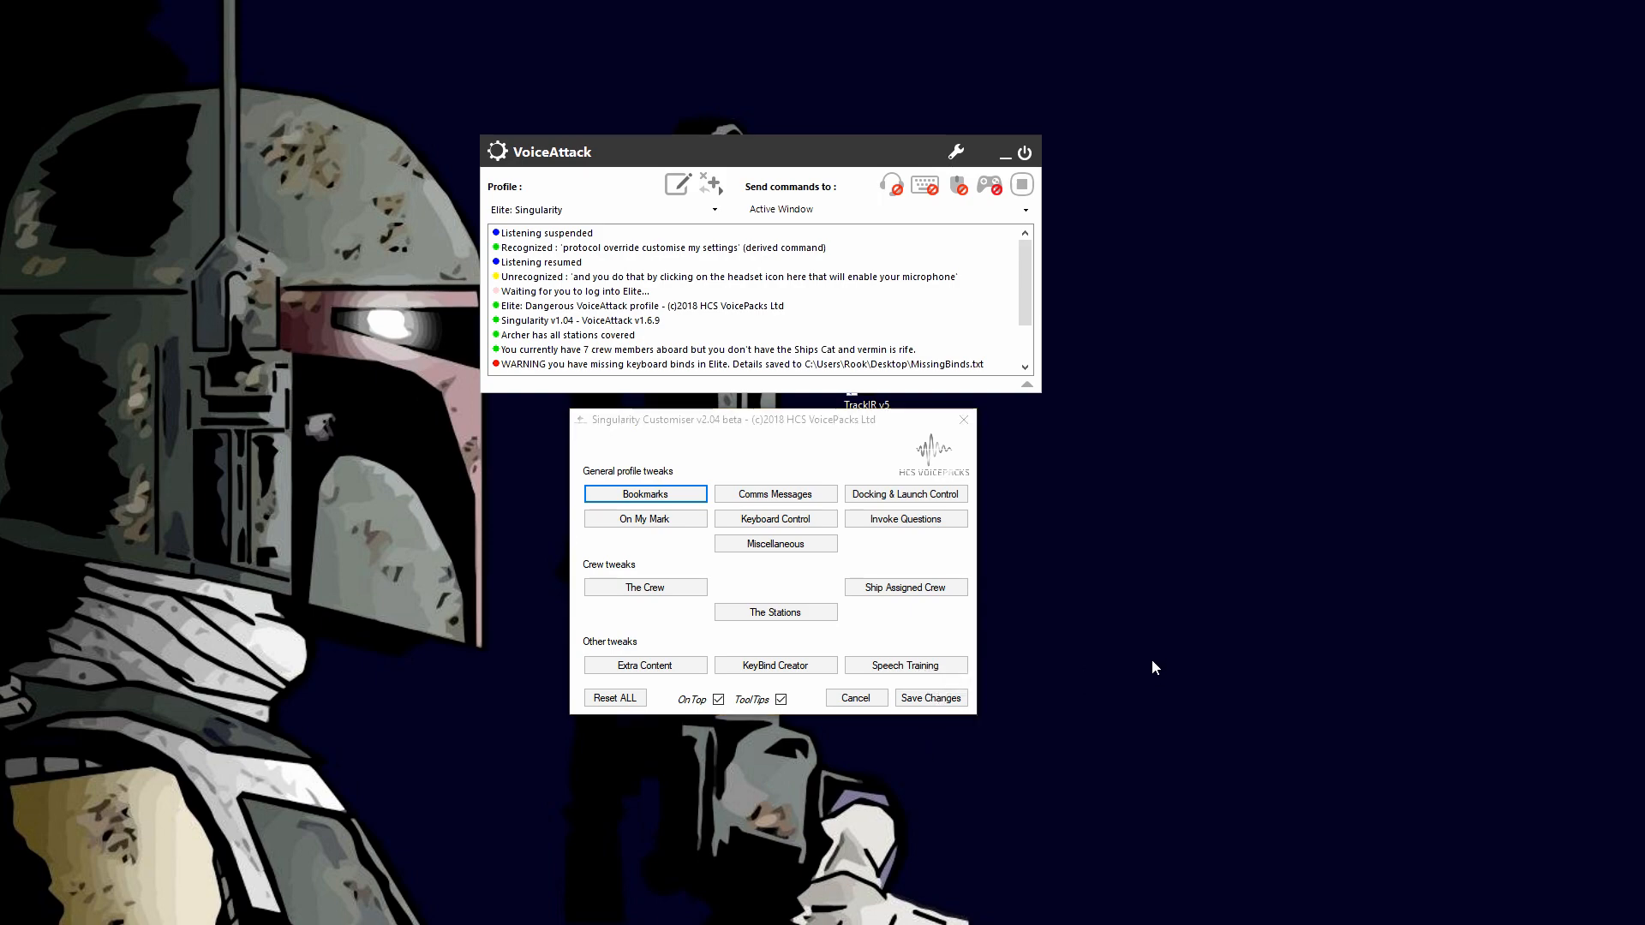